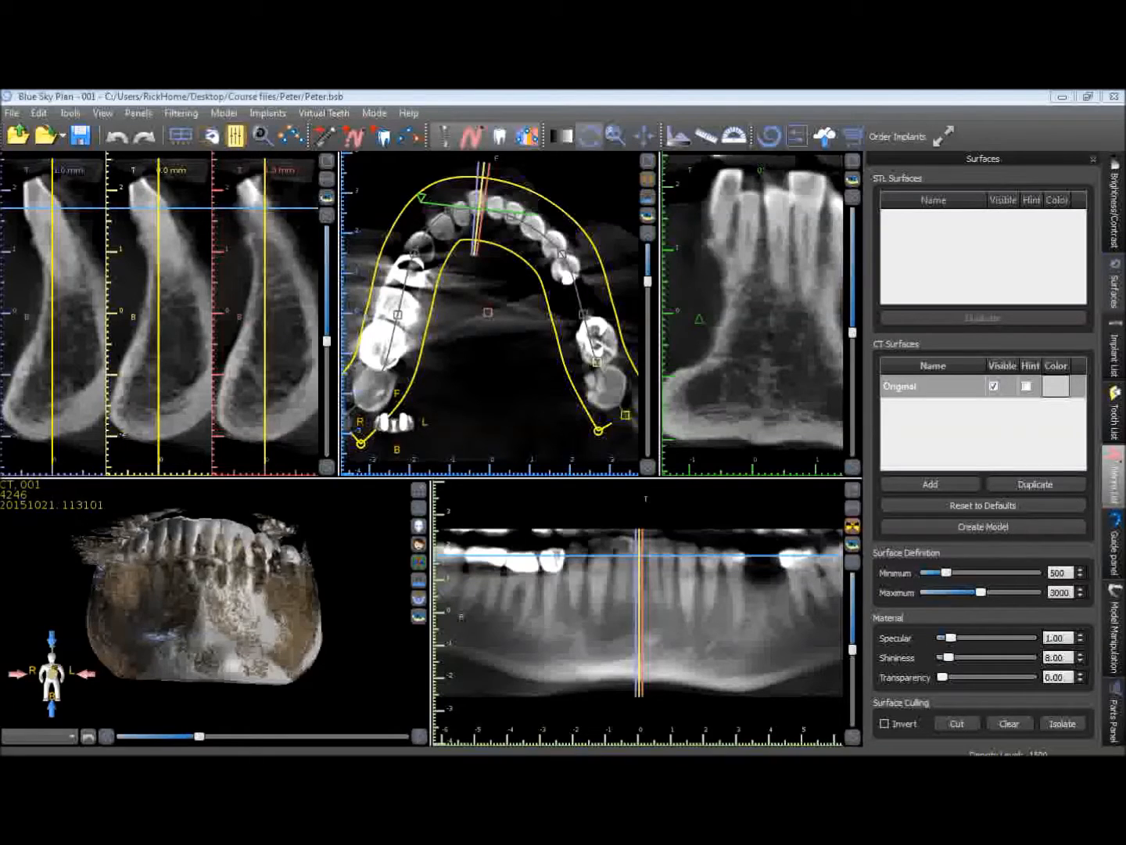
mouse_move(982, 93)
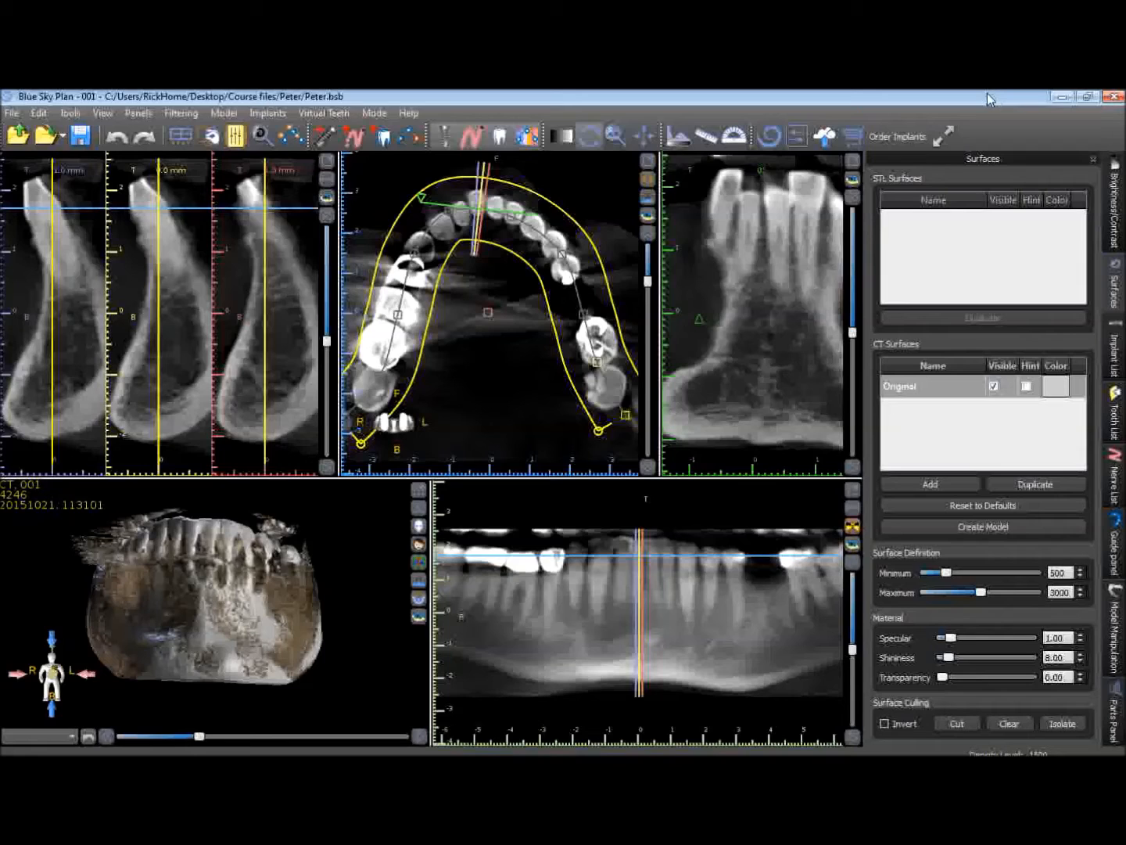
mouse_move(166, 131)
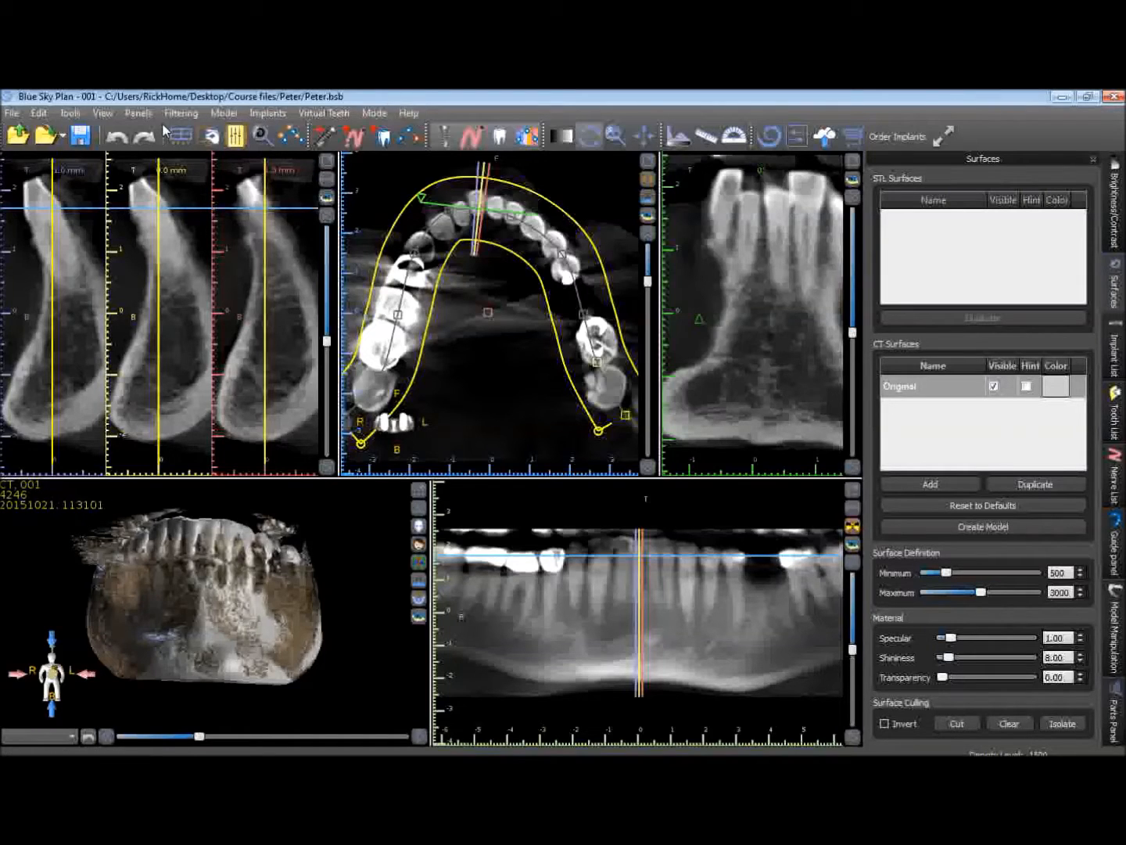
mouse_move(838, 225)
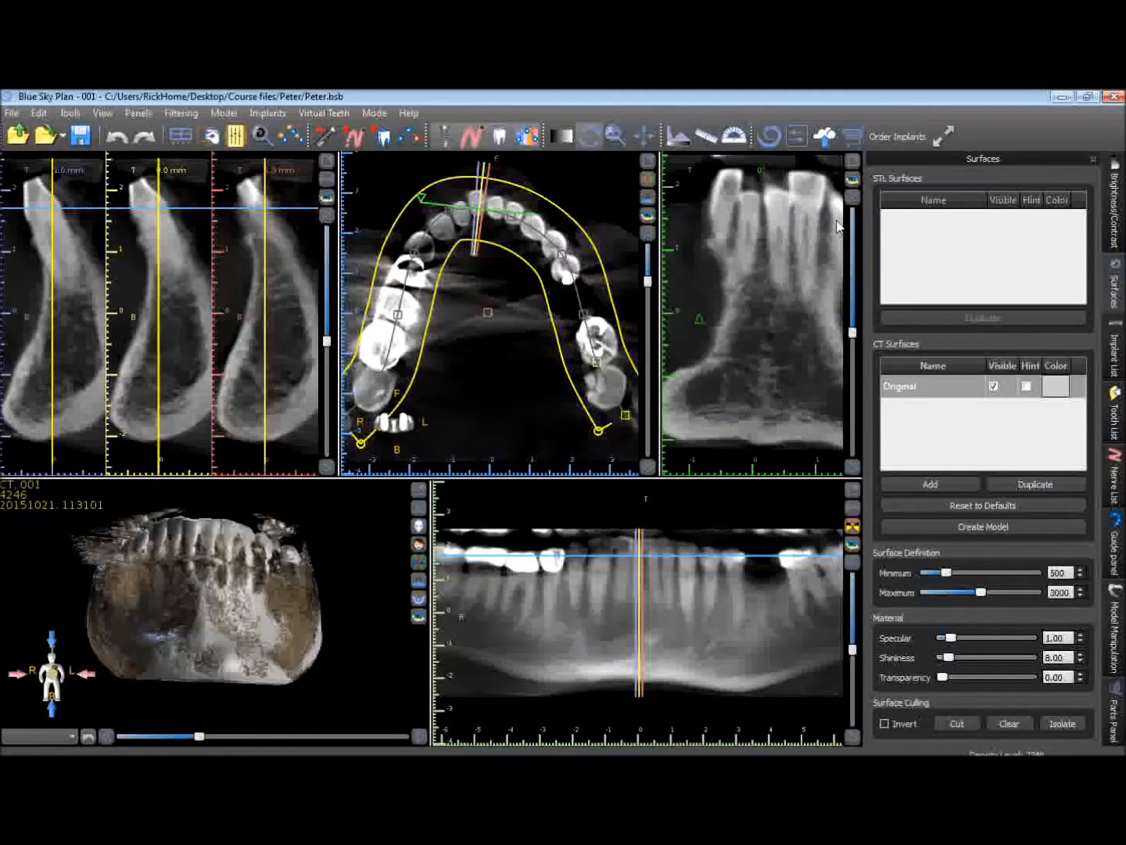
mouse_move(919, 101)
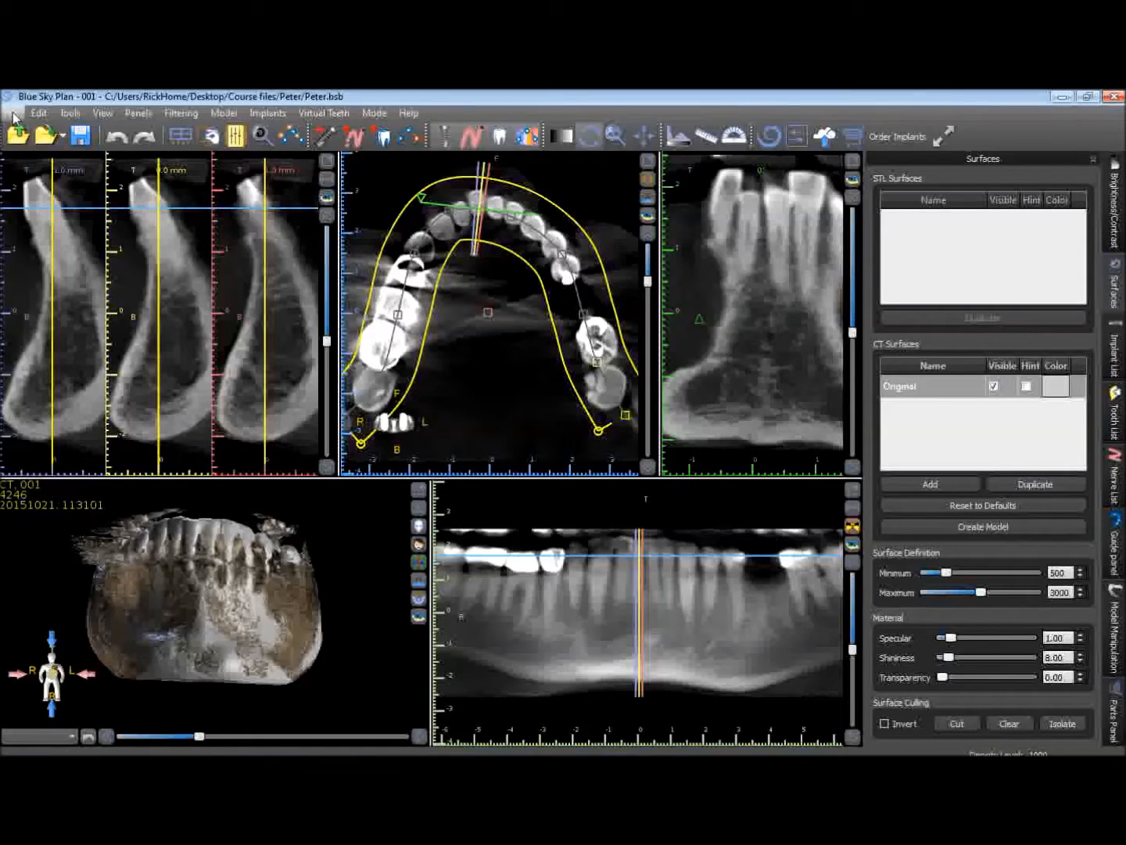
Start a scan appliance import from the Peter impression CBCT Scan Data folder.
click(15, 112)
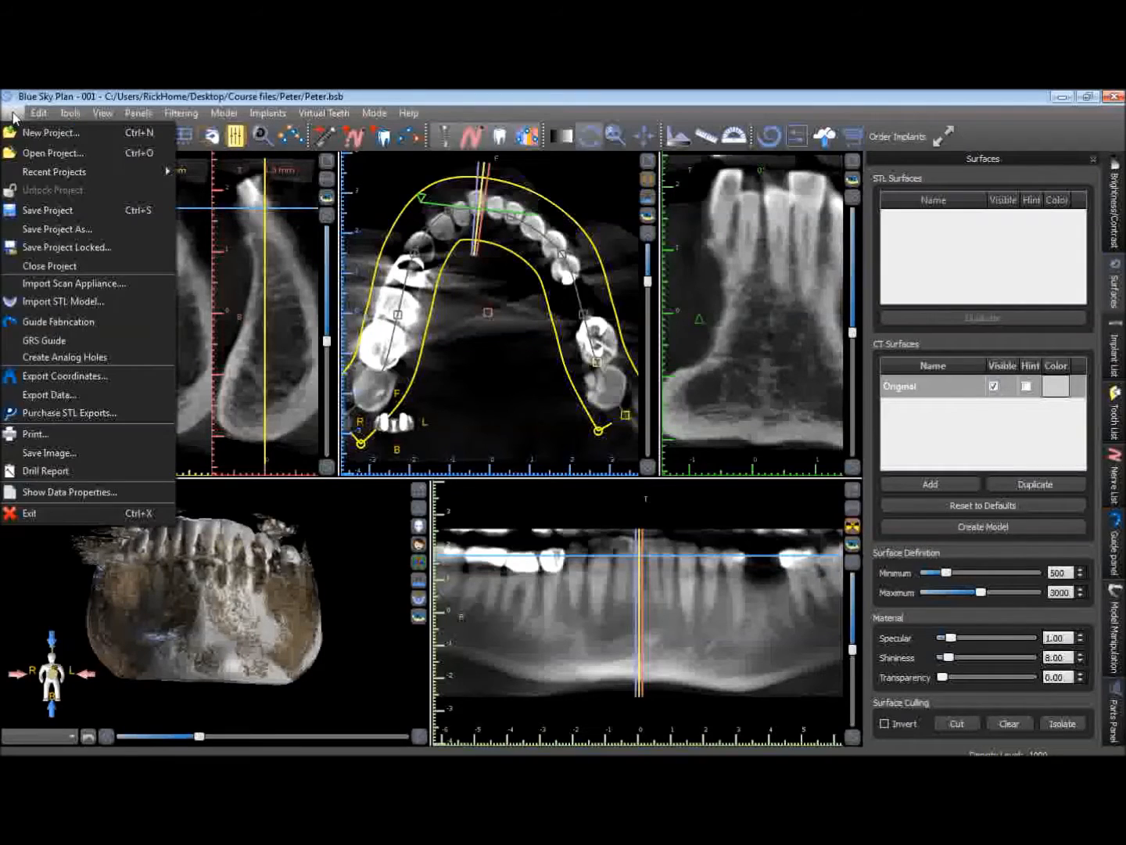
mouse_move(75, 283)
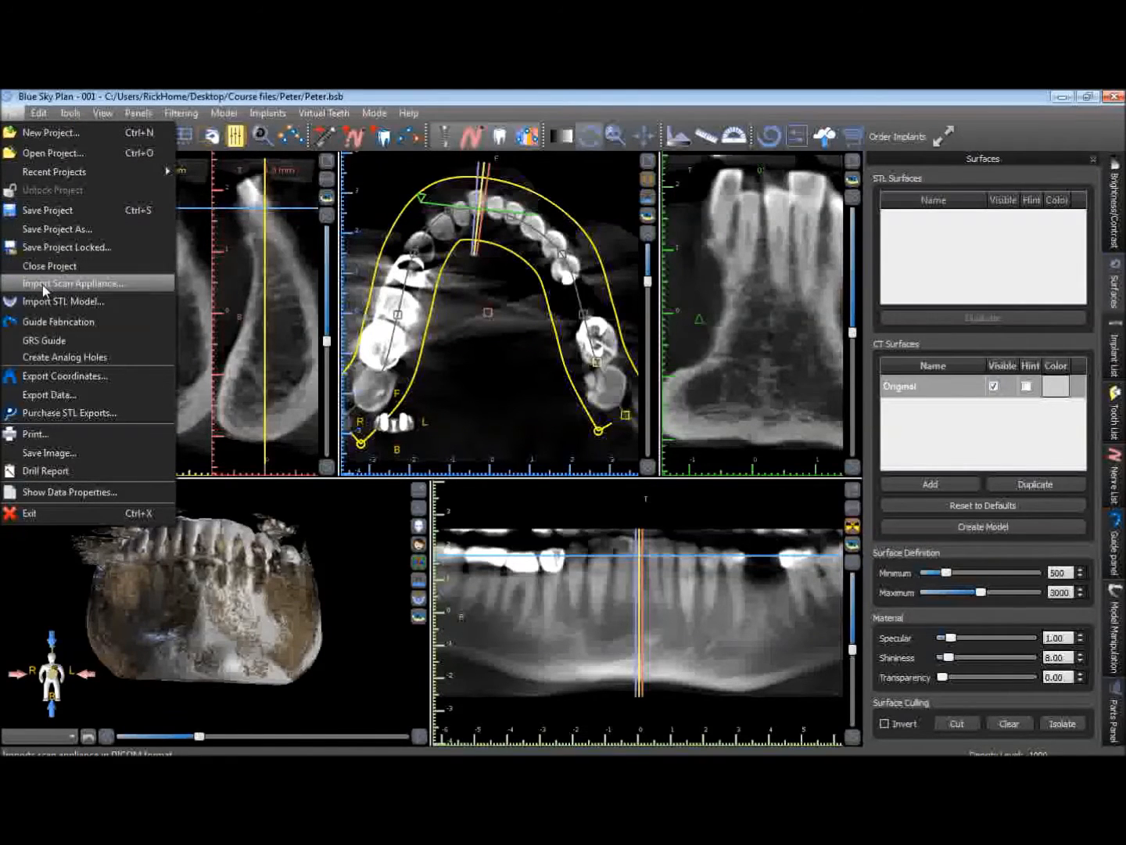
click(72, 282)
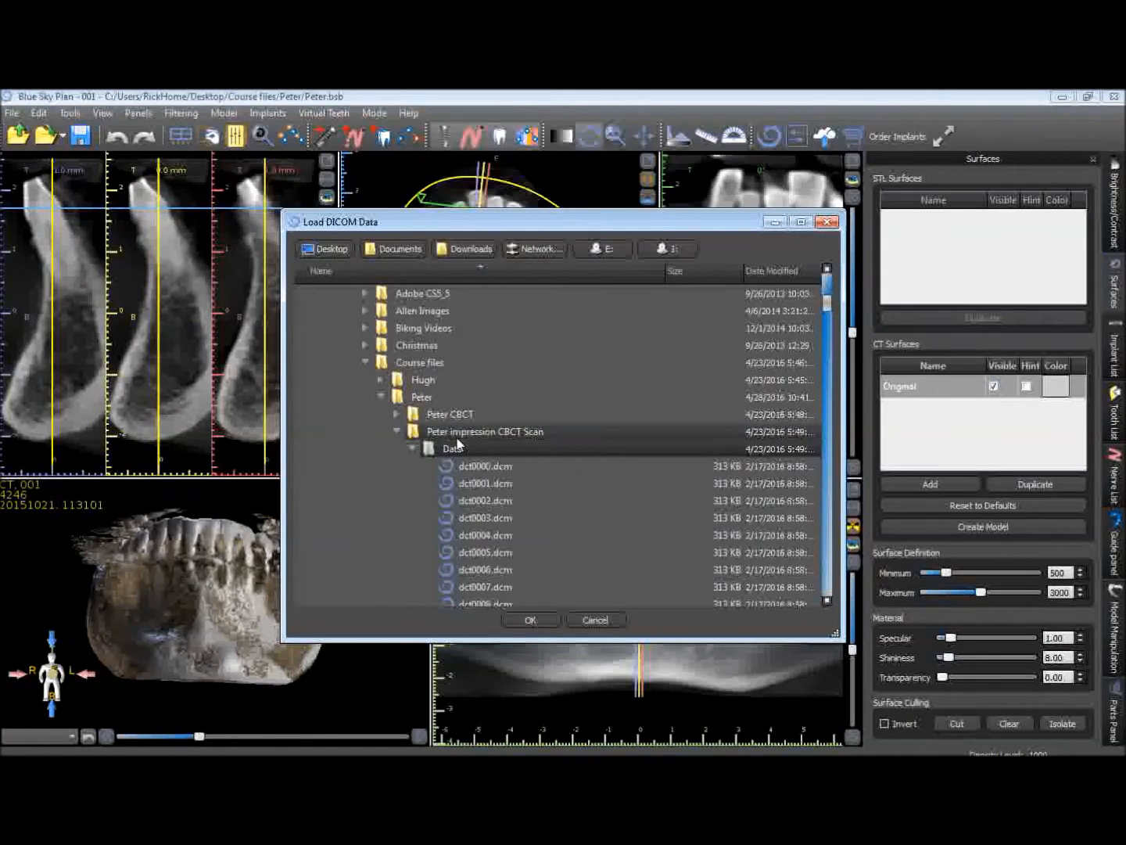
click(413, 447)
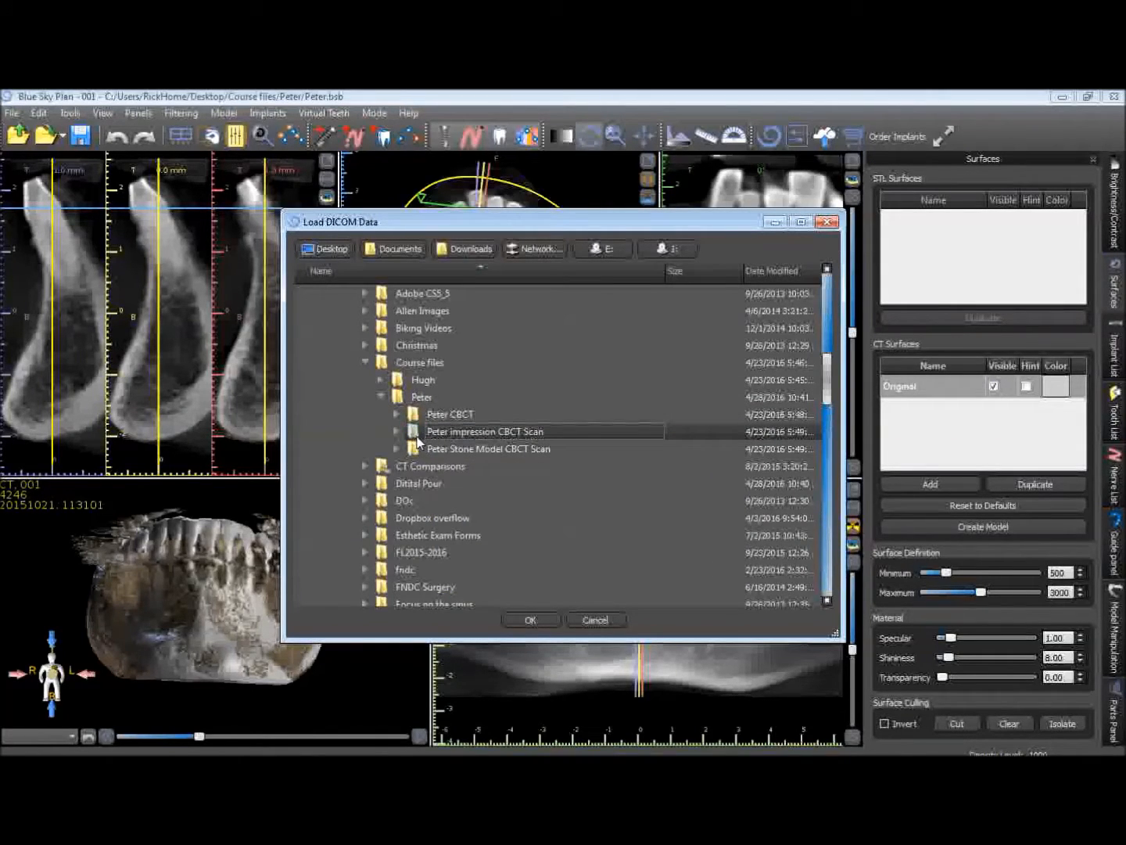
click(397, 431)
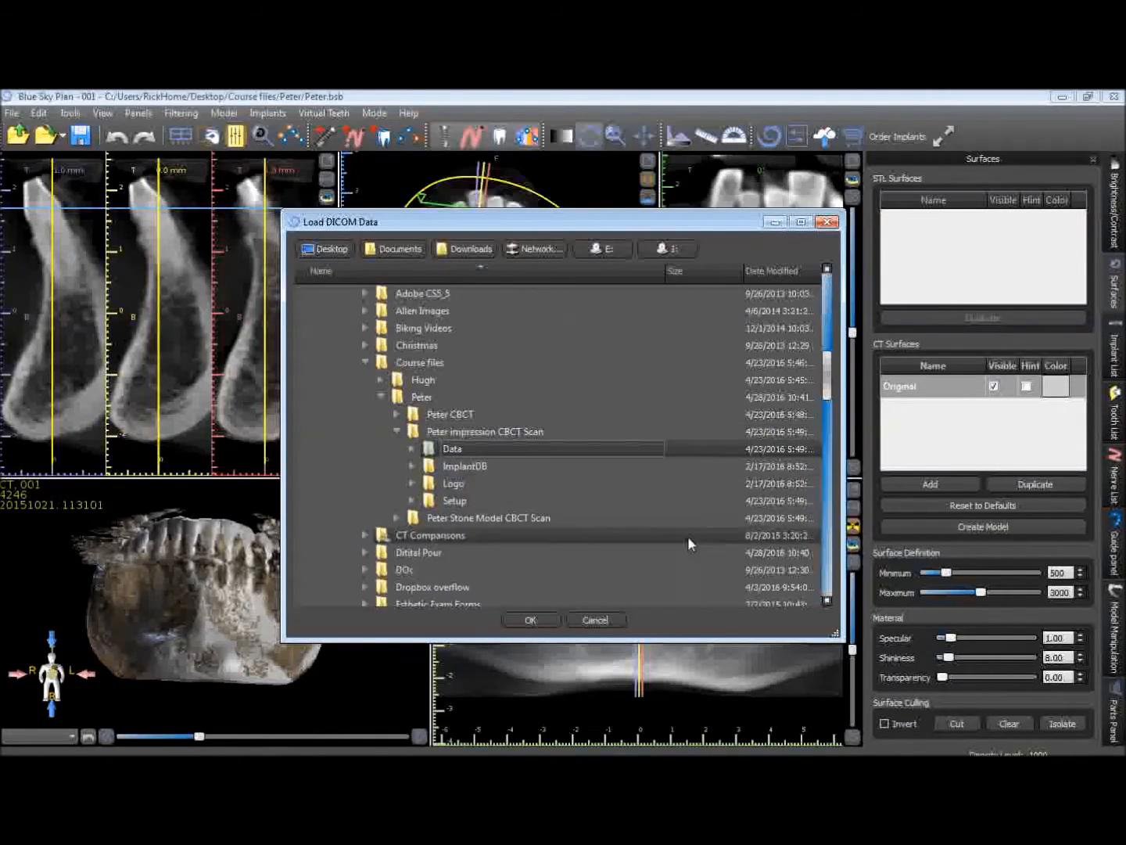
click(530, 619)
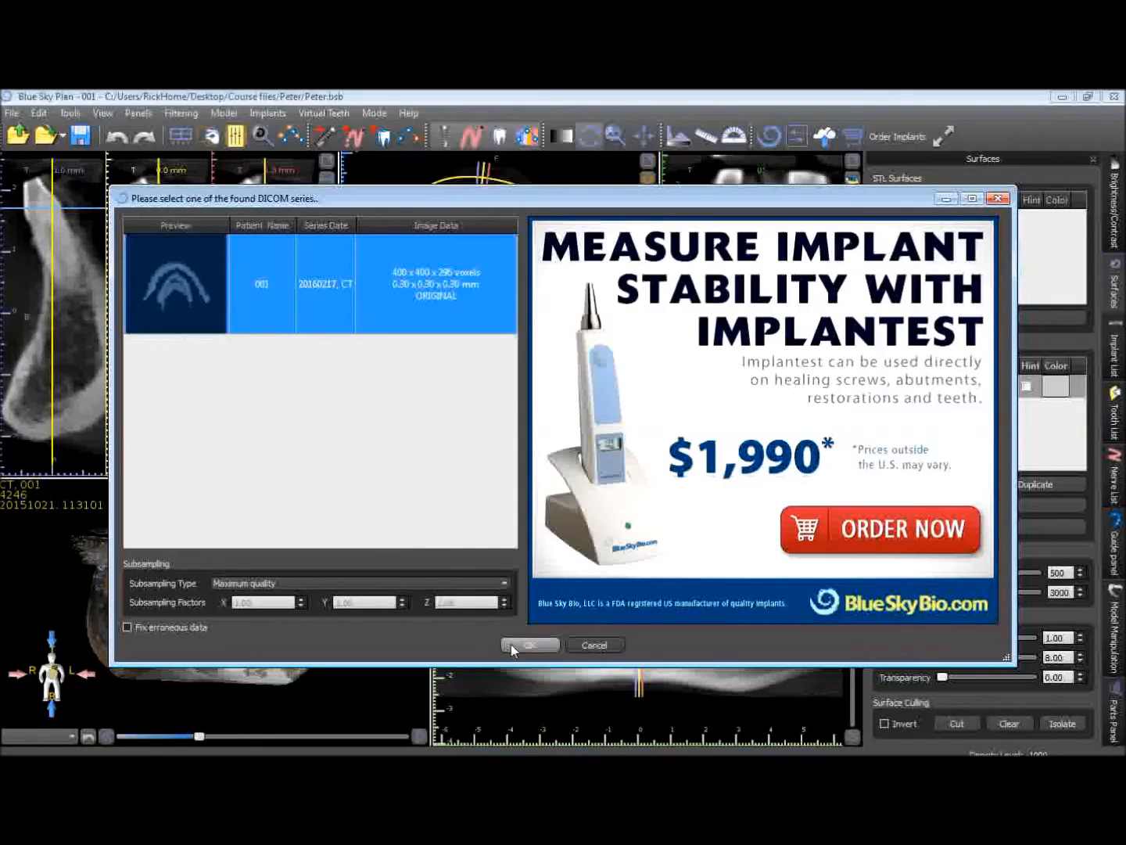
Accept the found DICOM series and the volume of interest.
click(529, 645)
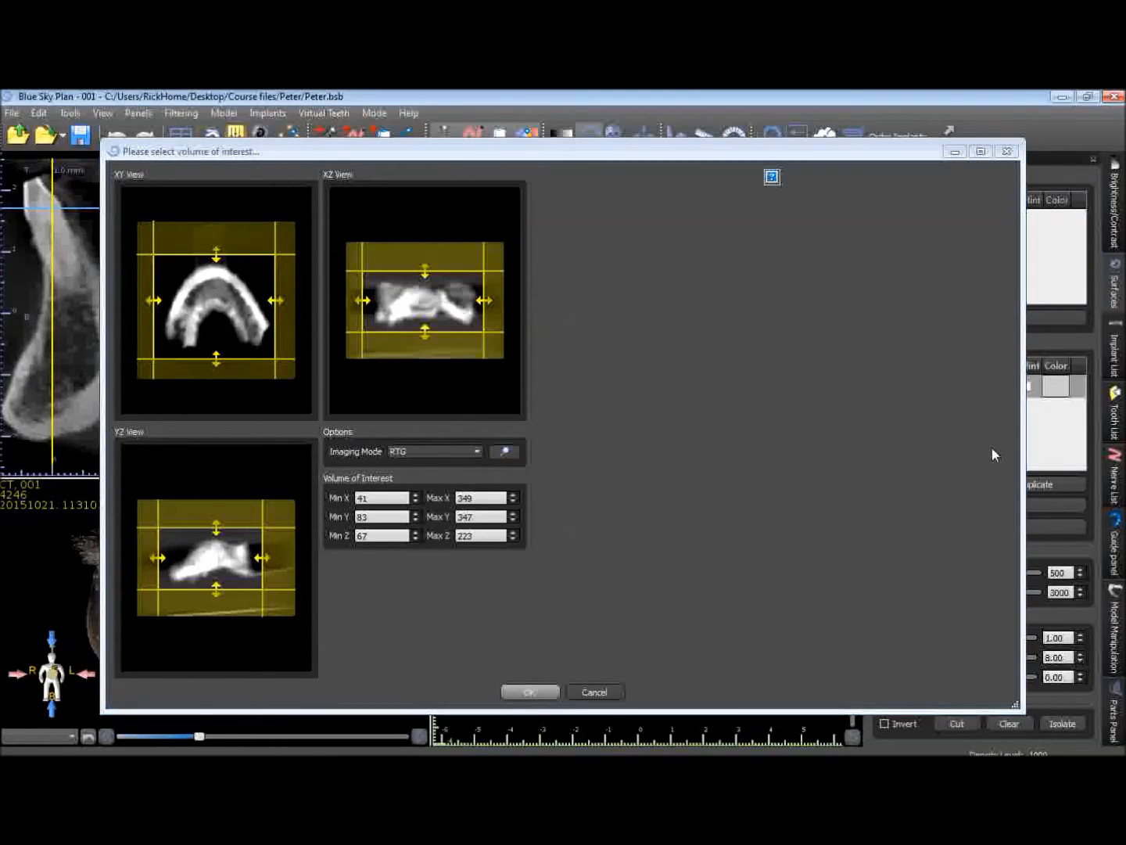
click(529, 691)
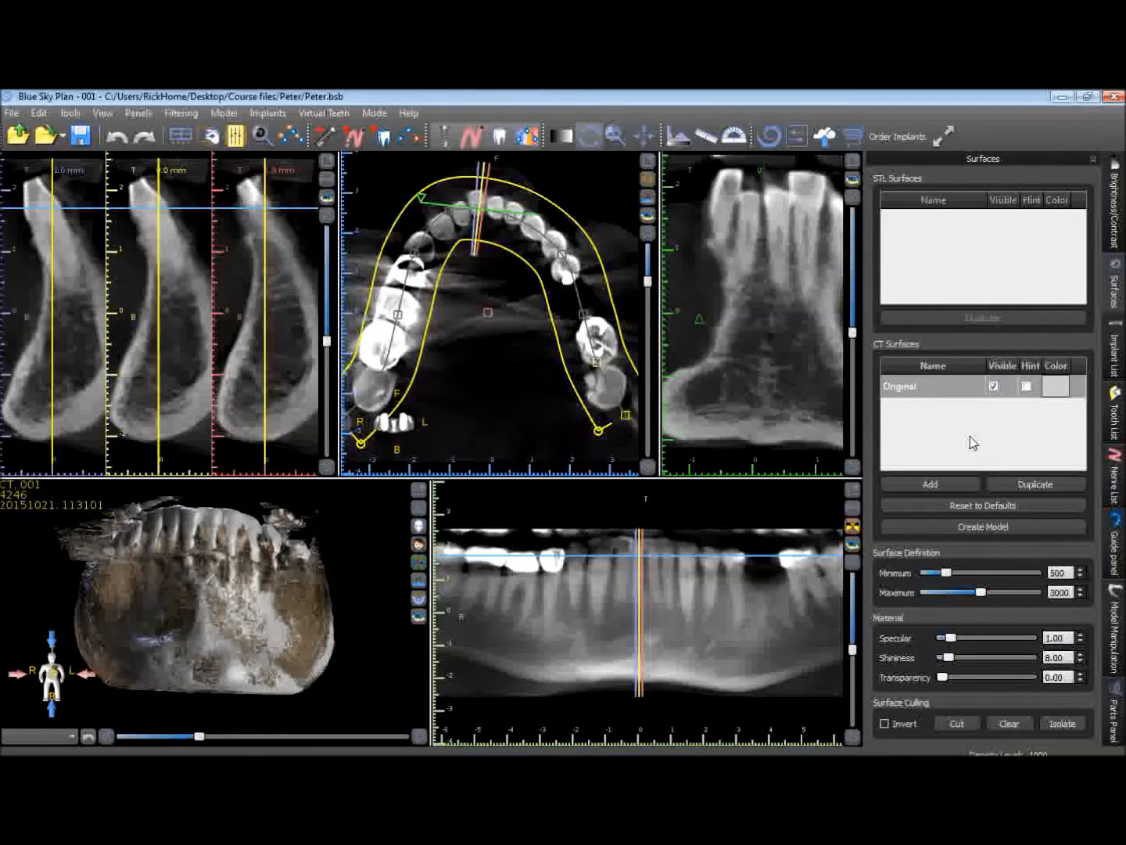
Confirm the scan appliance alignment and make the Scan Appliance Model visible in 3D.
click(982, 525)
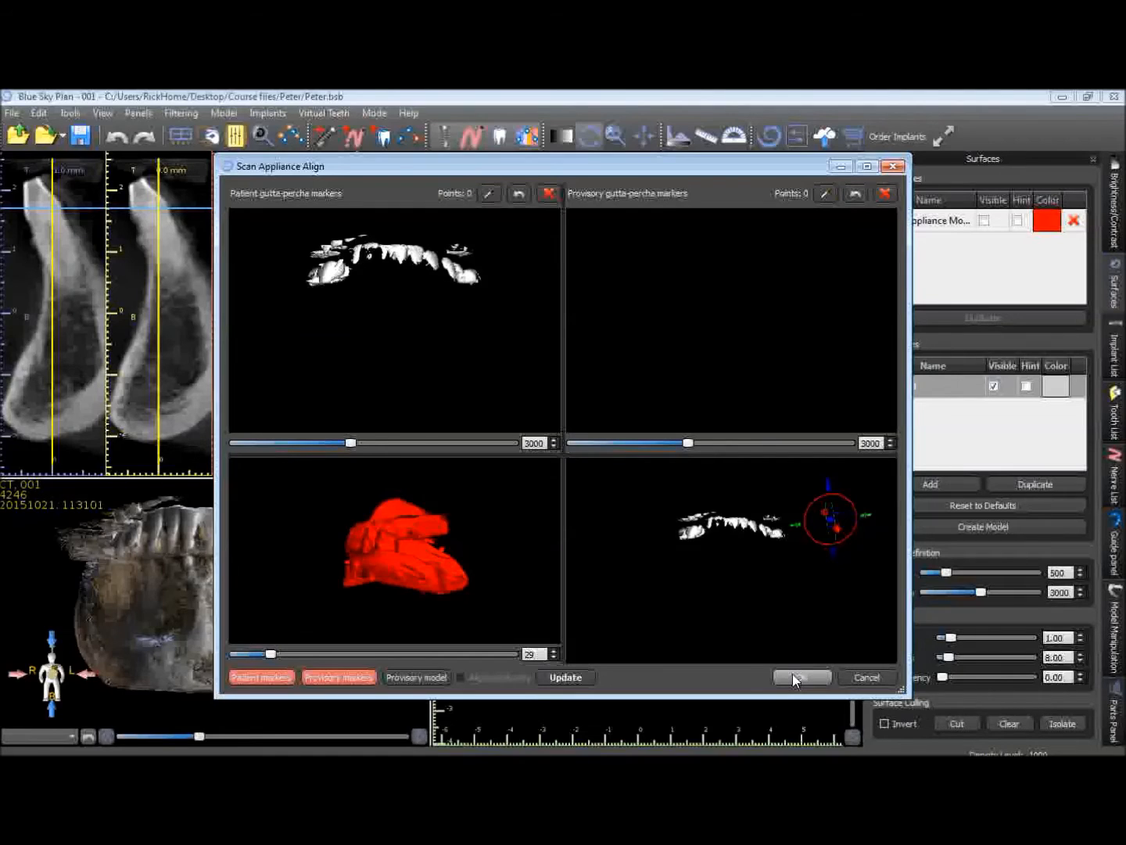
click(799, 677)
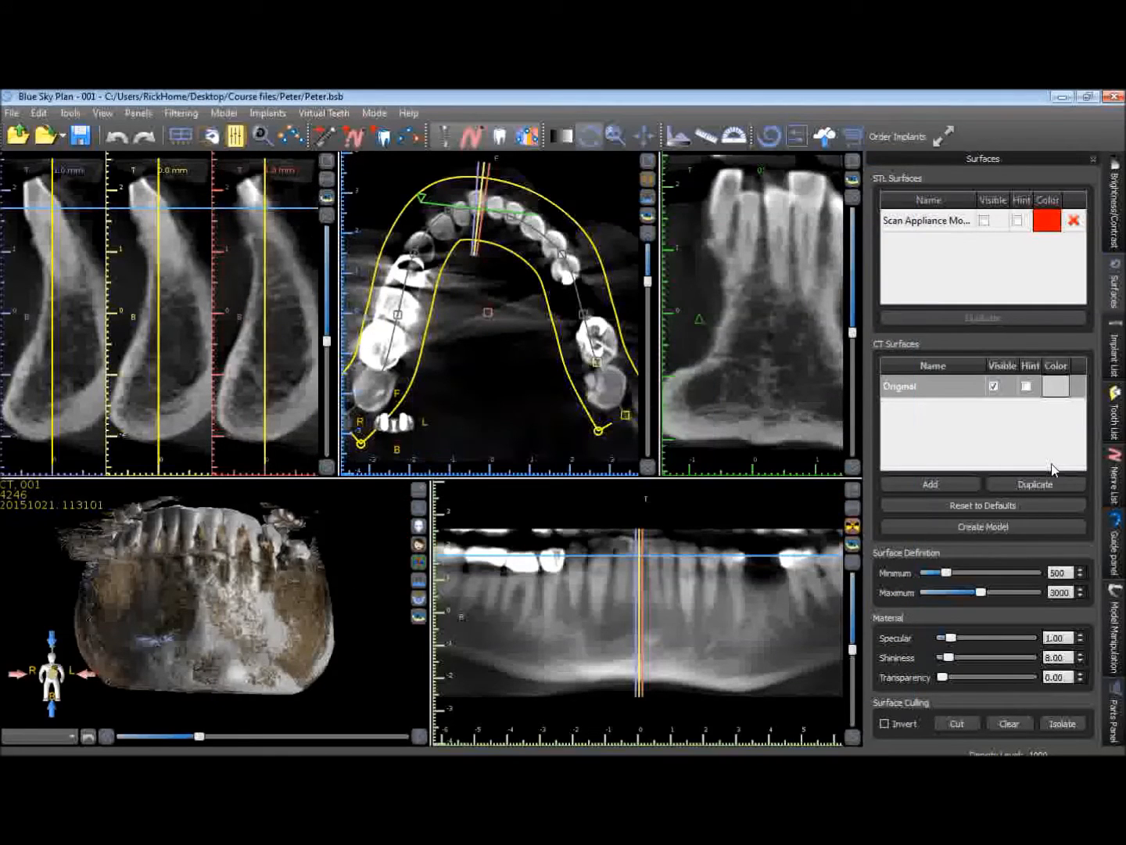
click(983, 219)
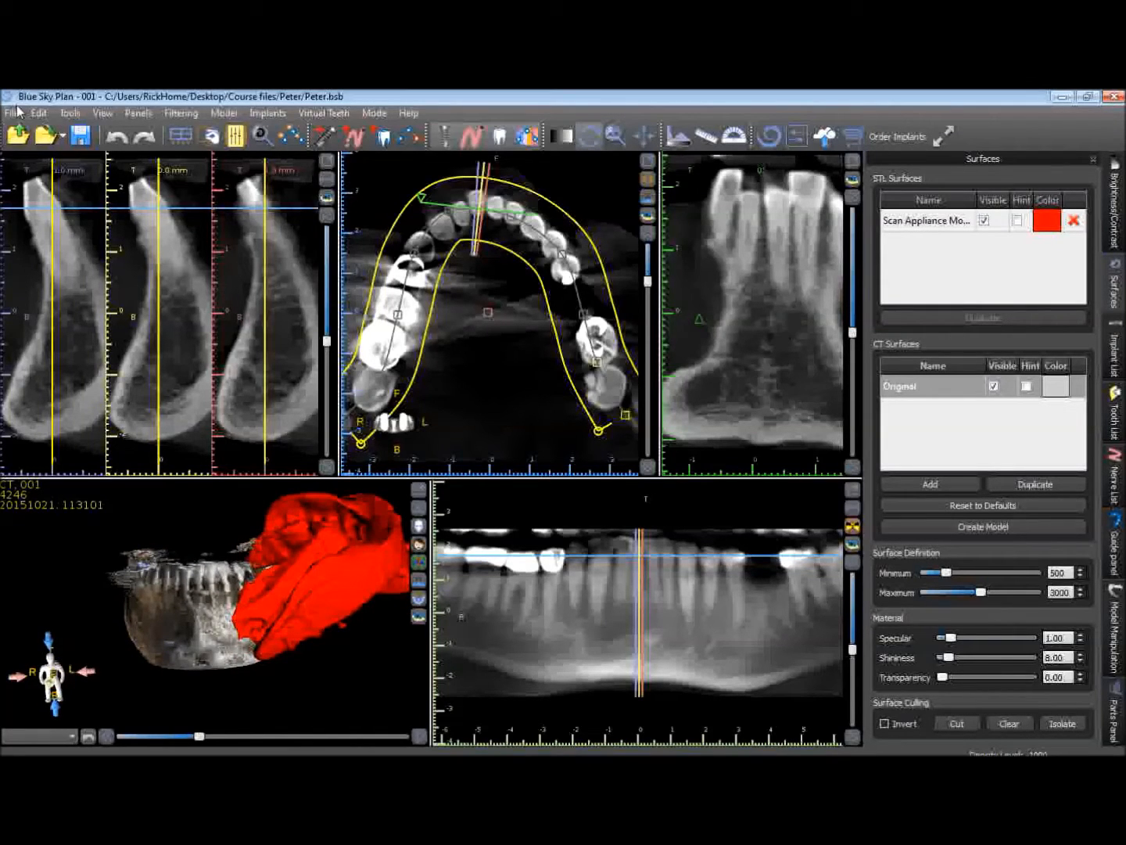
Begin an STL export with the Original CT surface excluded, keeping only the scan appliance model.
click(16, 113)
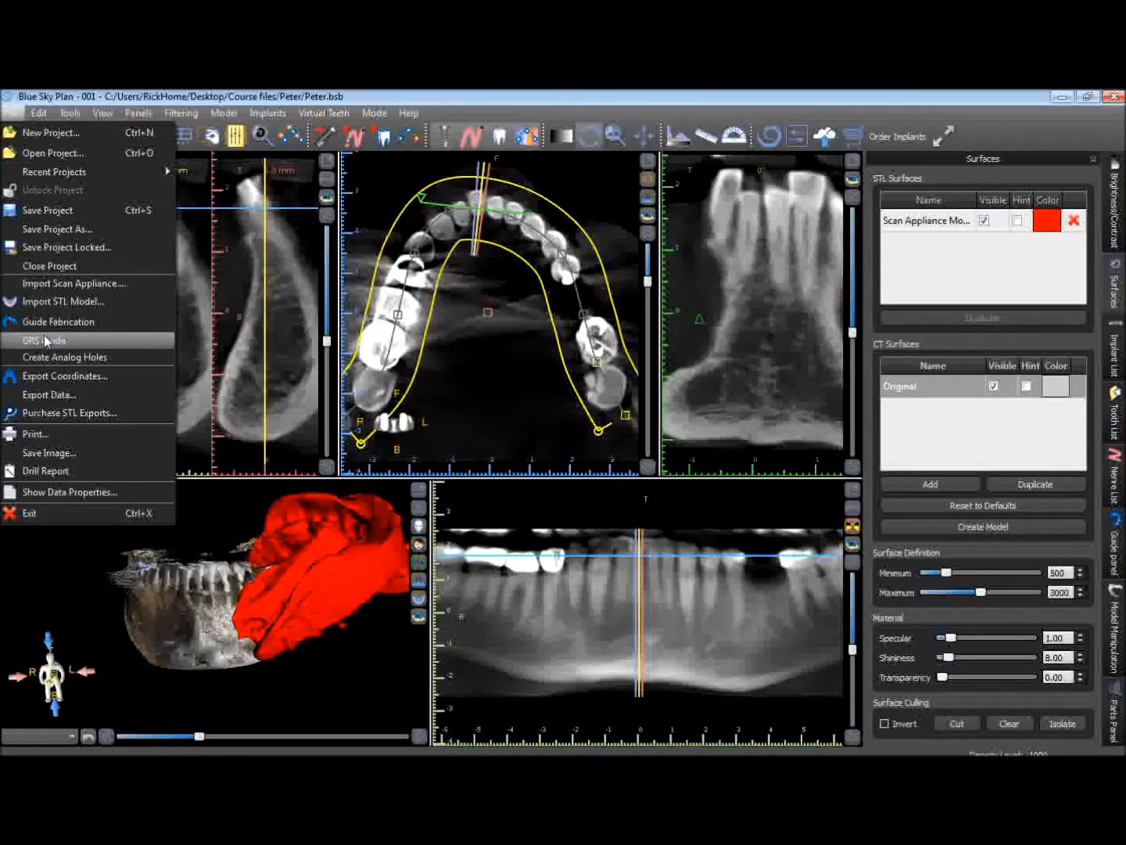
click(48, 394)
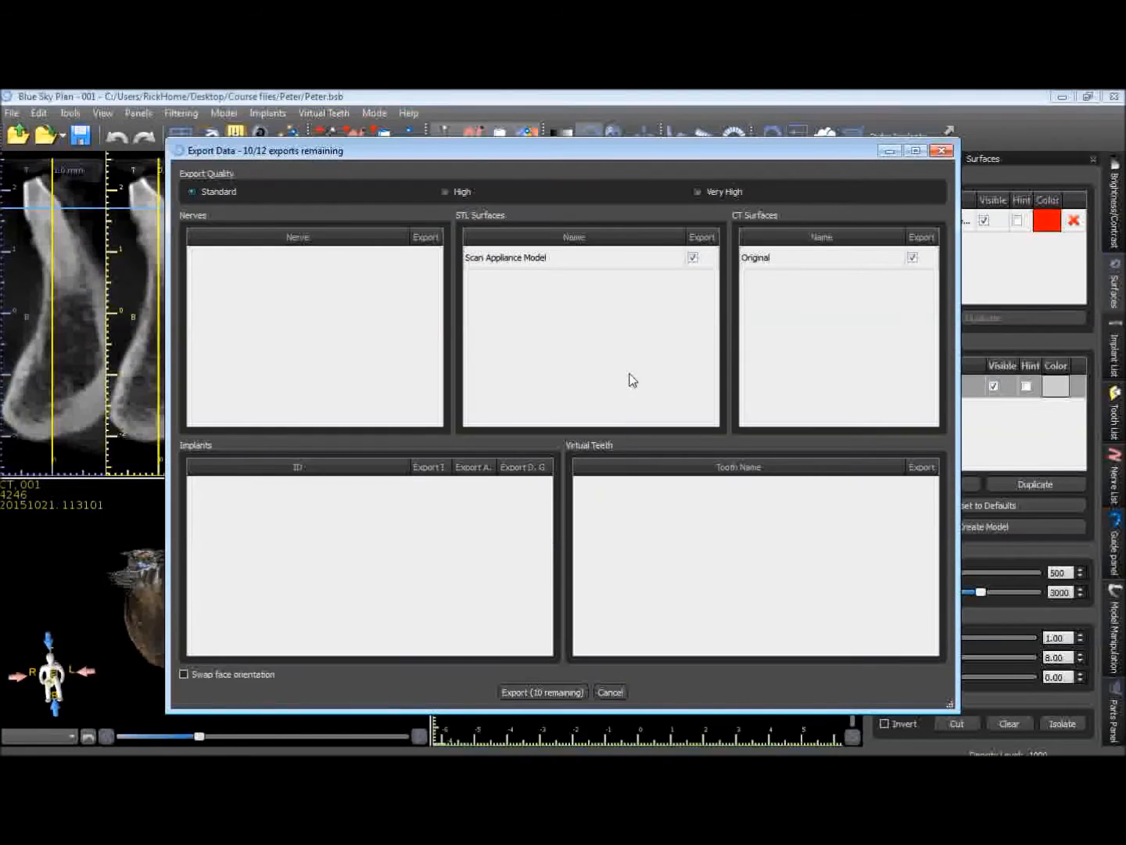
mouse_move(761, 303)
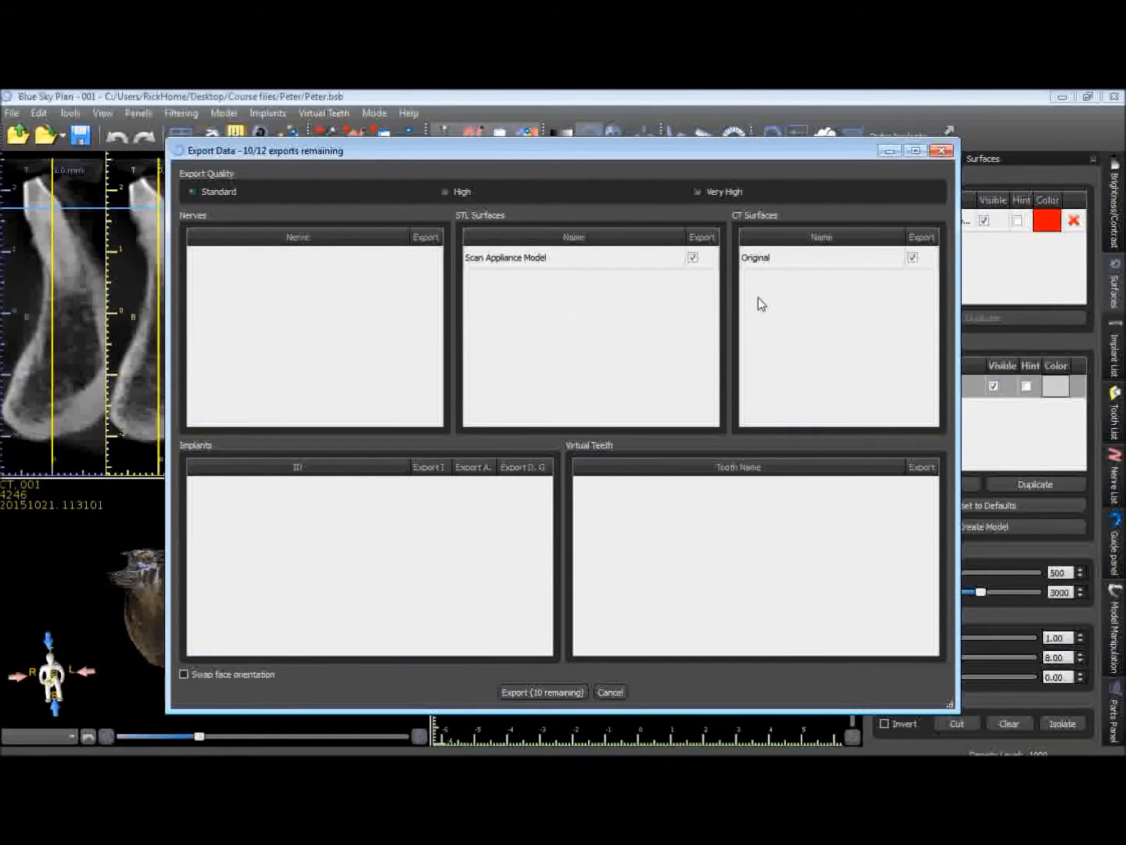
click(912, 256)
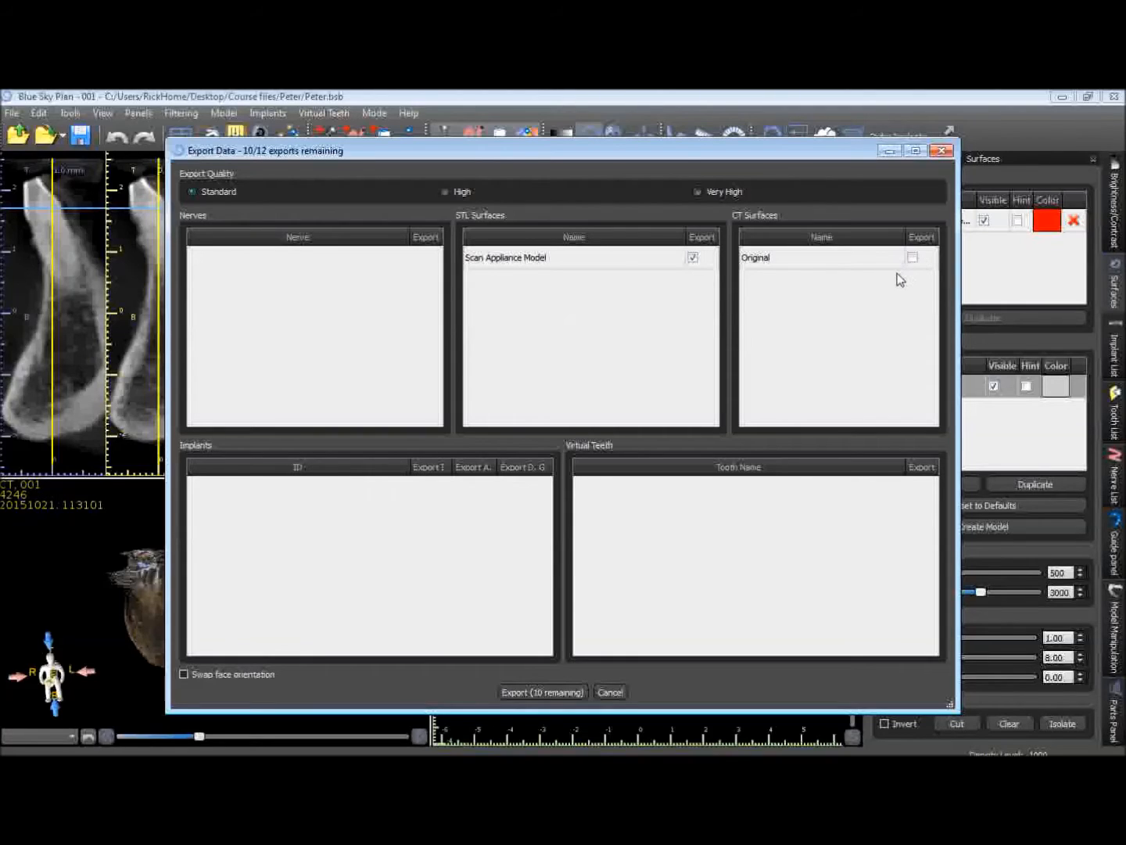
mouse_move(795, 273)
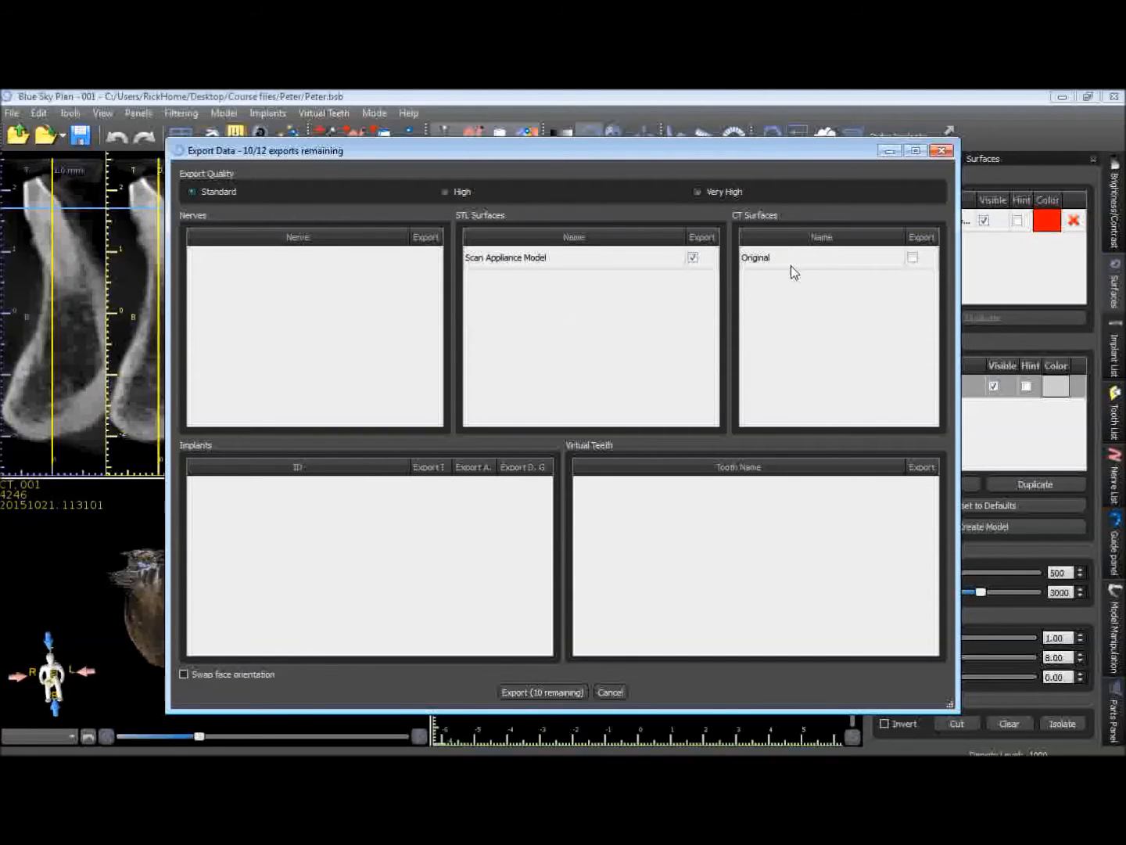
mouse_move(654, 497)
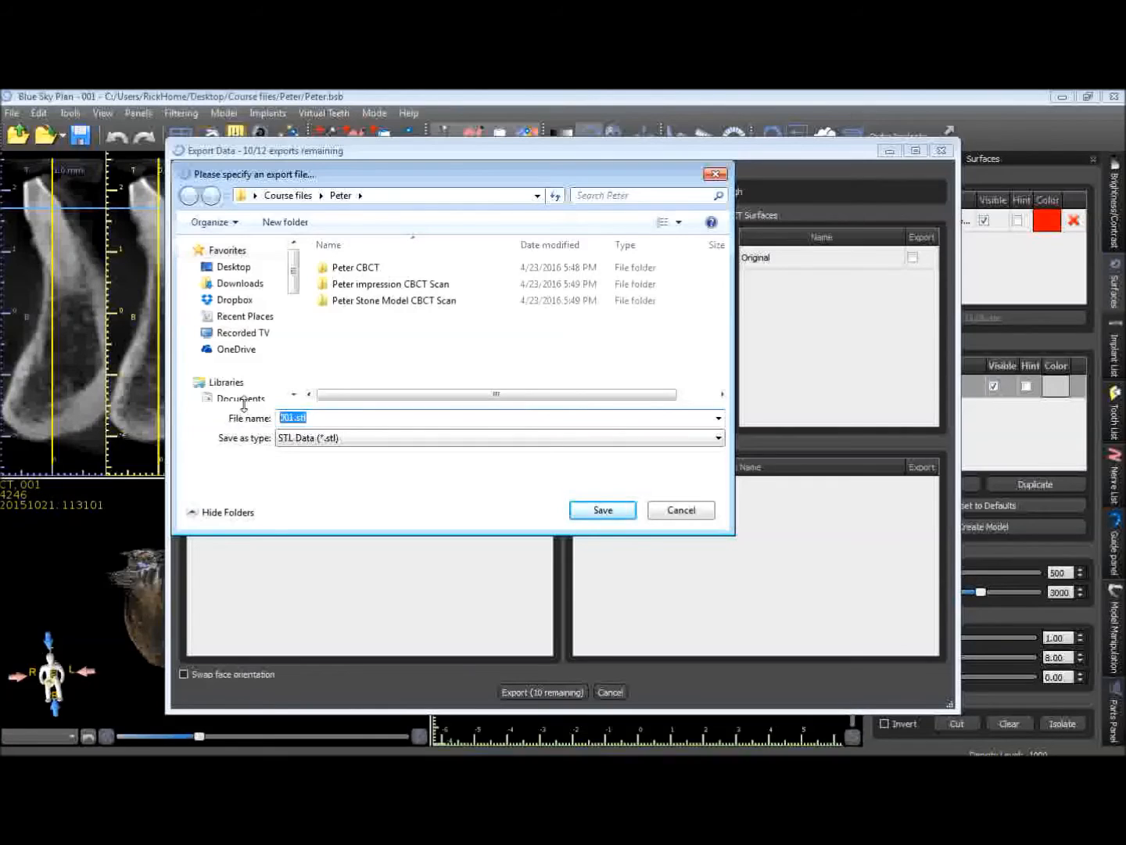
Name the export file 'Impression CBCT Scan From BSB'.
text(Imp)
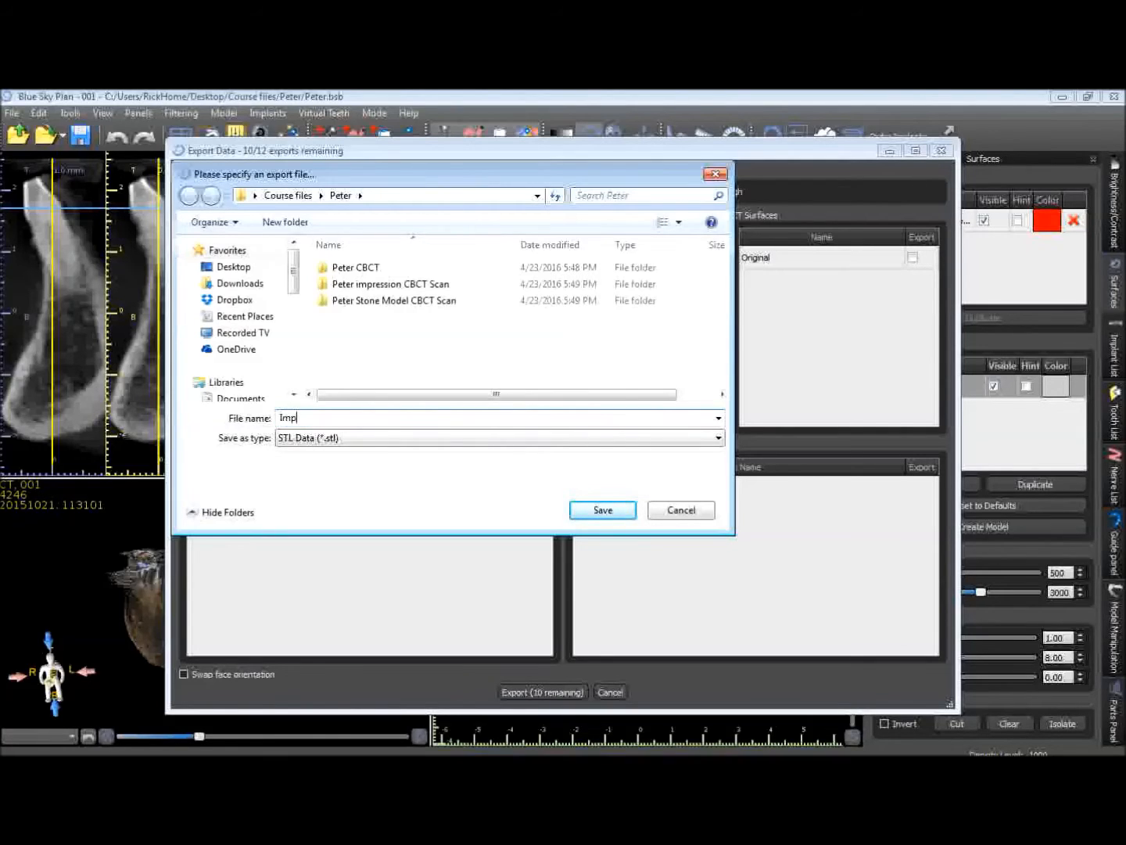
text(ression)
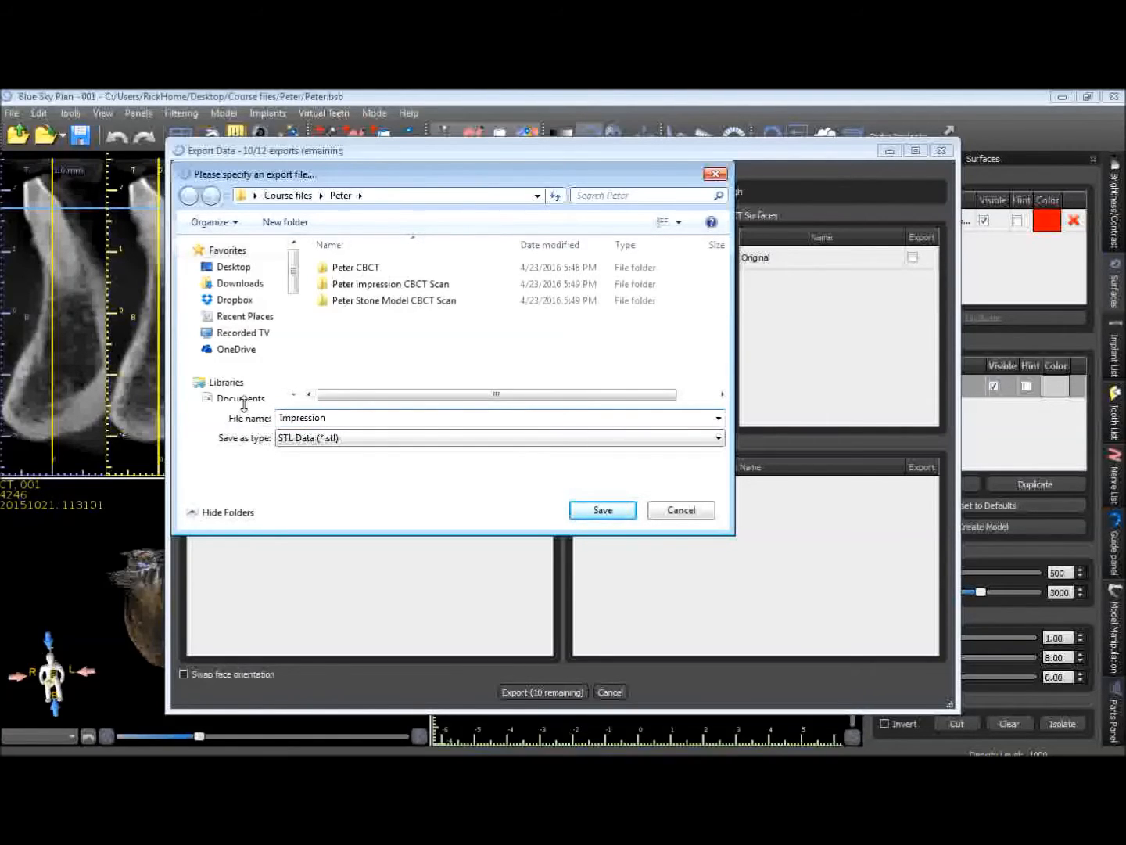
text(CBCT)
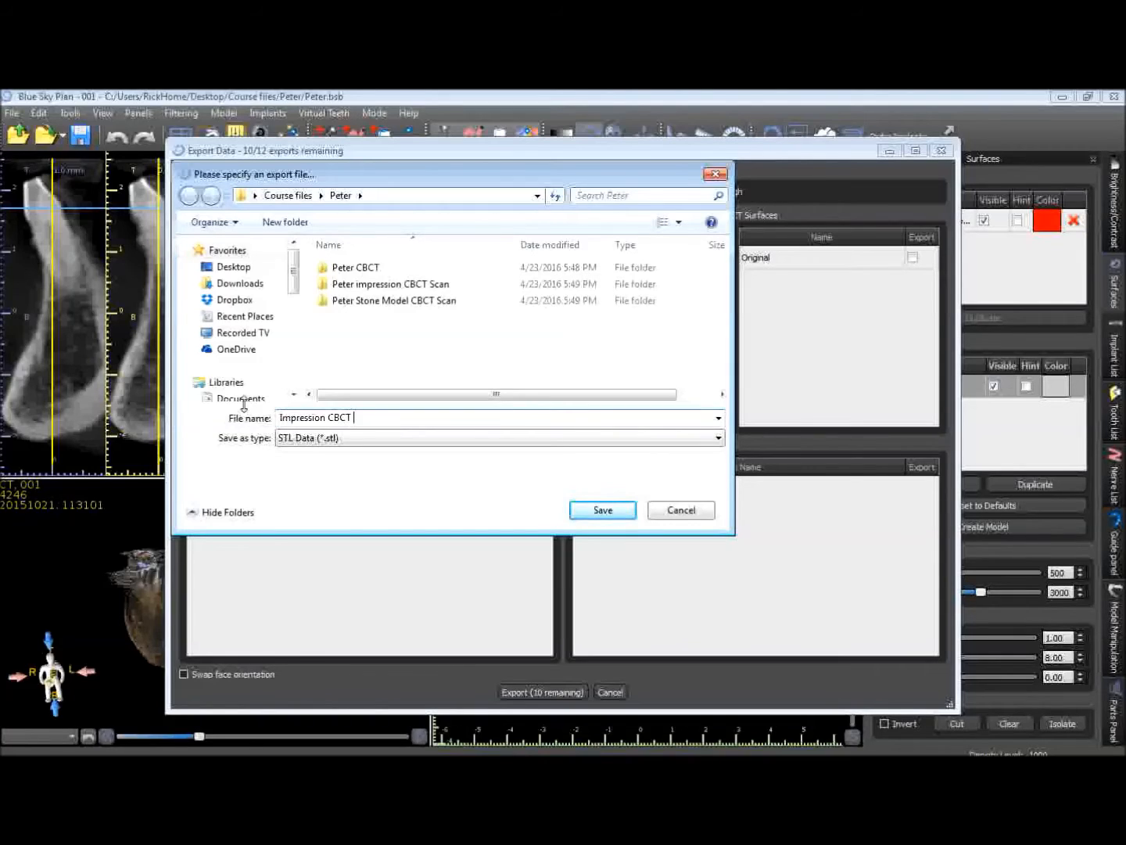
text(Scan)
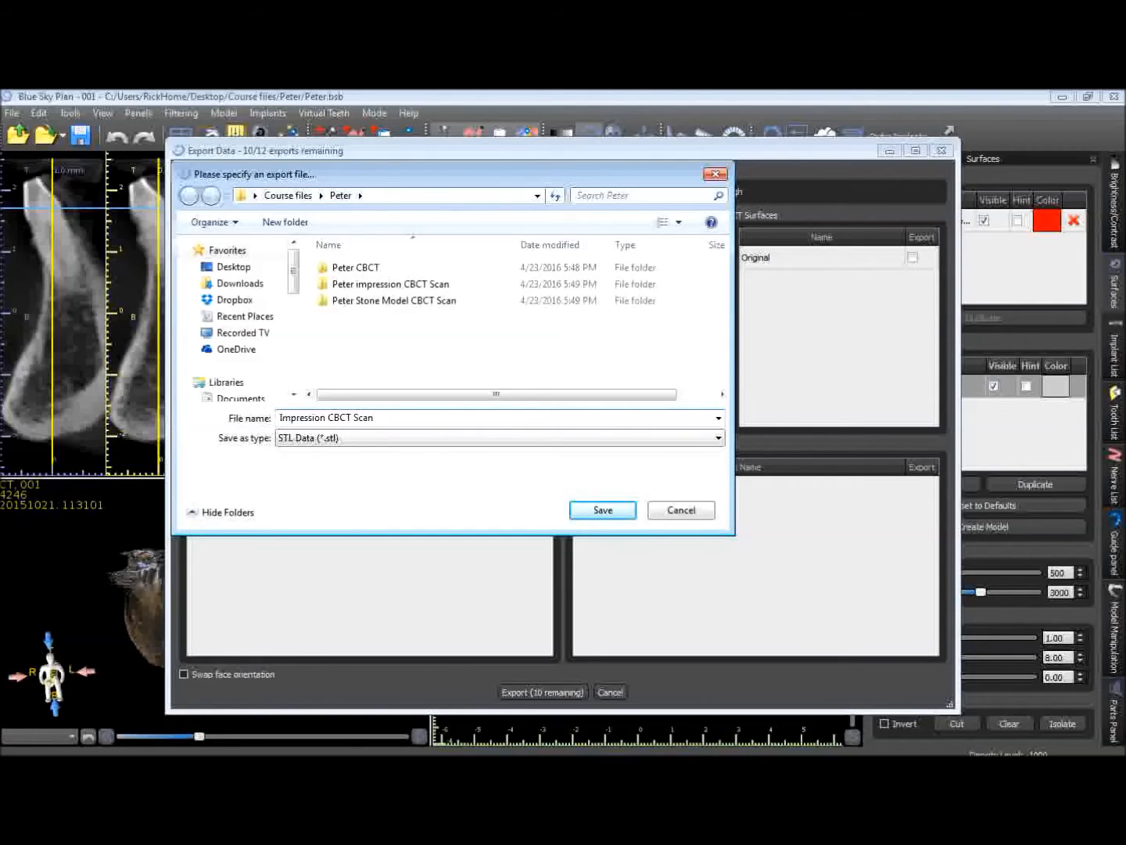
text(From)
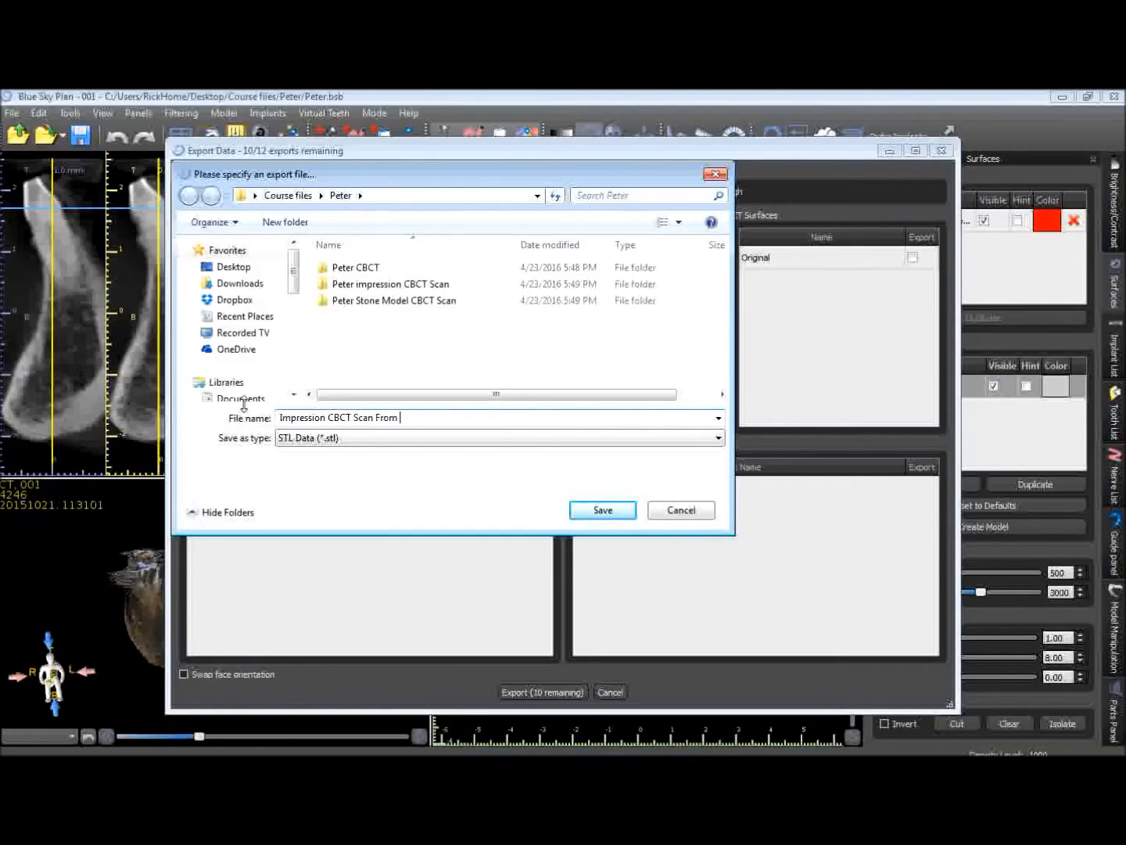
text(BSB)
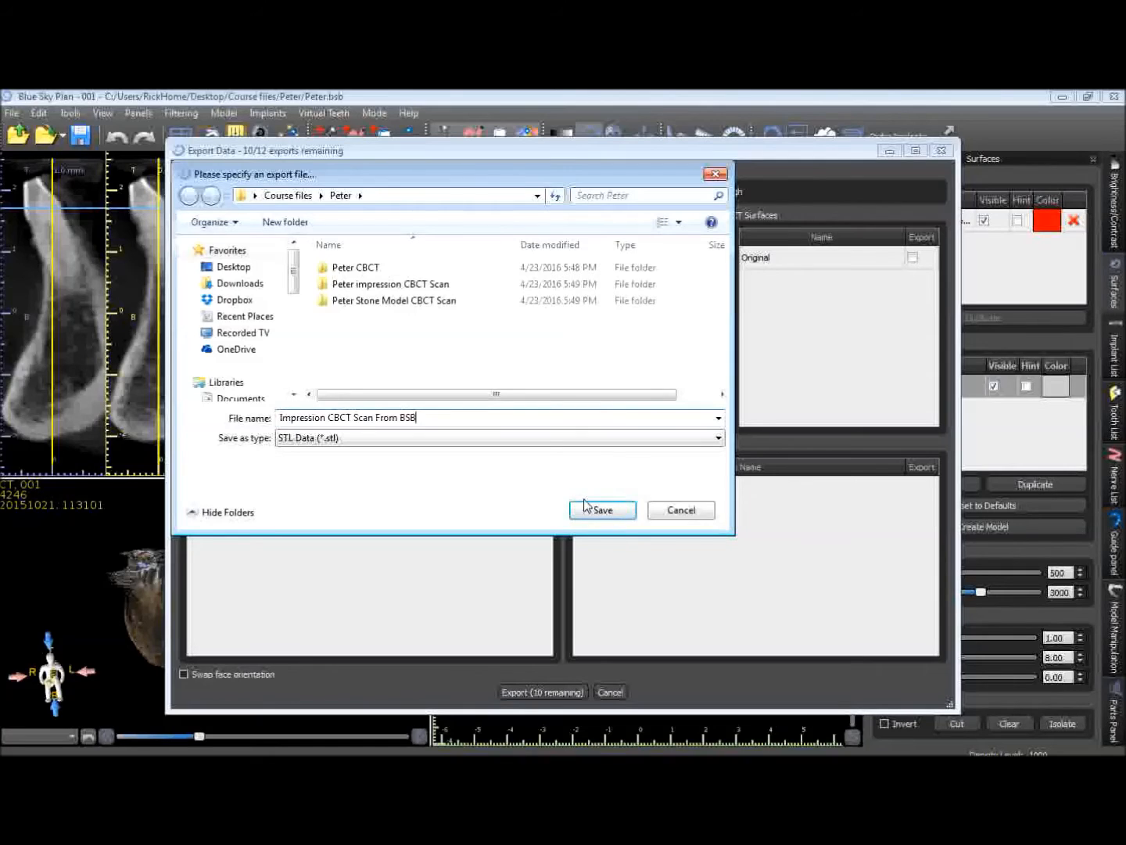
mouse_move(486, 478)
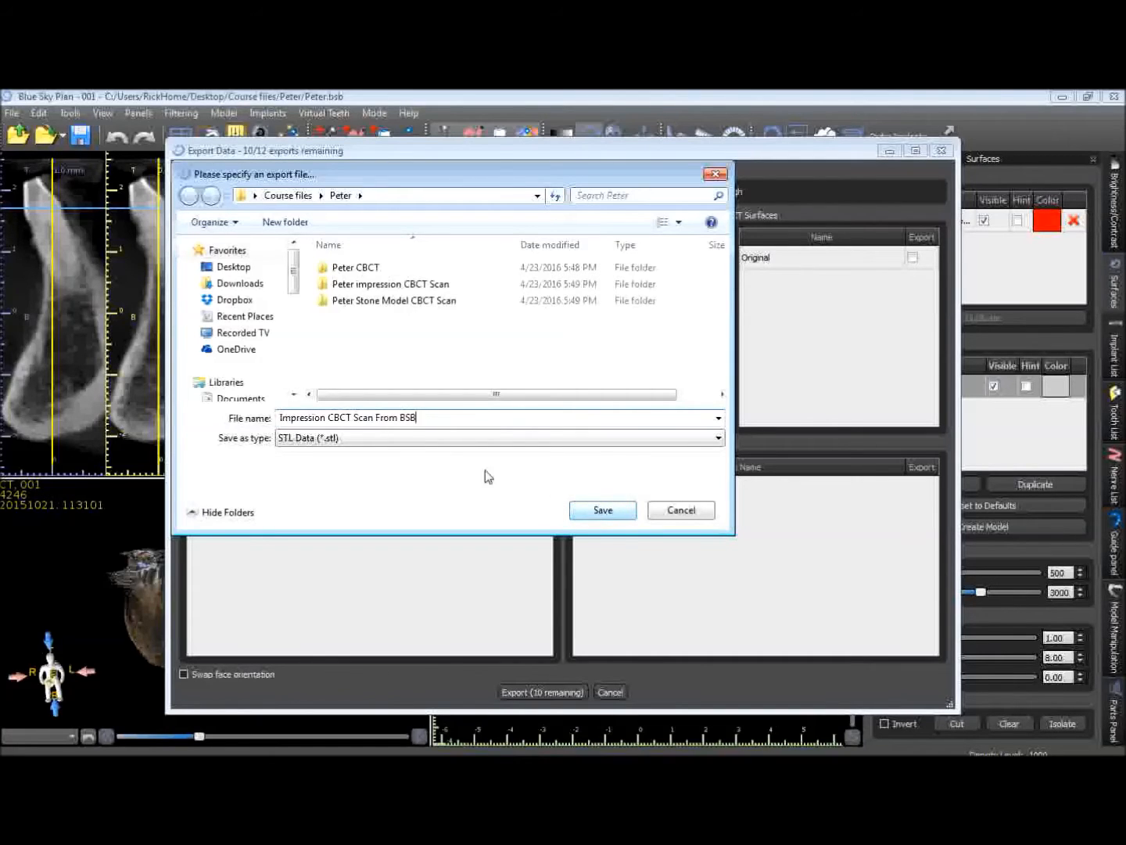
Save the impression STL and open it from File Explorer in Meshmixer.
click(602, 510)
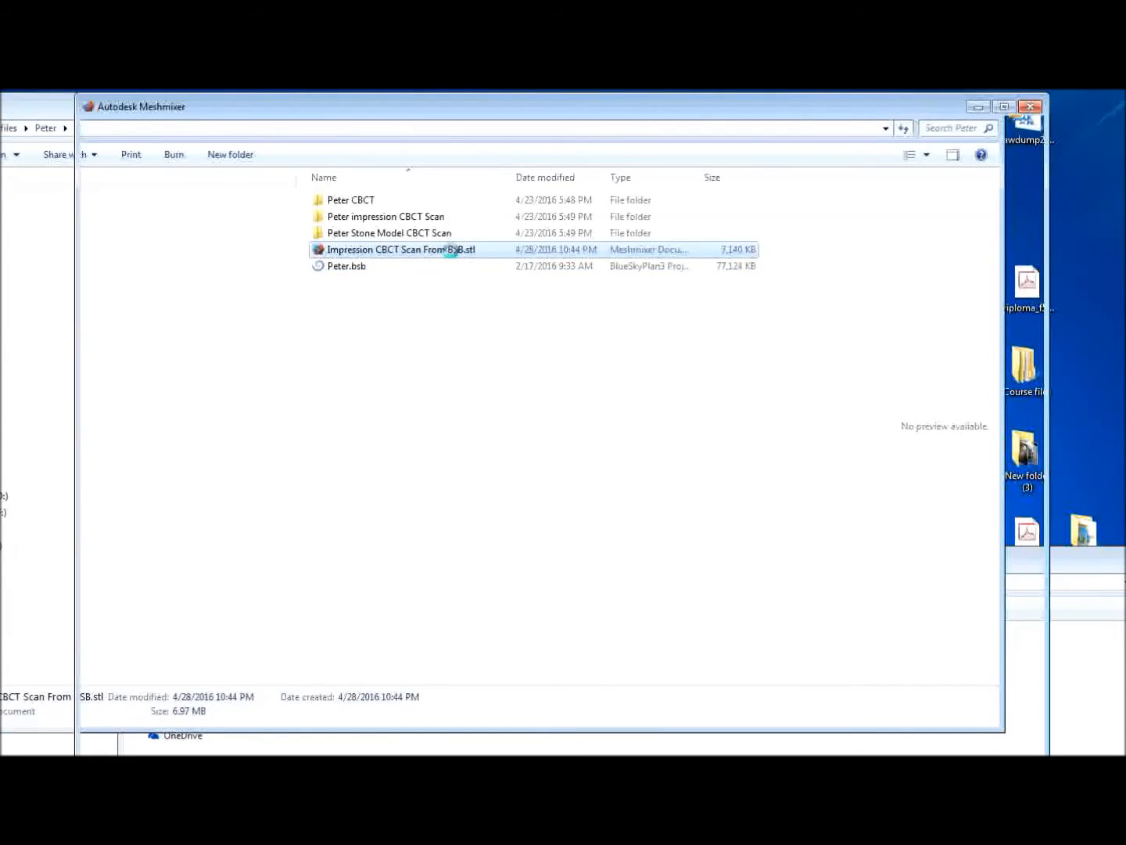
double_click(400, 248)
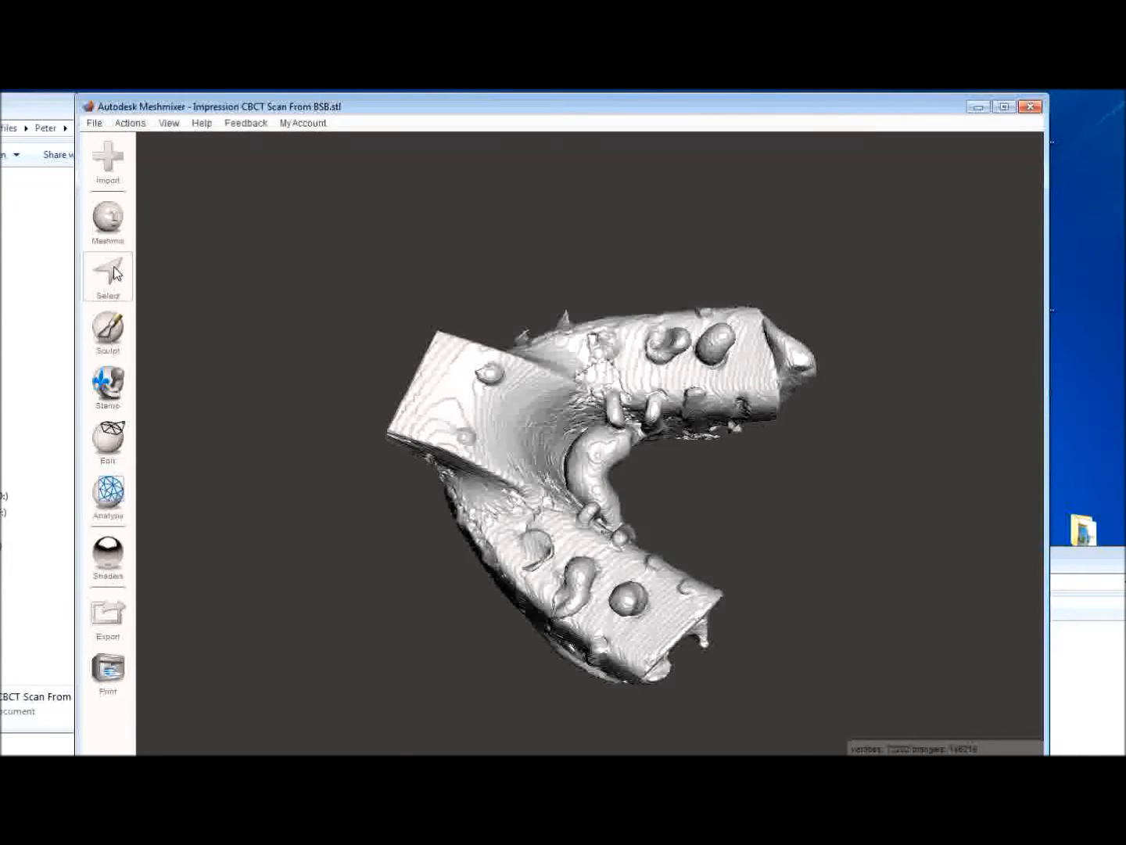
Paint a selection over the impression scan surface with the Unwrap Brush mode.
click(106, 275)
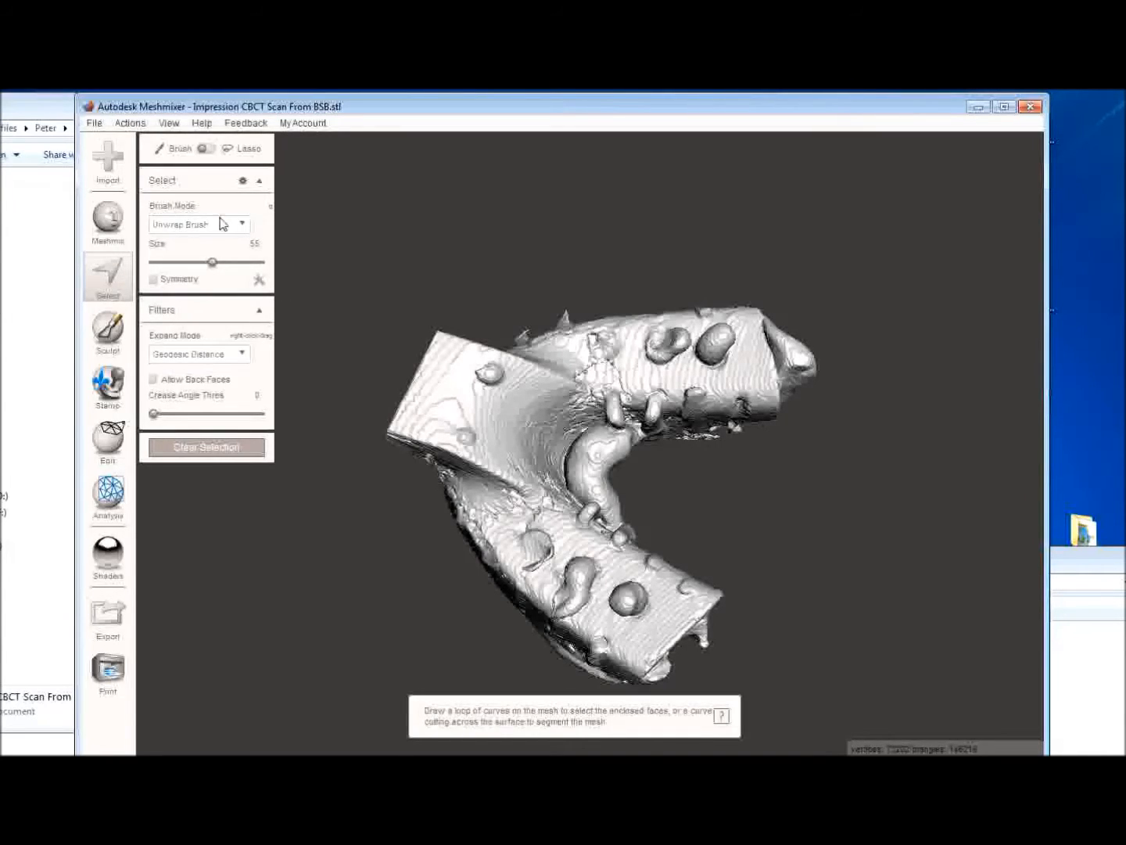
click(240, 224)
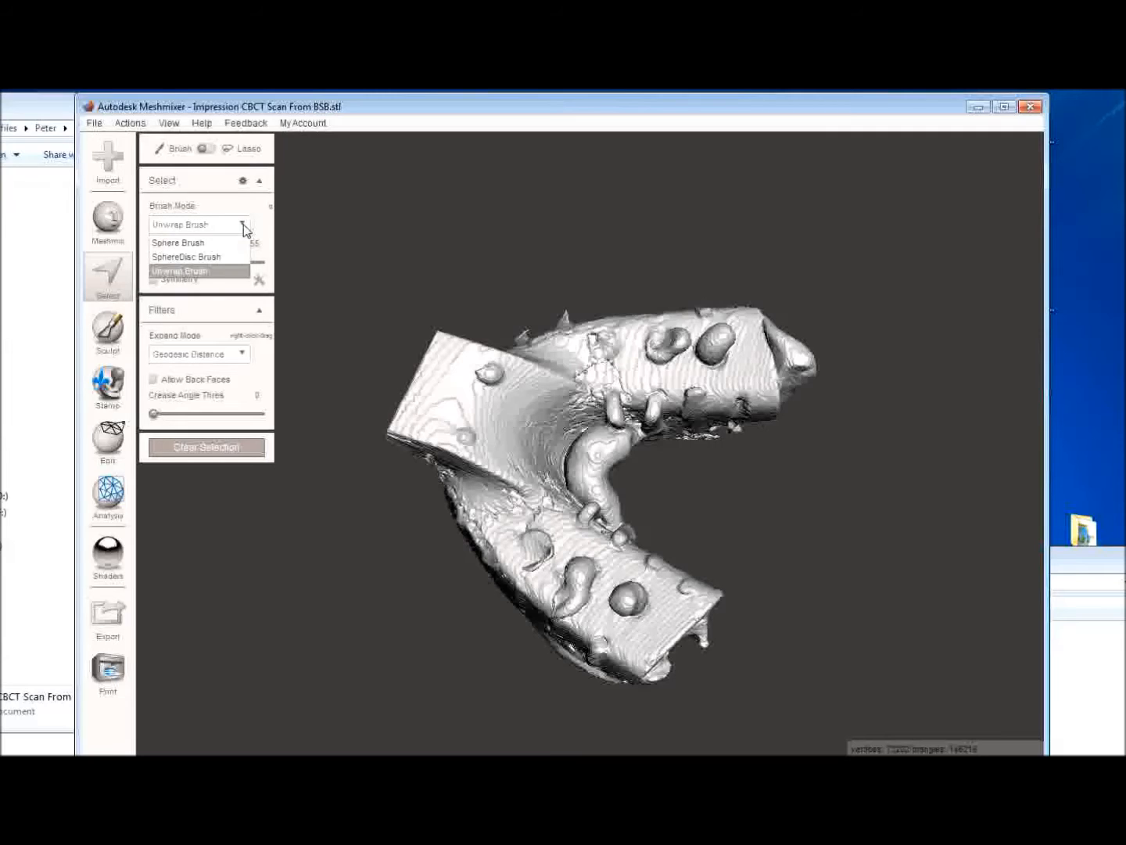
mouse_move(210, 275)
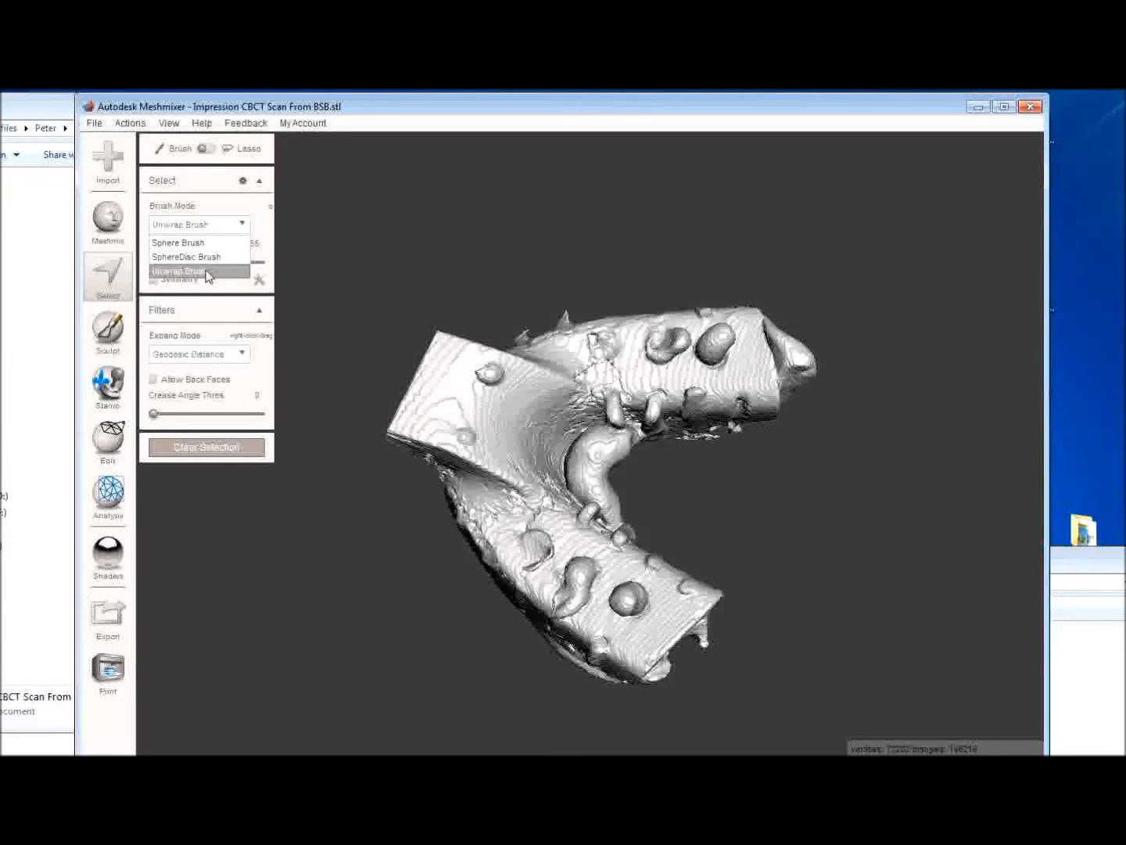
mouse_move(266, 228)
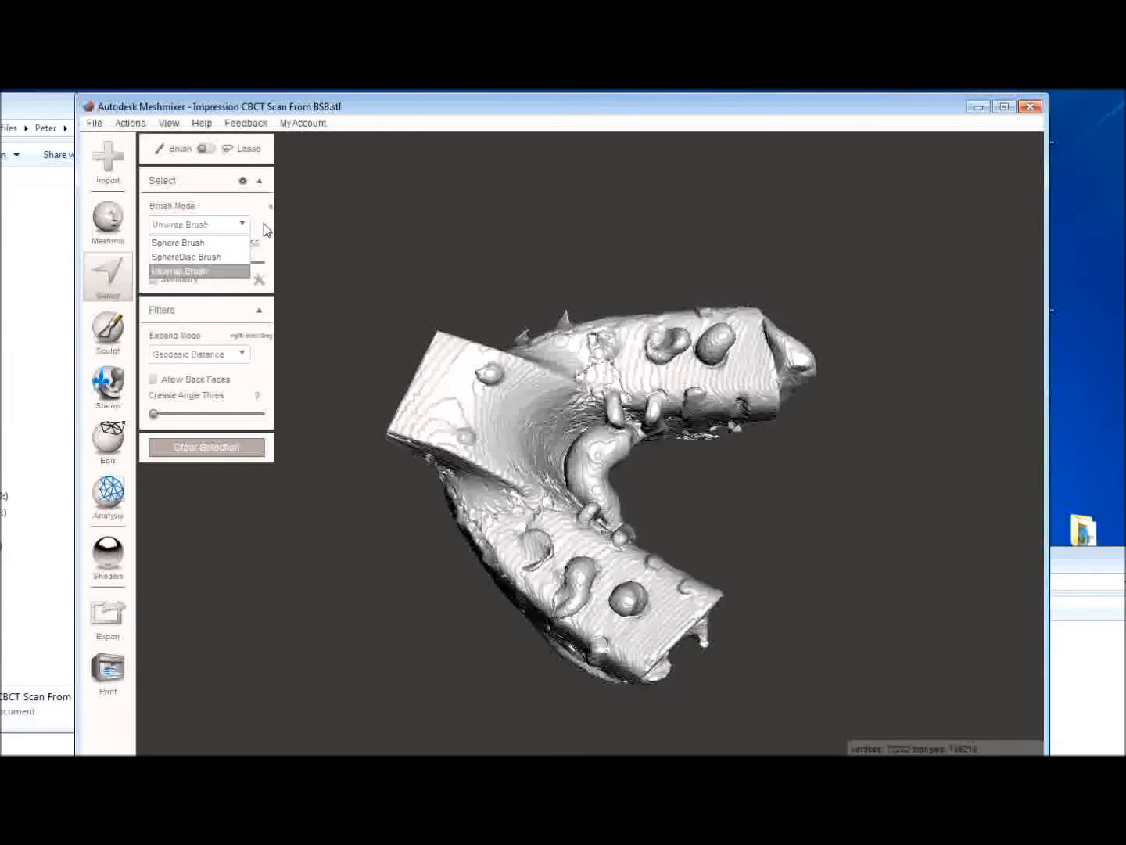
click(179, 271)
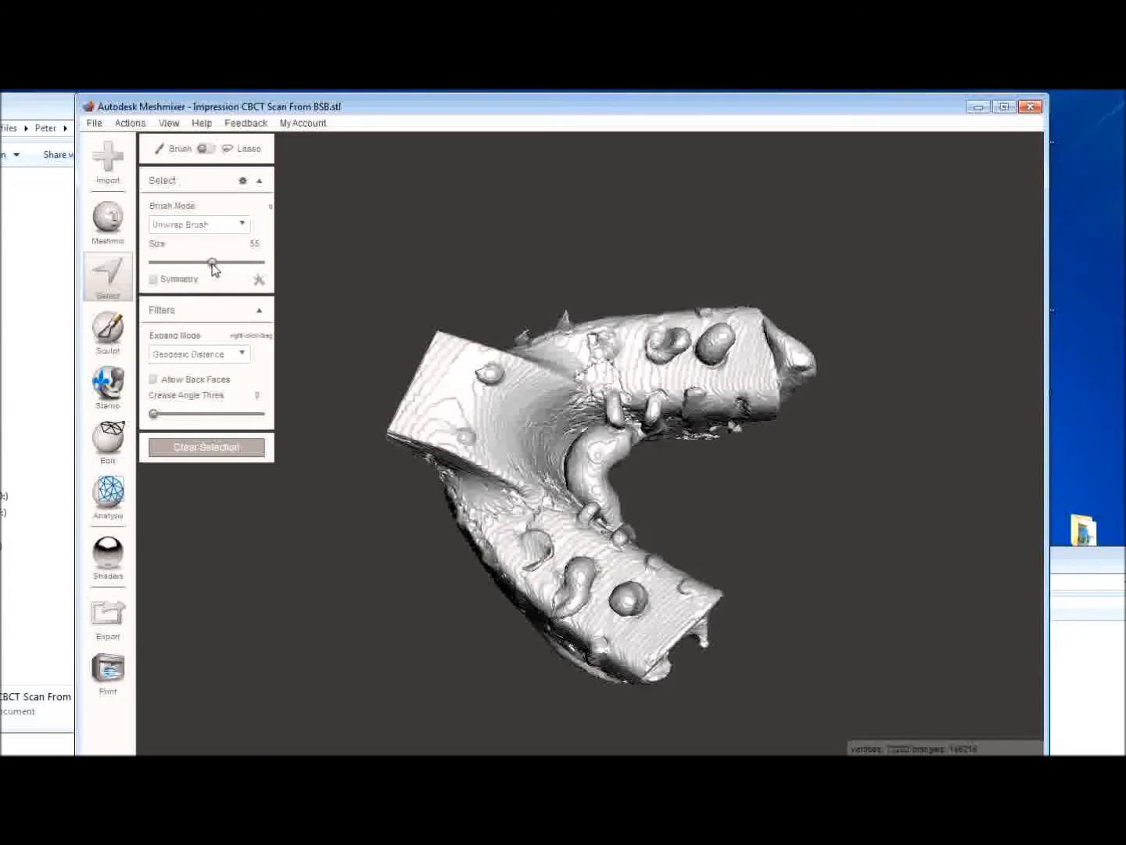
mouse_move(460, 337)
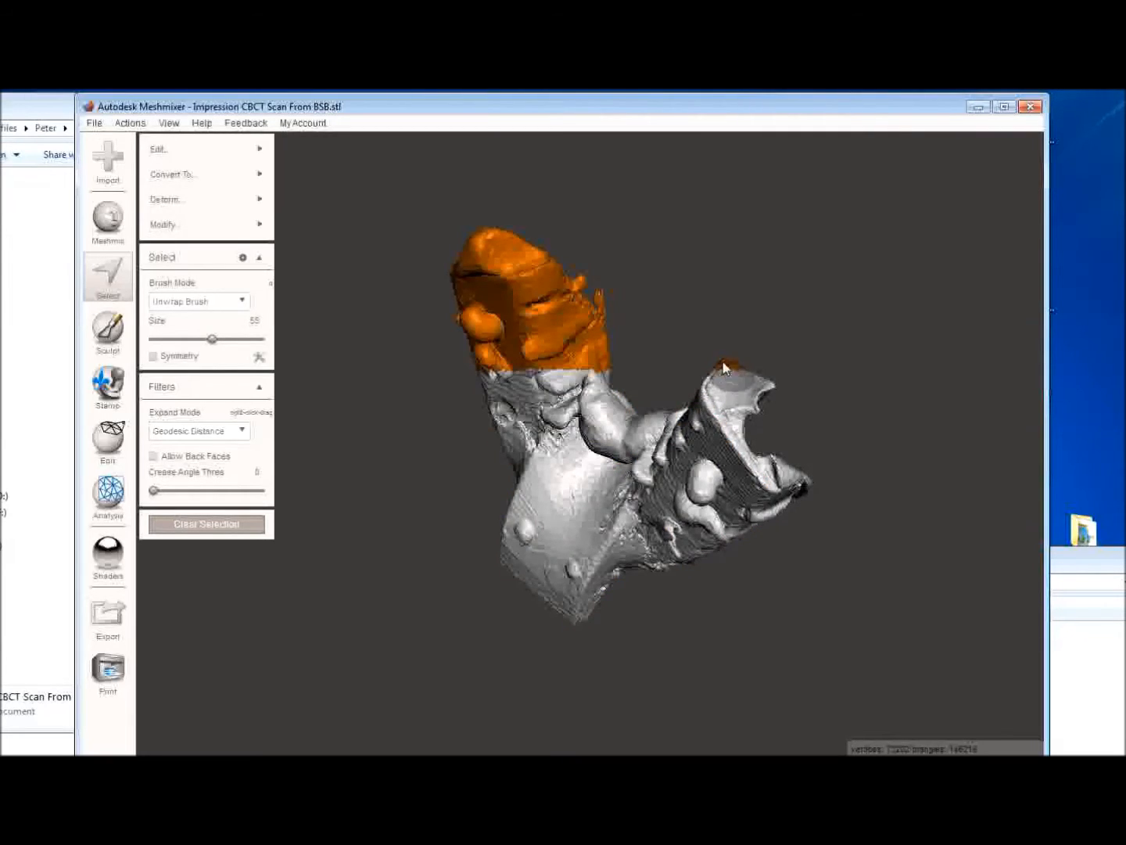
click(130, 122)
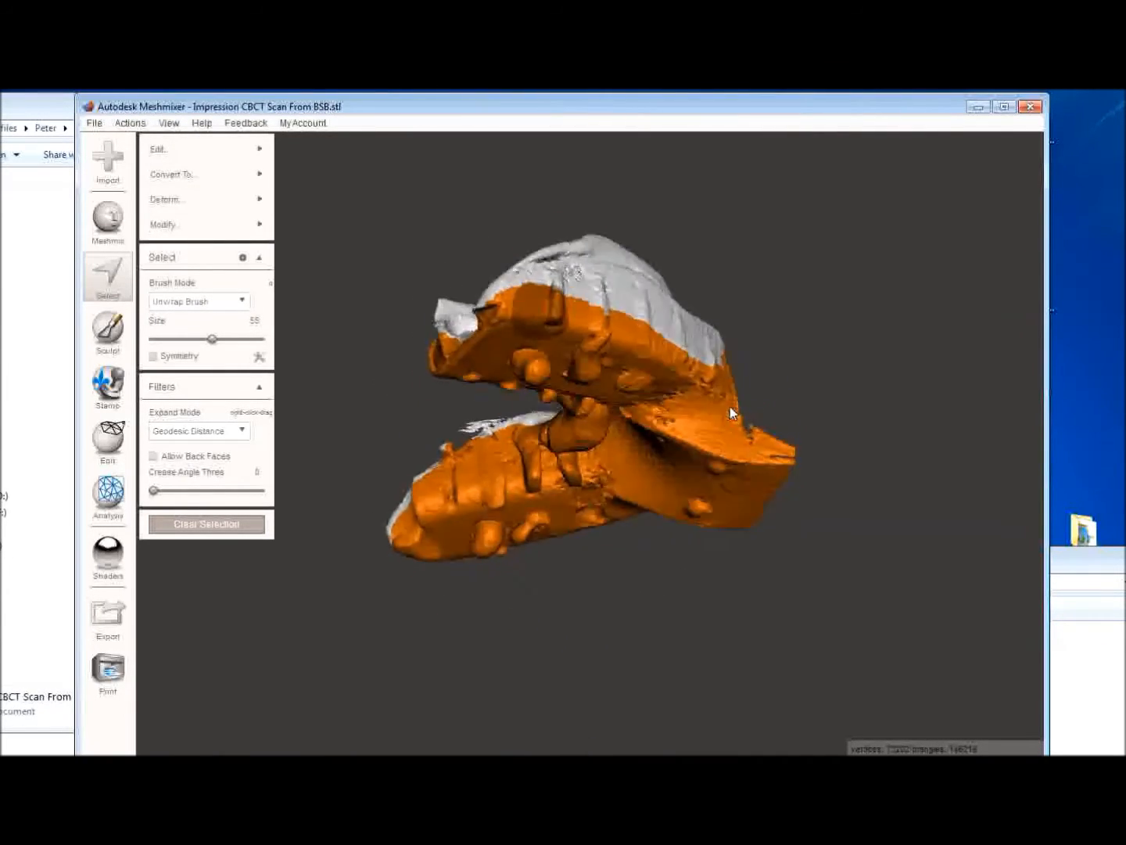
Clear the selection and repaint it across the tooth-impression surface.
click(159, 149)
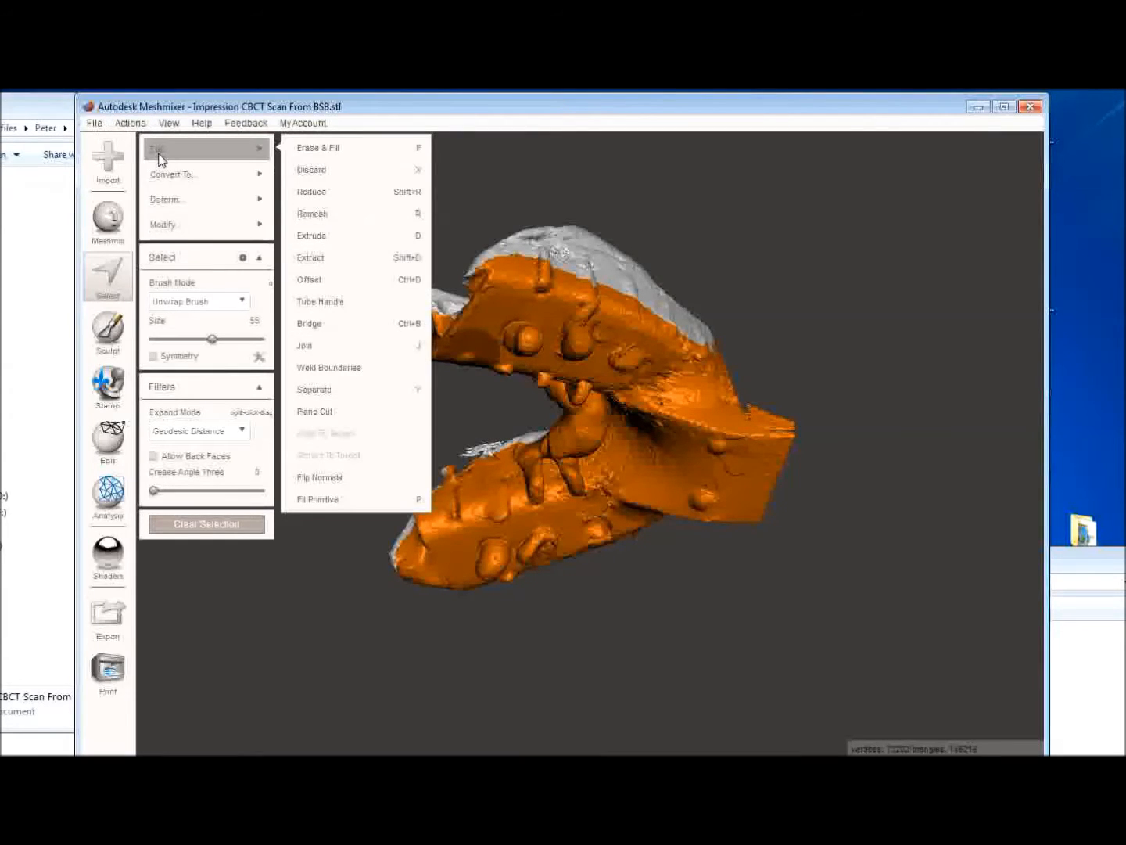
click(130, 122)
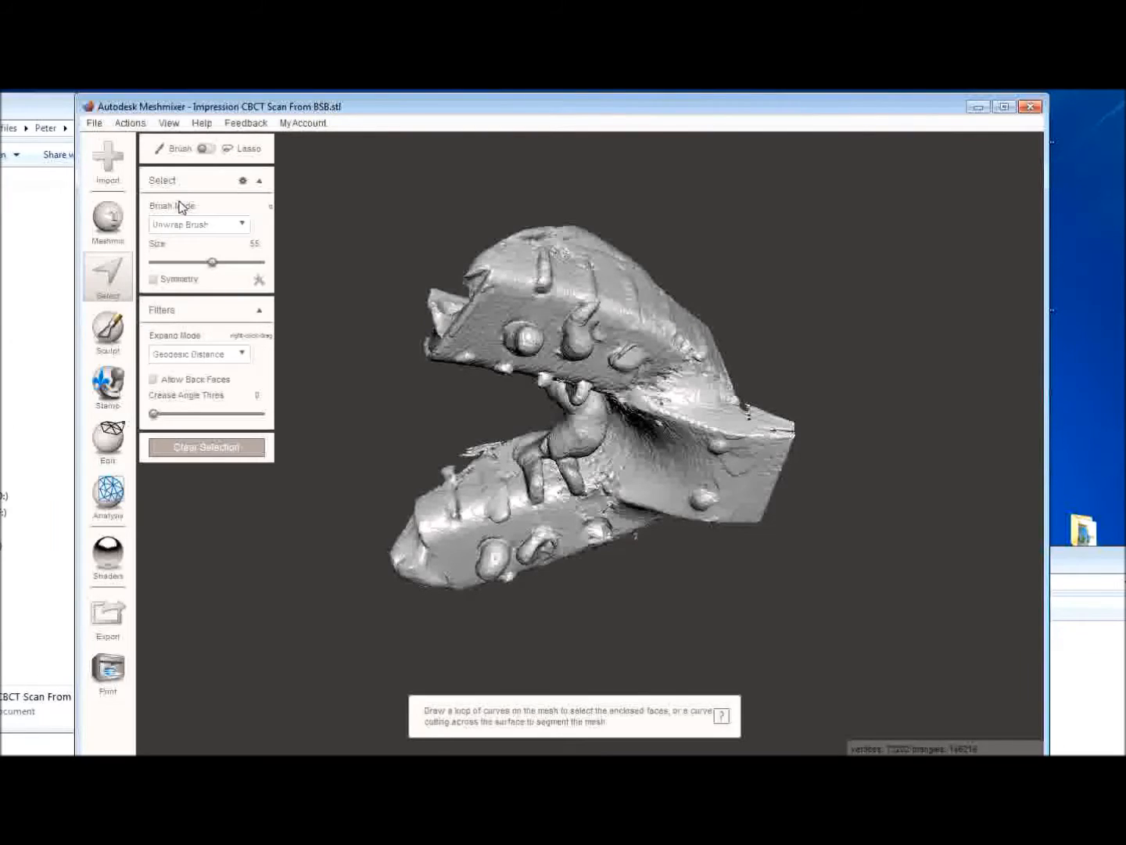
click(535, 285)
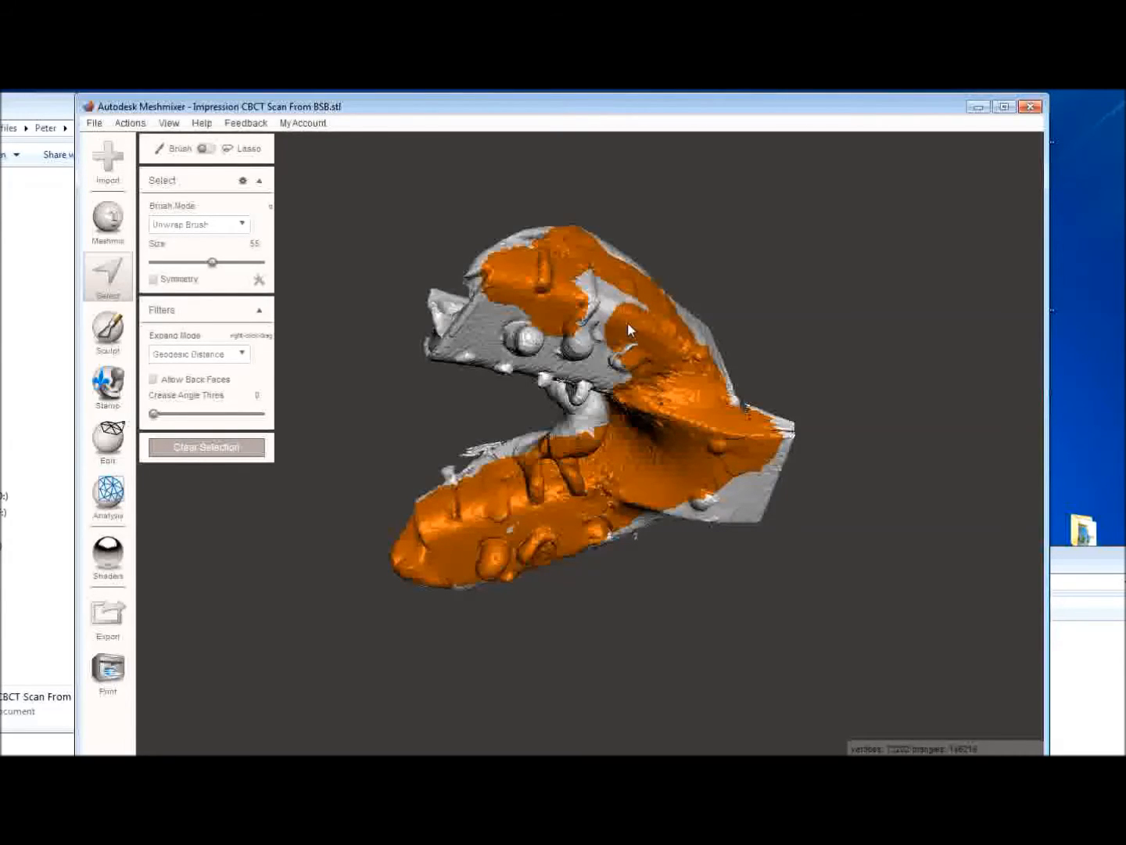
click(532, 338)
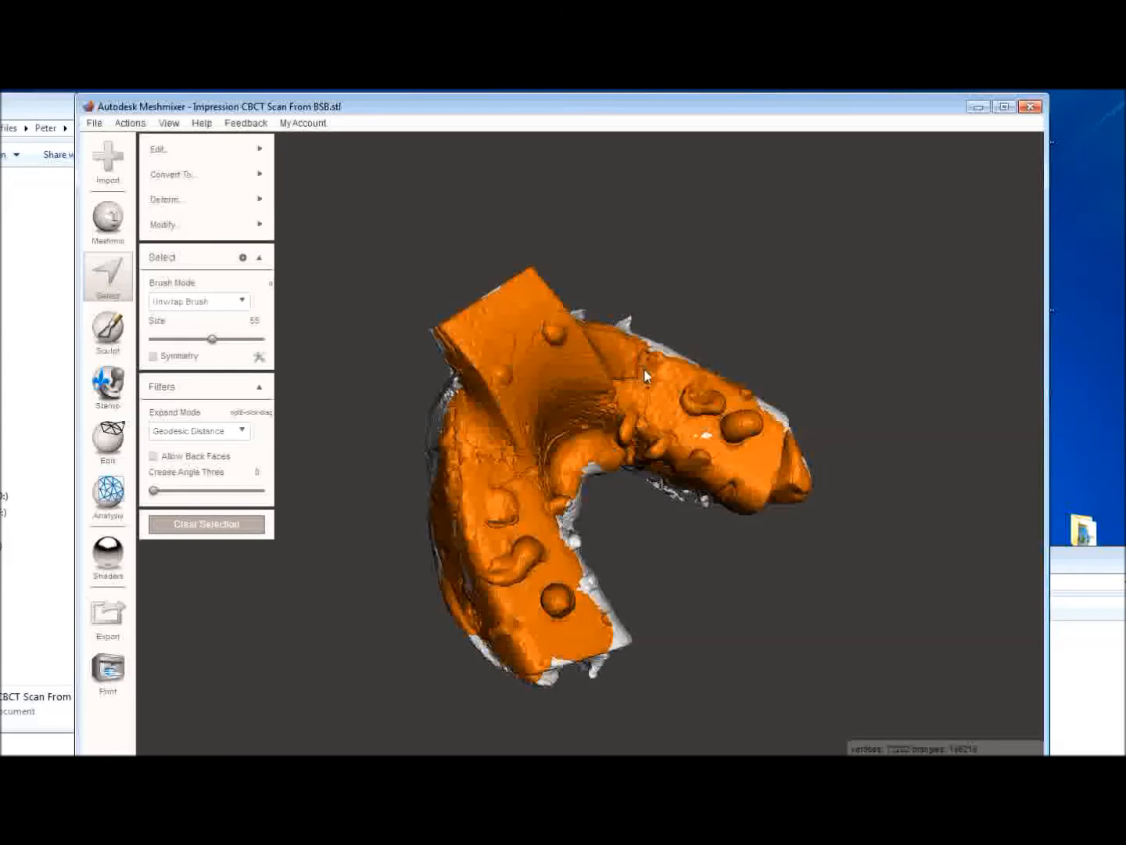
mouse_move(588, 454)
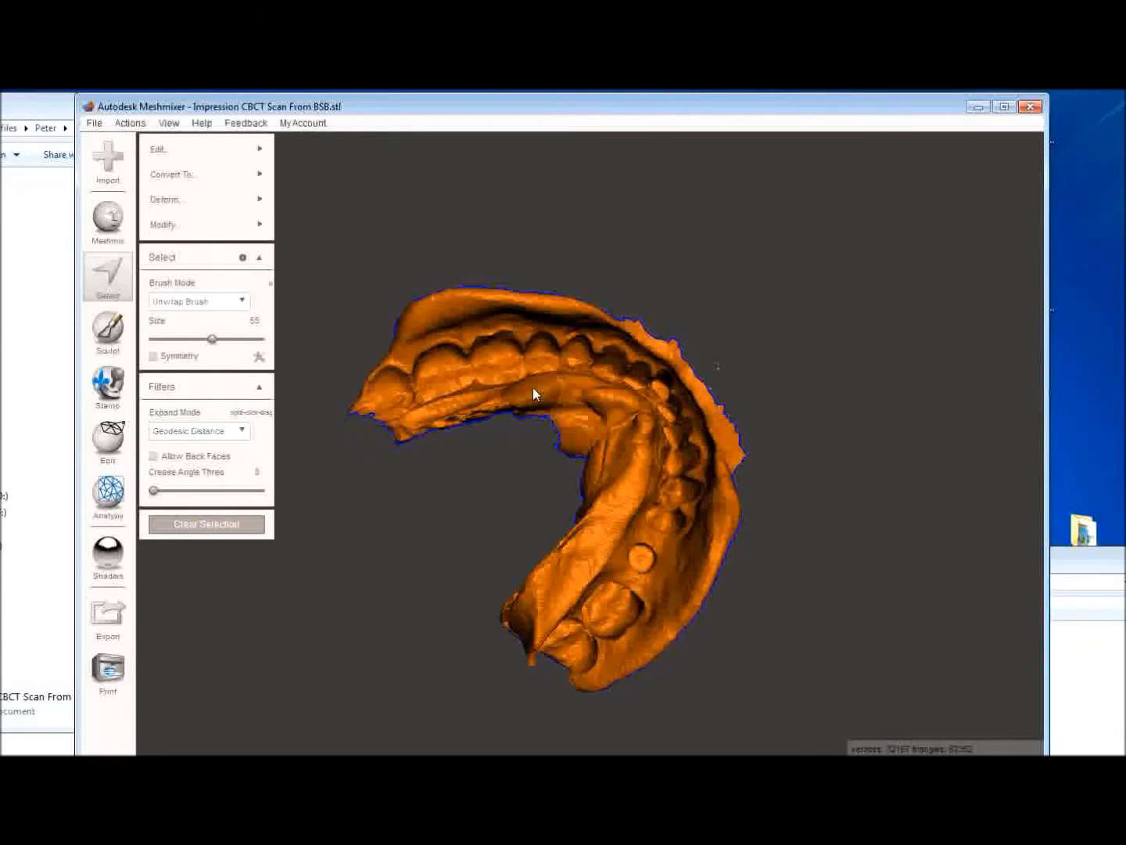
Flip the normals of the trimmed impression surface via Edit > Flip Normals.
click(164, 149)
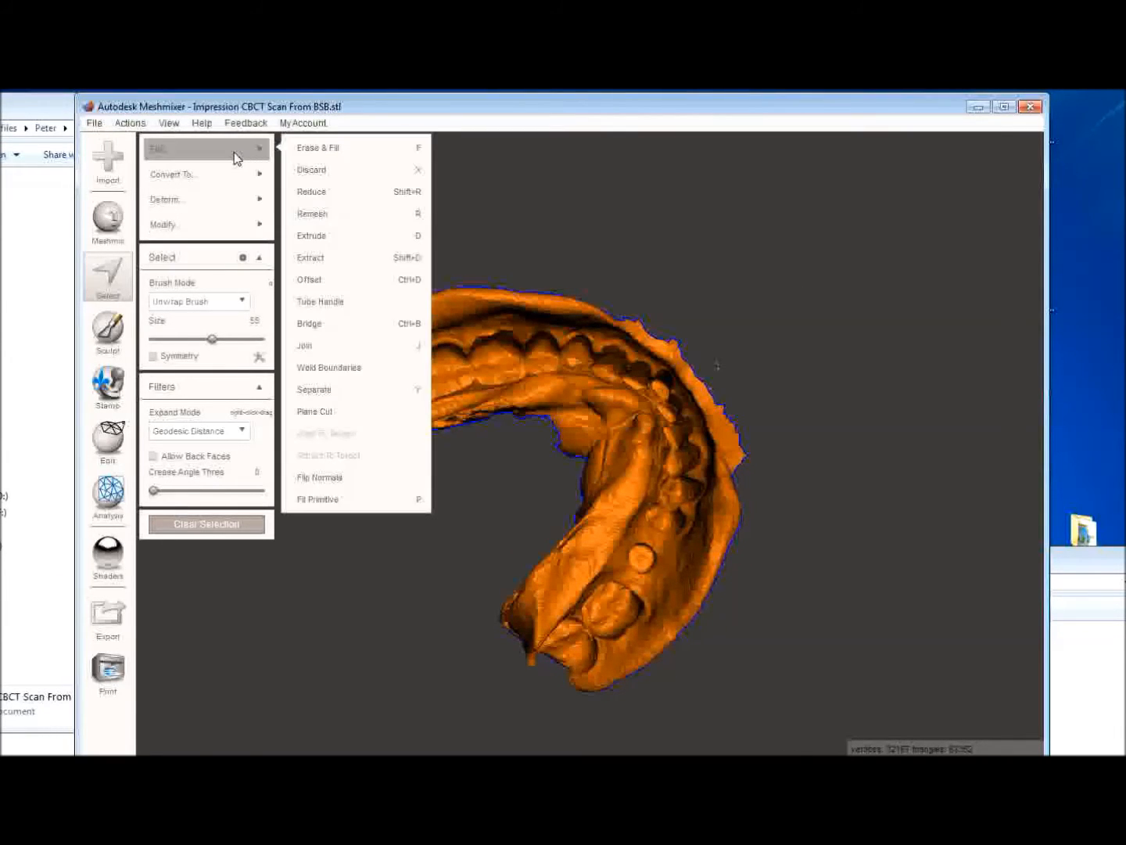
mouse_move(321, 477)
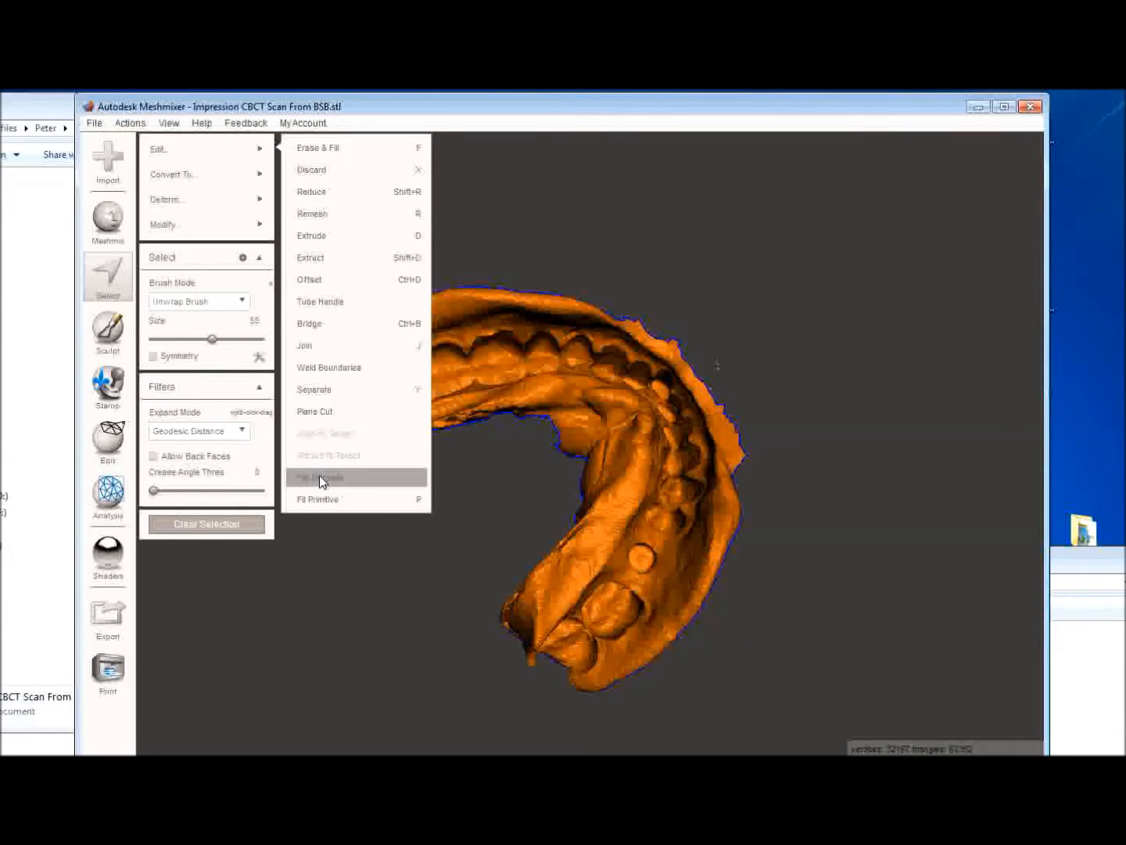
click(319, 477)
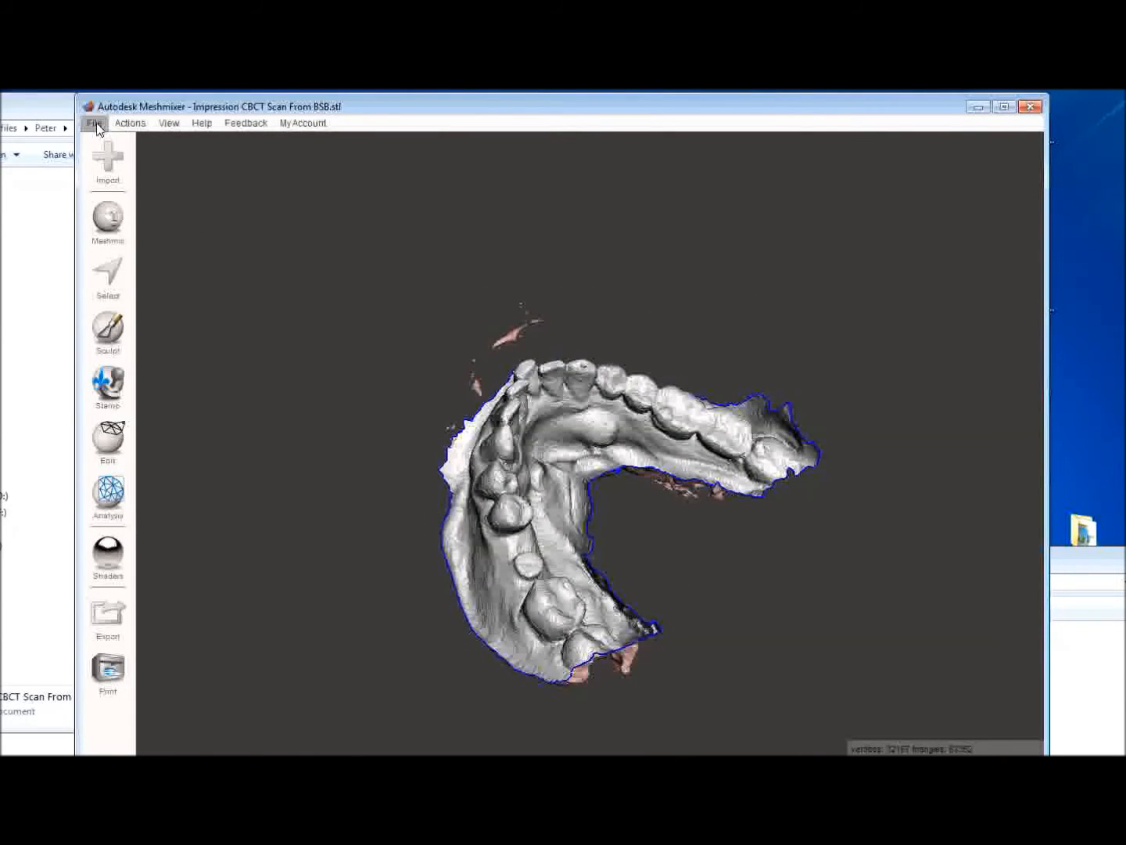
Export the flipped mesh as 'Impression Scan Reversed.stl'.
click(106, 618)
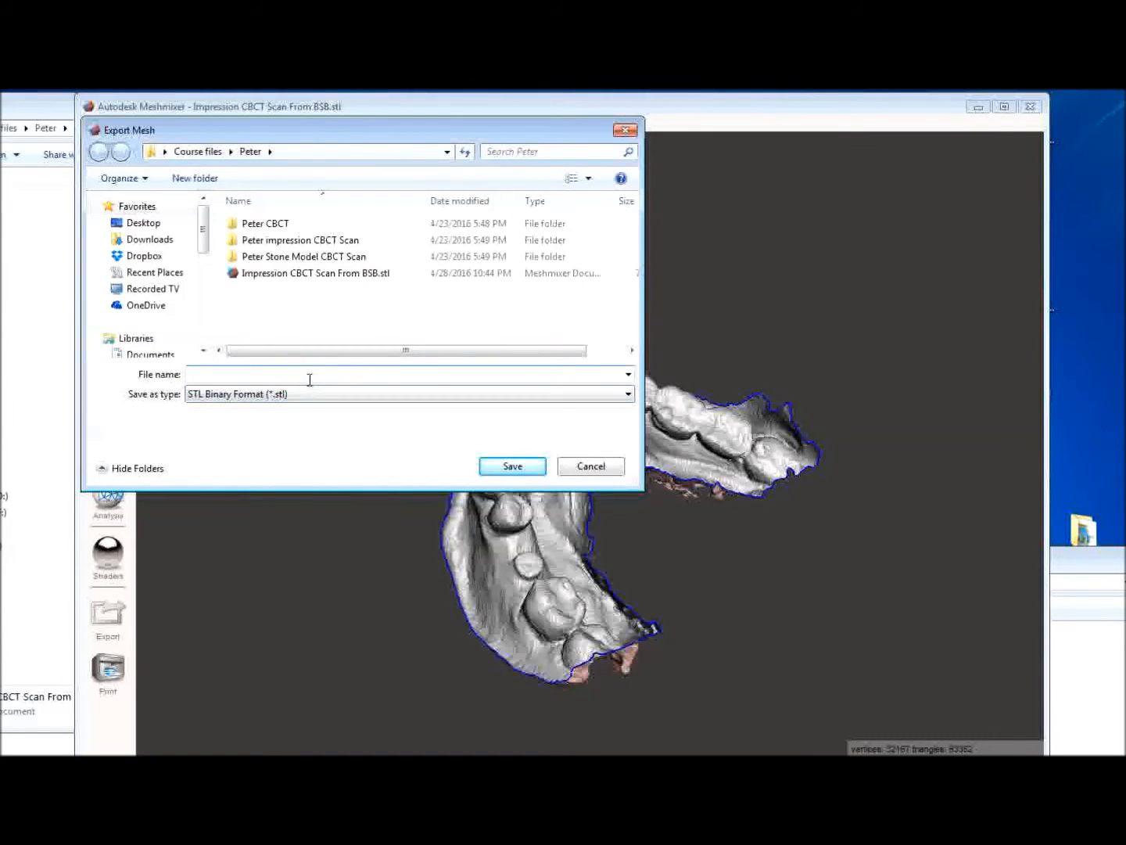
text(Impression Scan R)
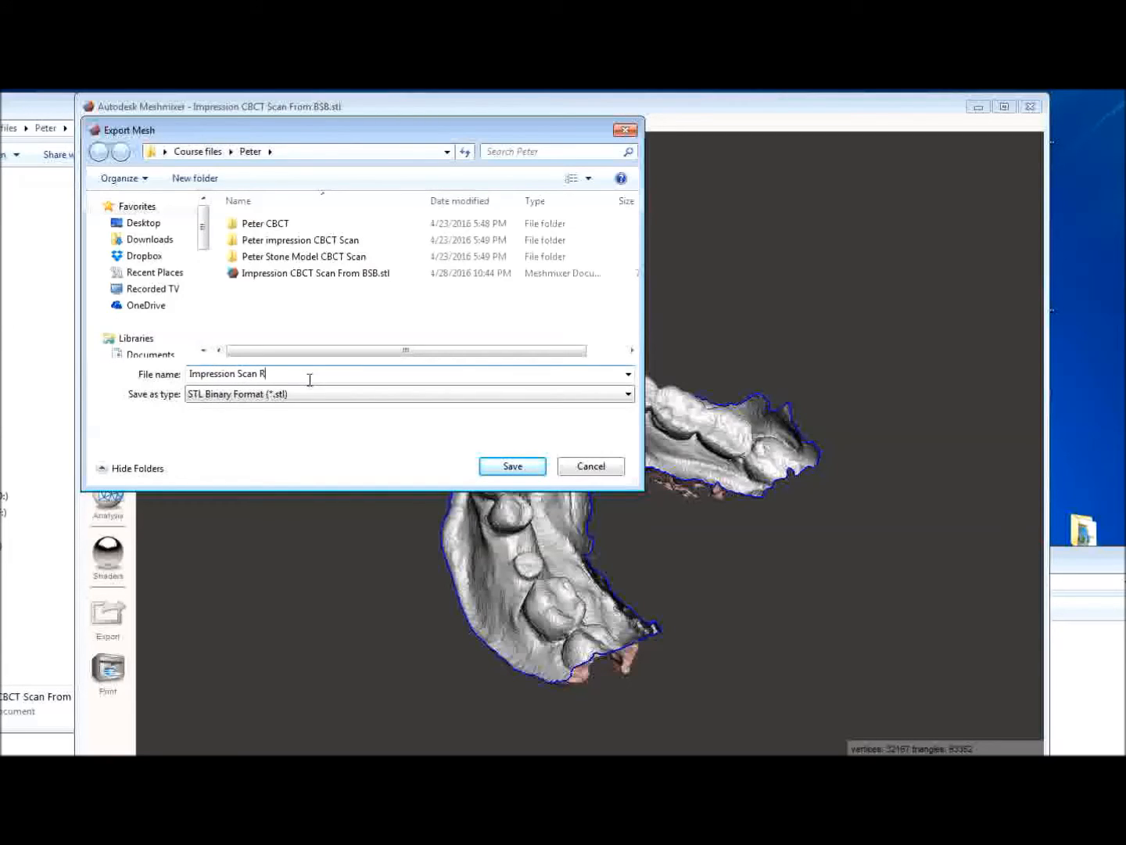
text(everse)
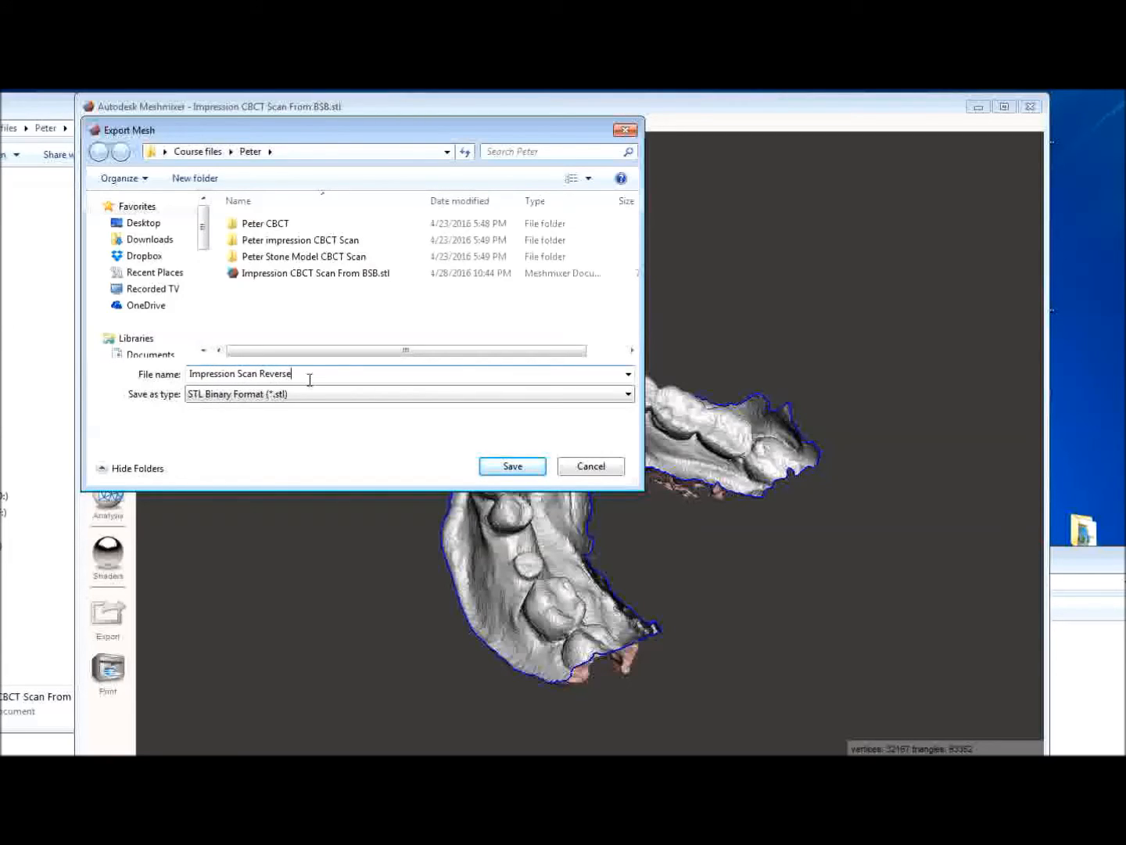
text(s)
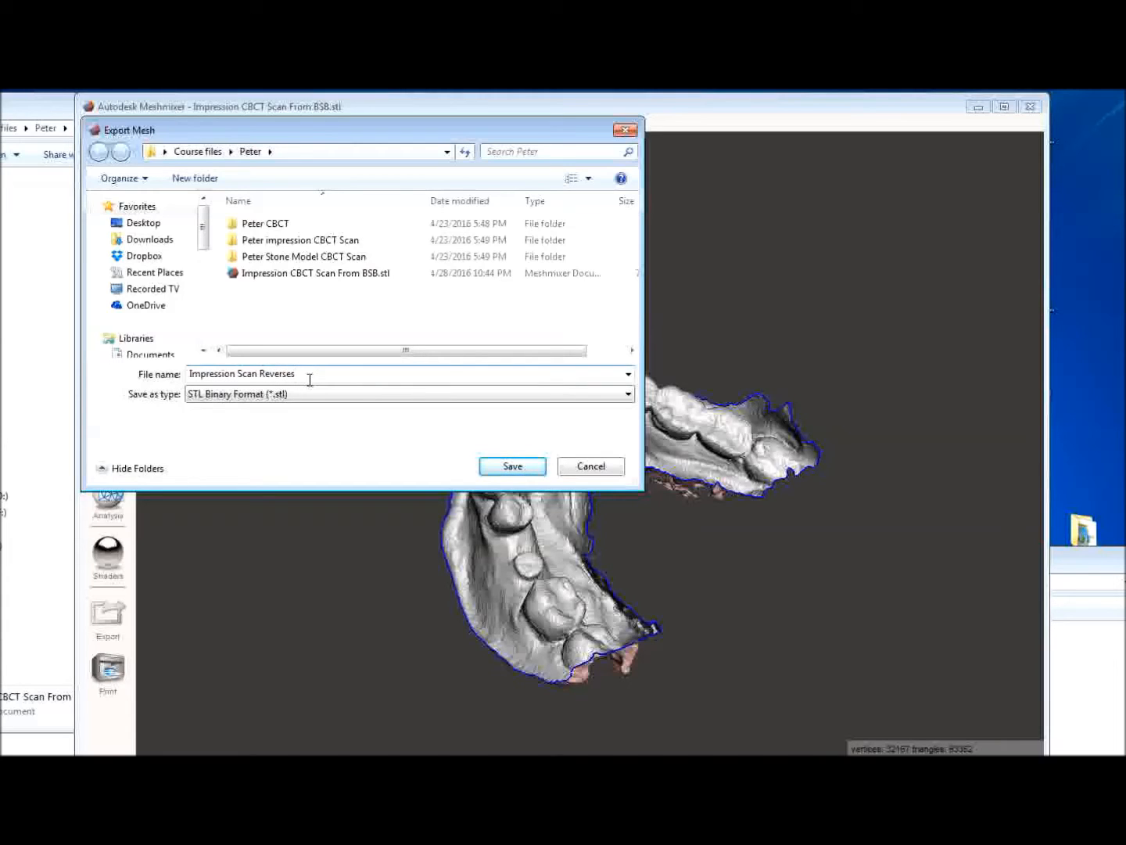
text(d)
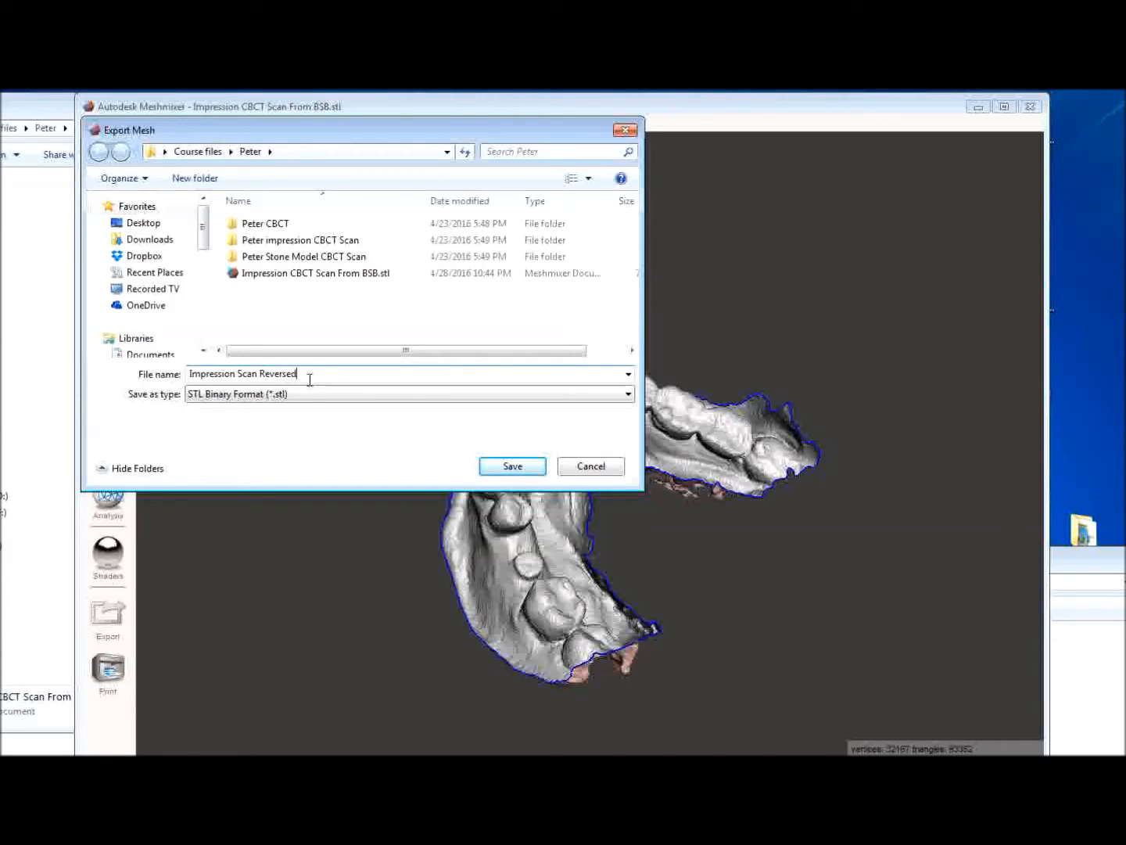
click(512, 466)
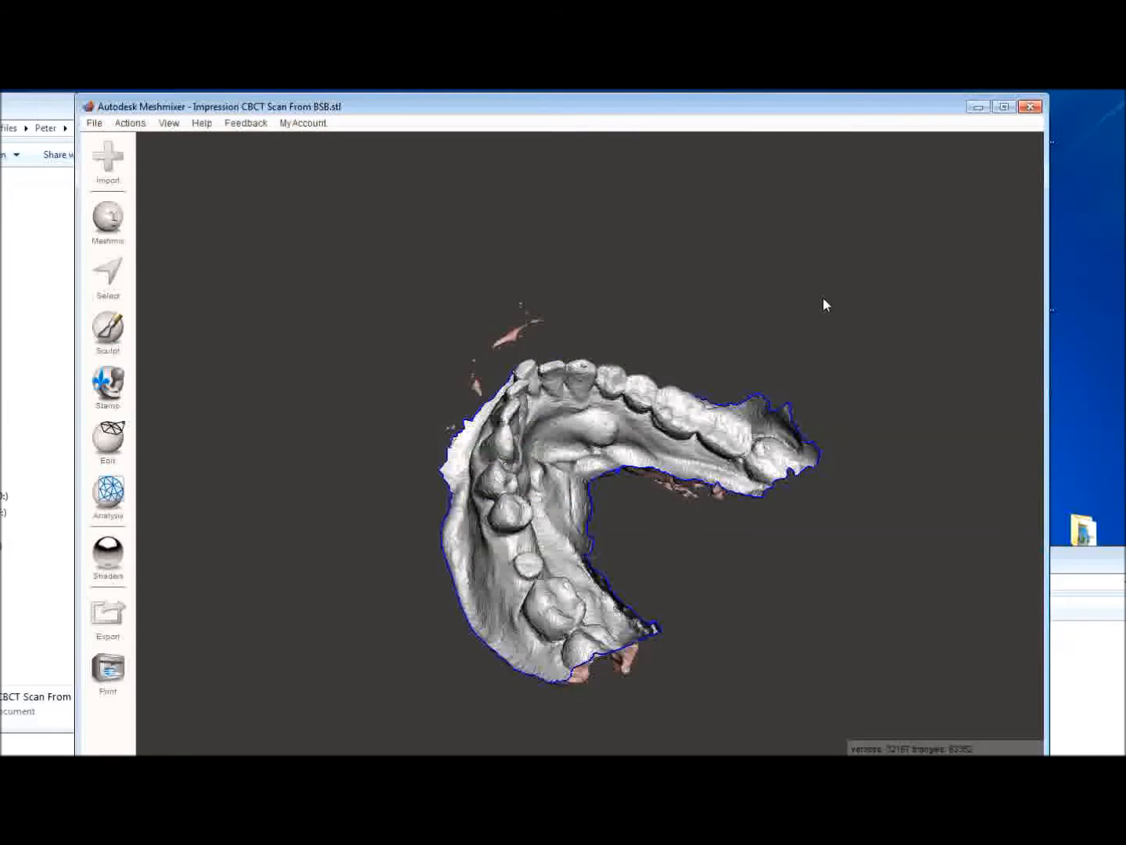
Close Meshmixer without saving and pick Impression Scan Reversed.stl in the folder.
click(1029, 106)
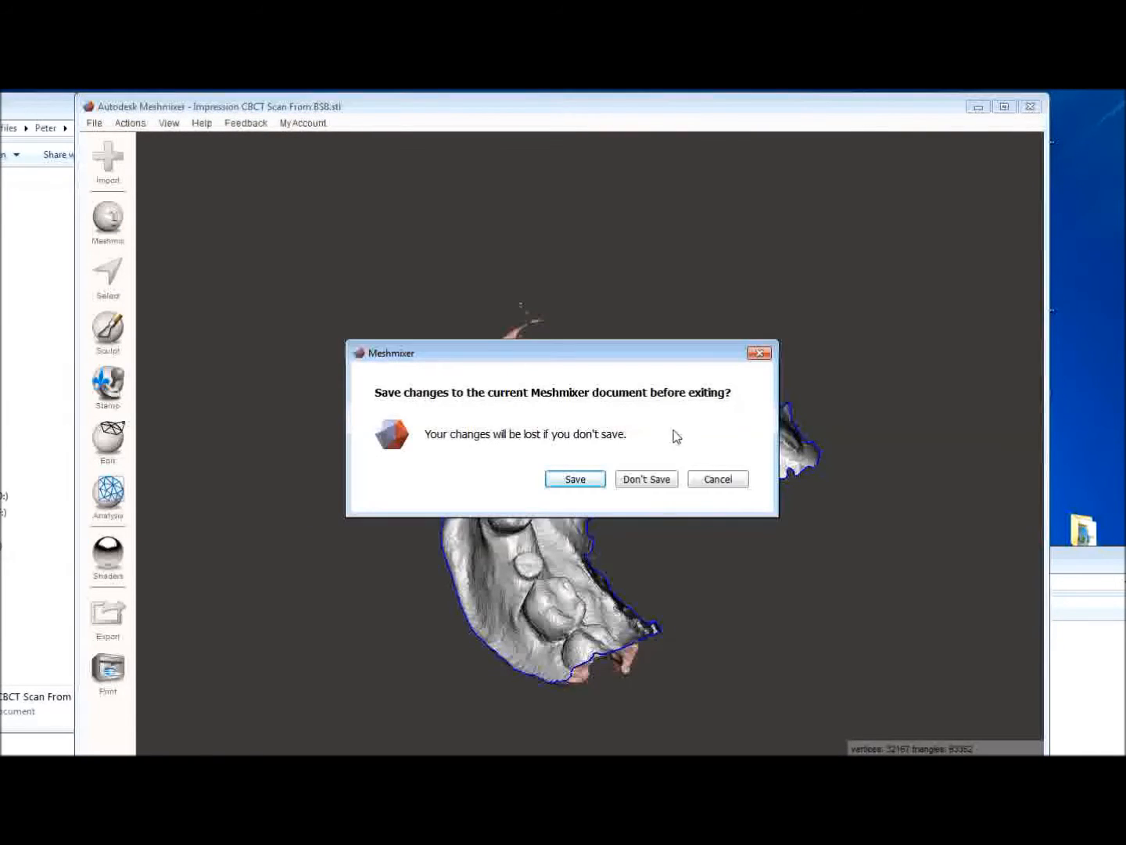
click(645, 478)
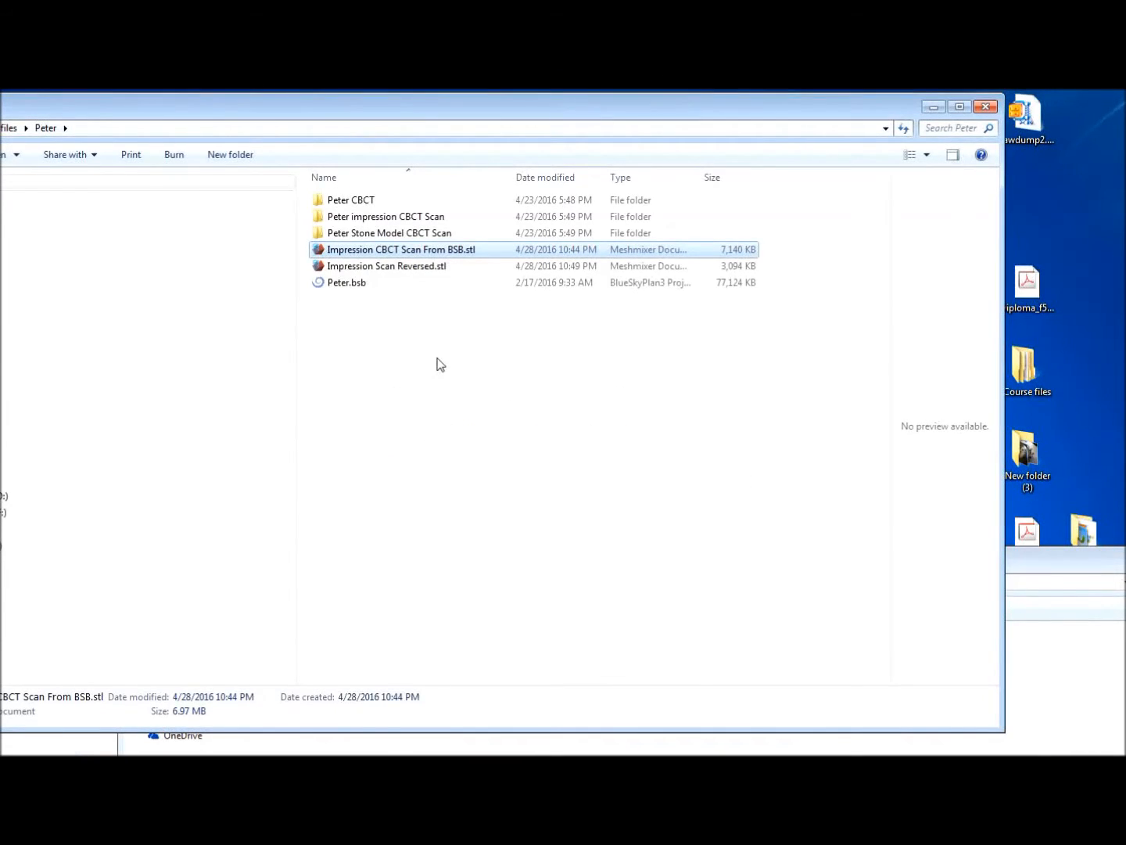
click(387, 266)
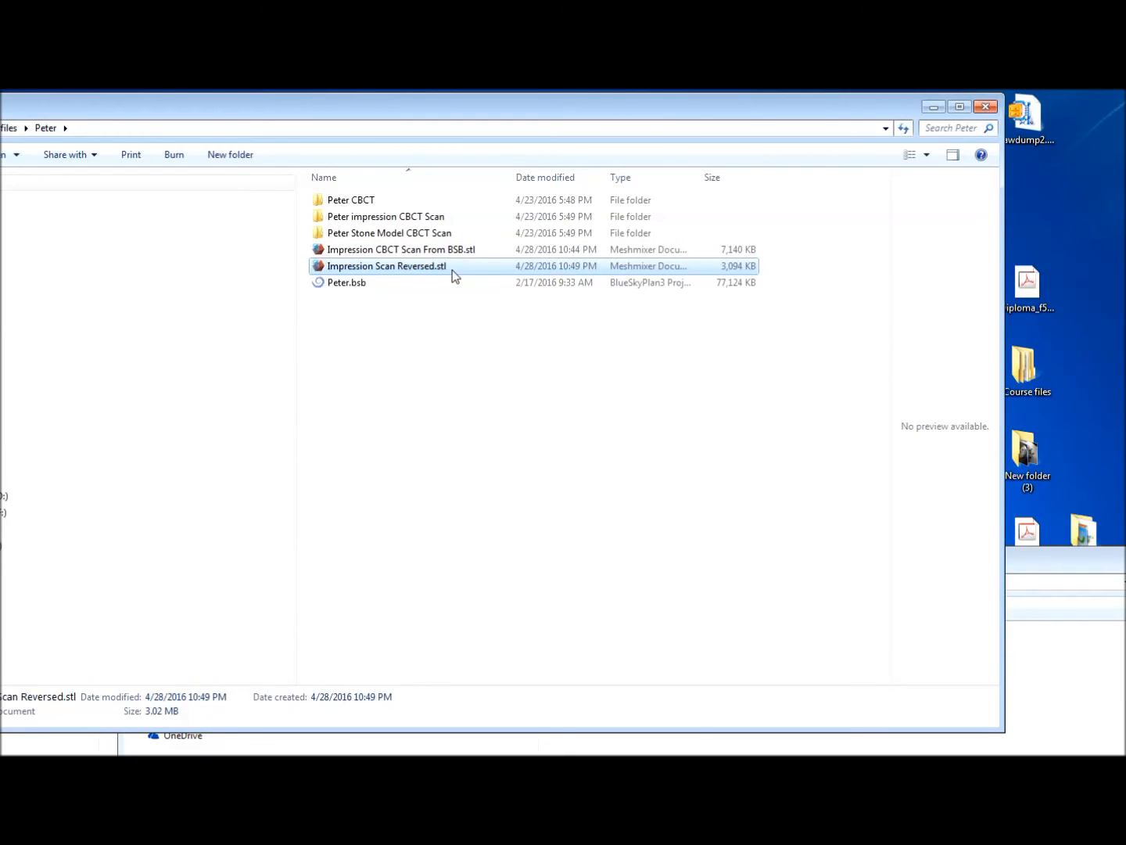
Return to Blue Sky Plan, hide the red scan appliance surface and maximize the planning window.
double_click(347, 282)
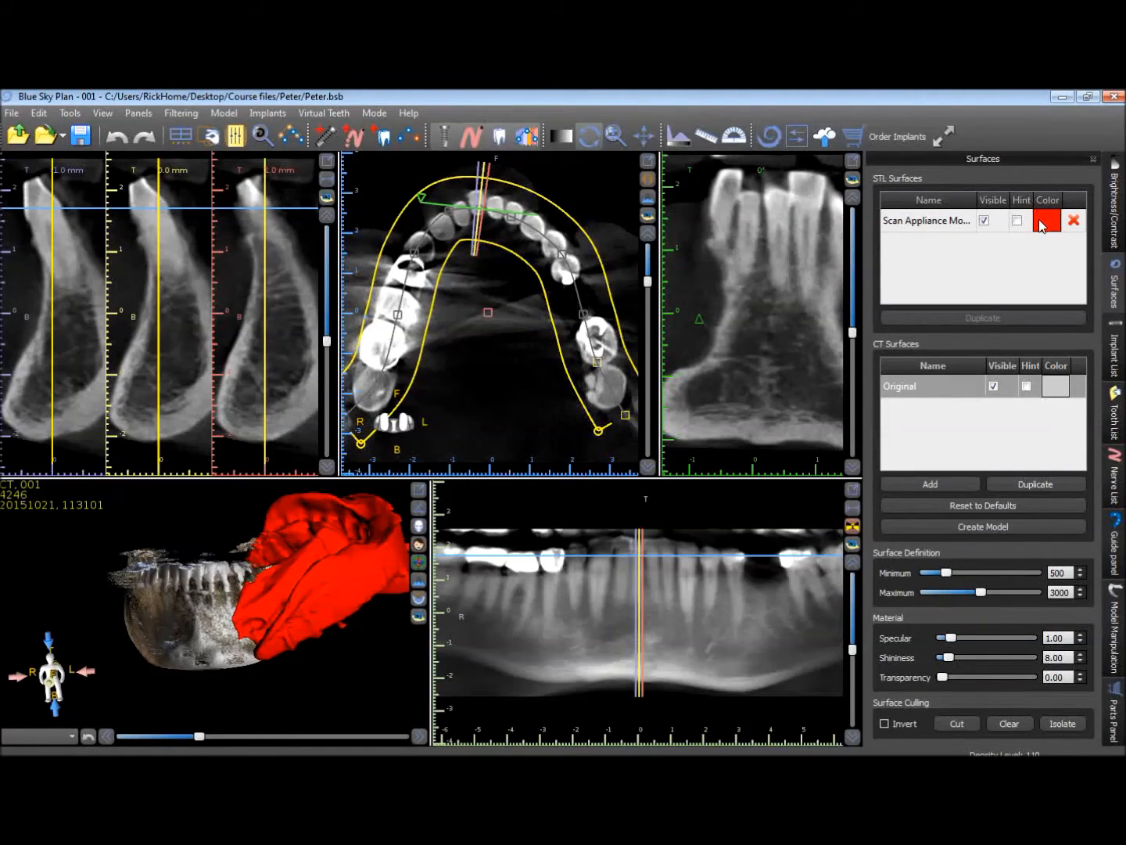
click(984, 219)
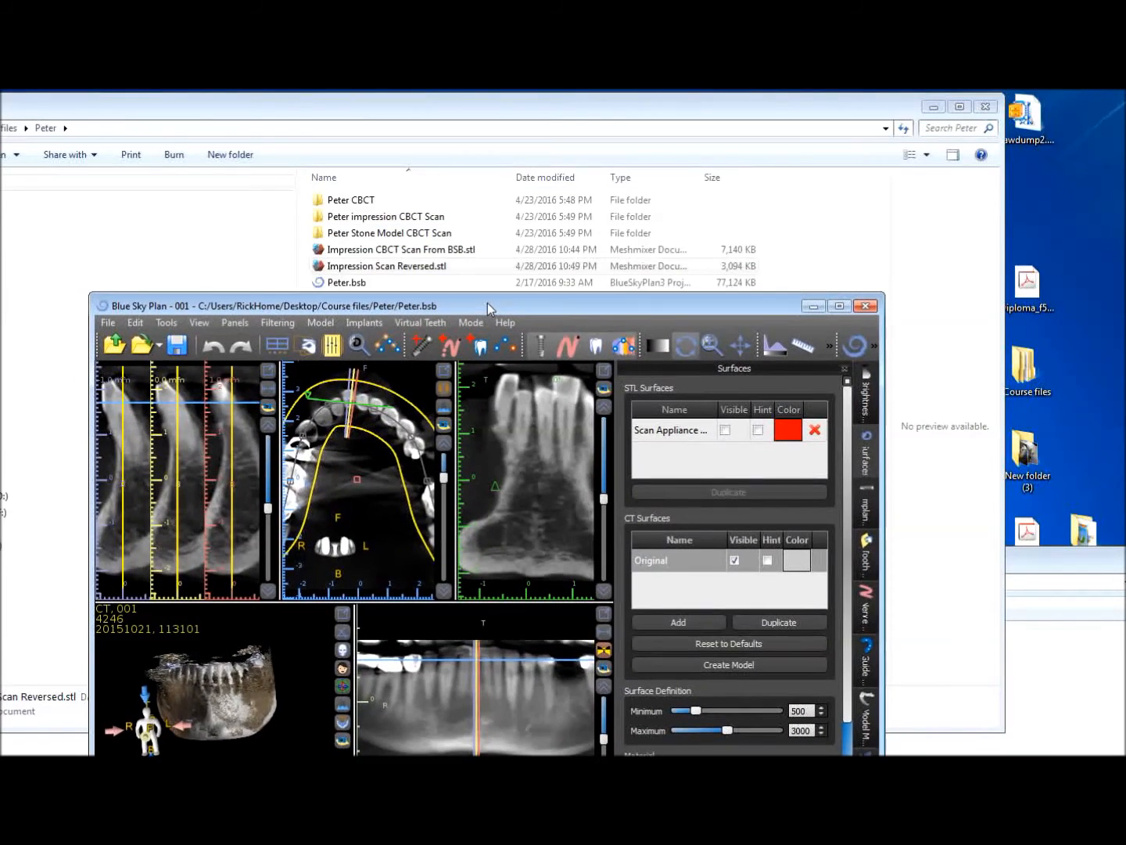
click(385, 266)
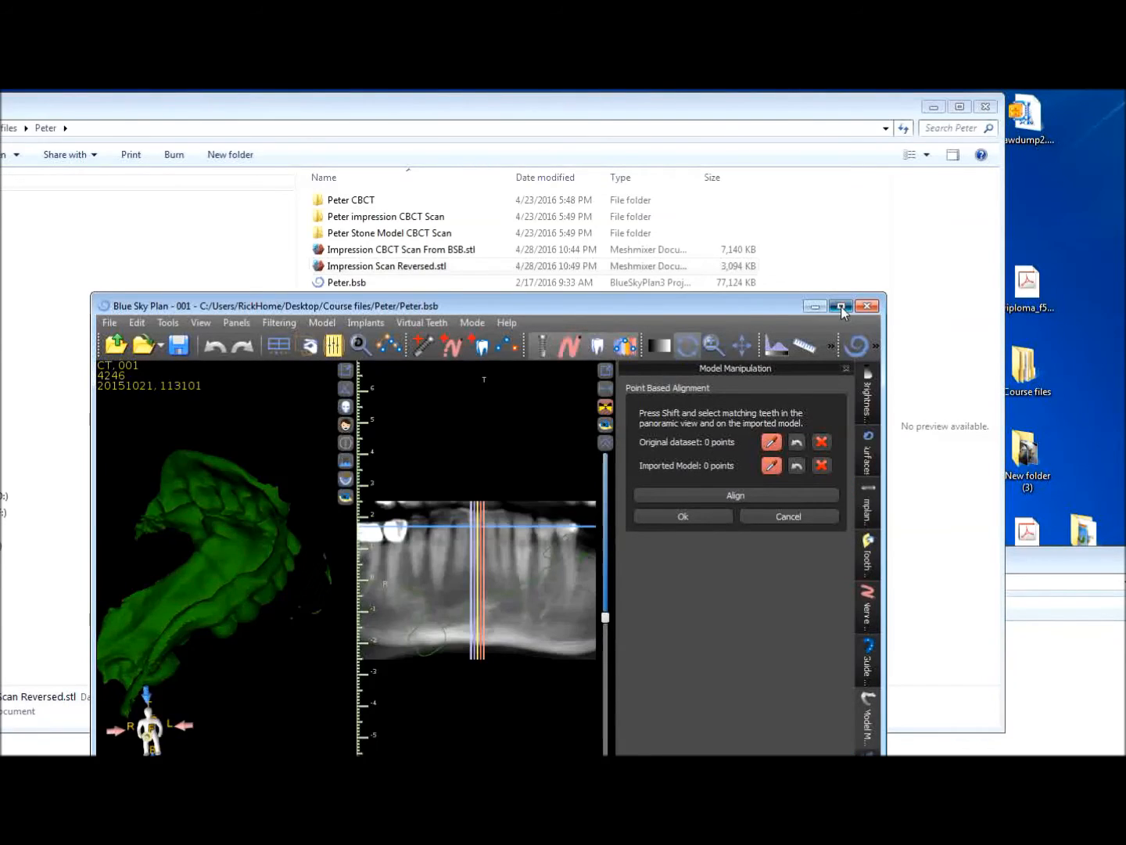
click(842, 305)
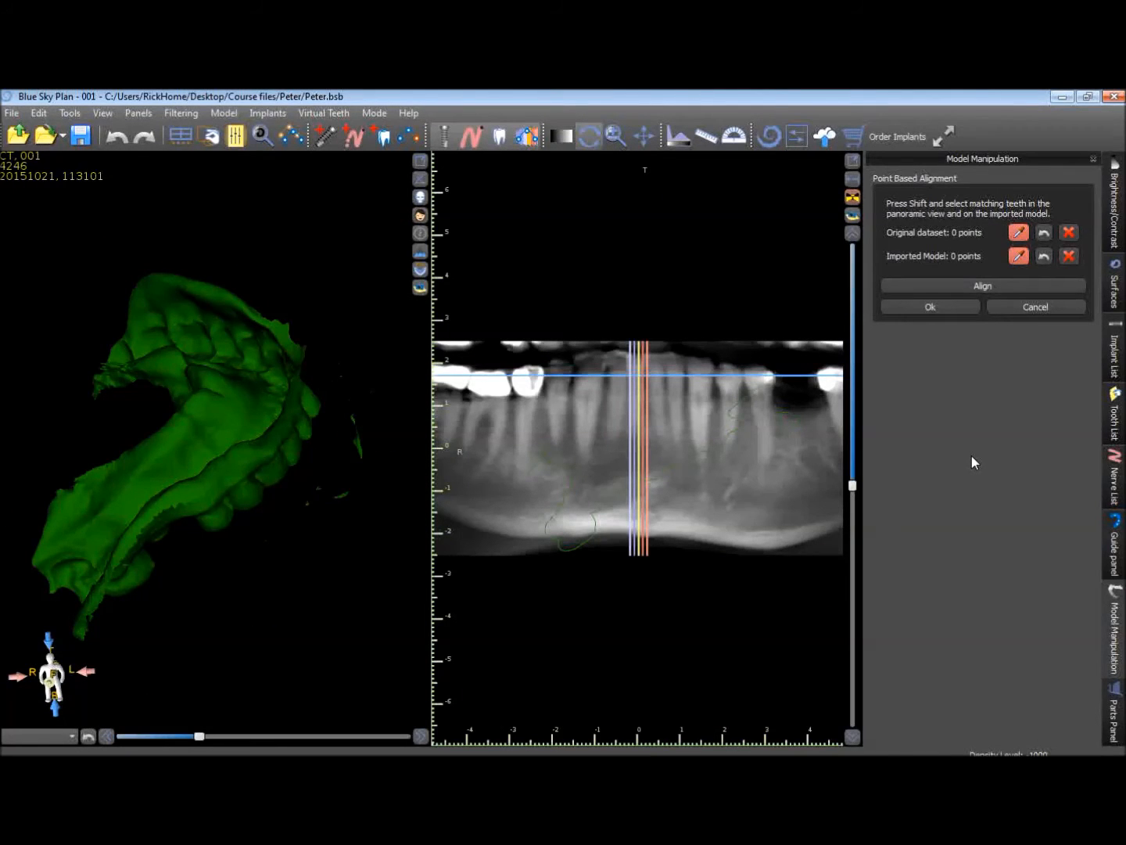
mouse_move(960, 324)
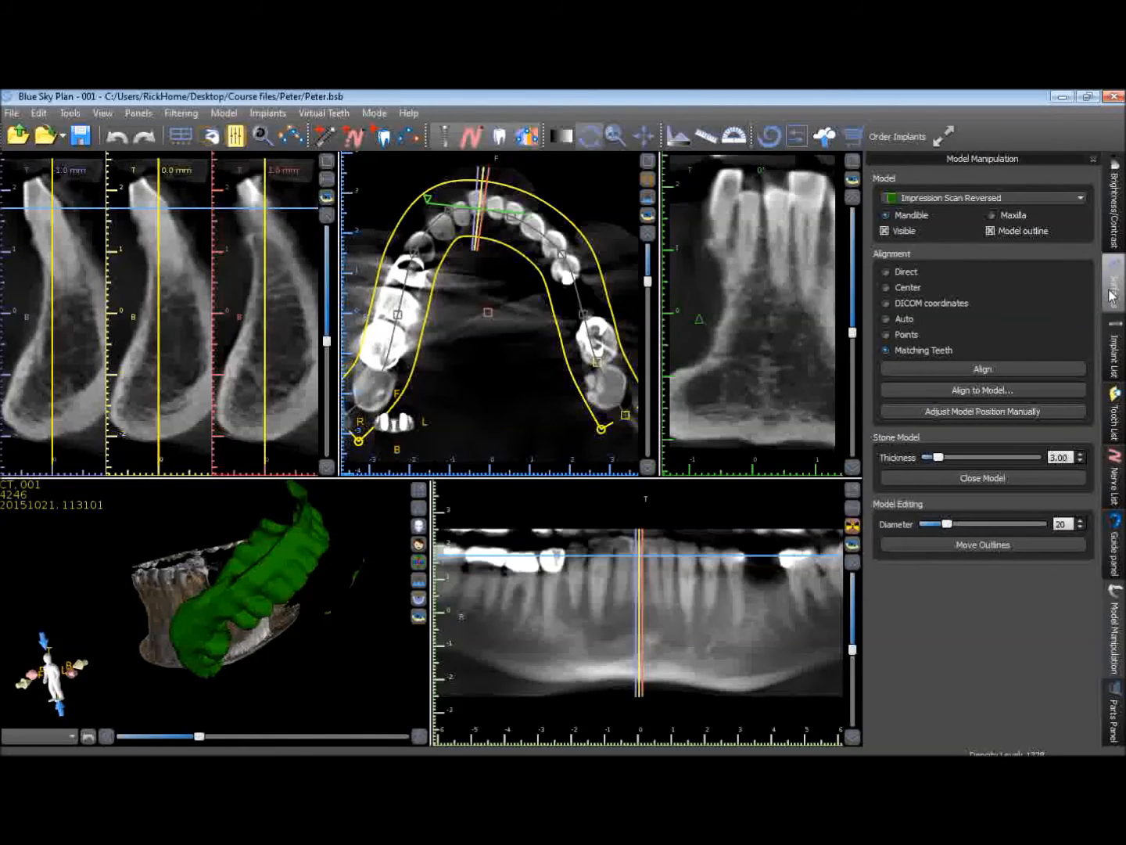
Select the Original CT jaw surface in the Surfaces panel and isolate its lower-jaw region.
click(1119, 282)
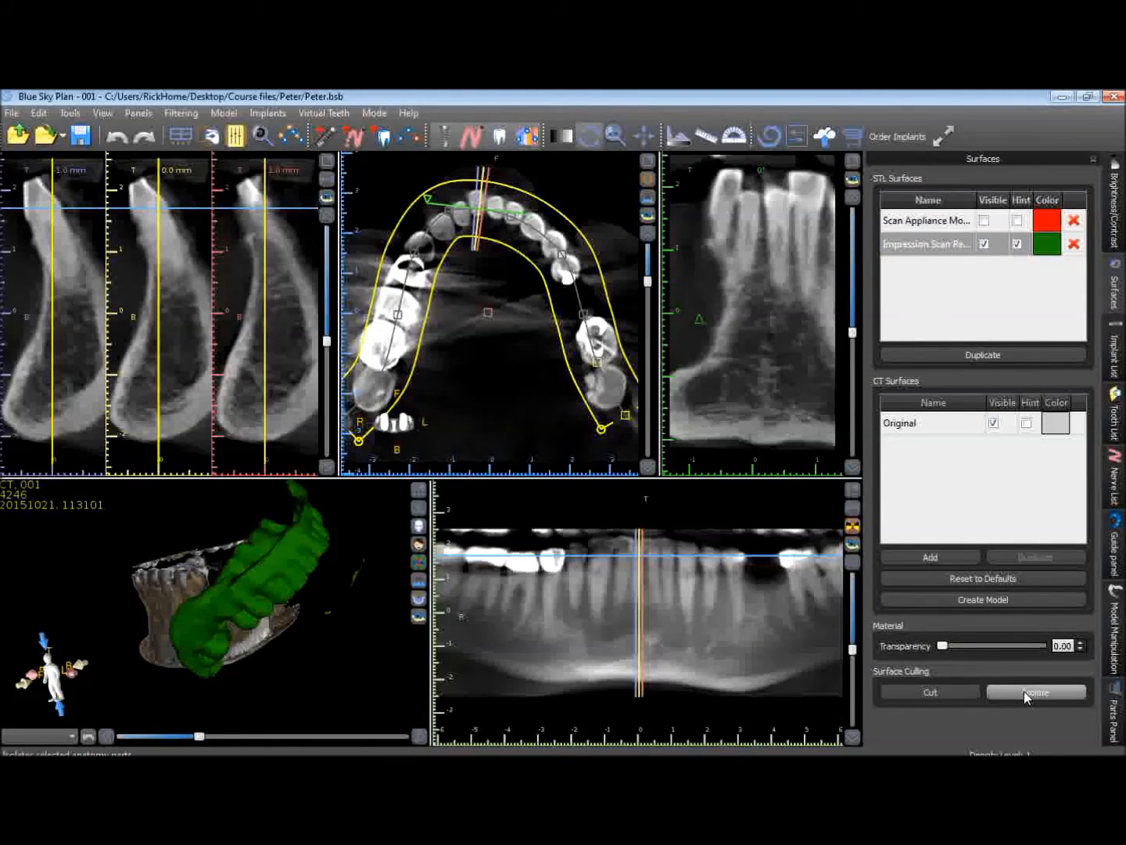
click(1036, 691)
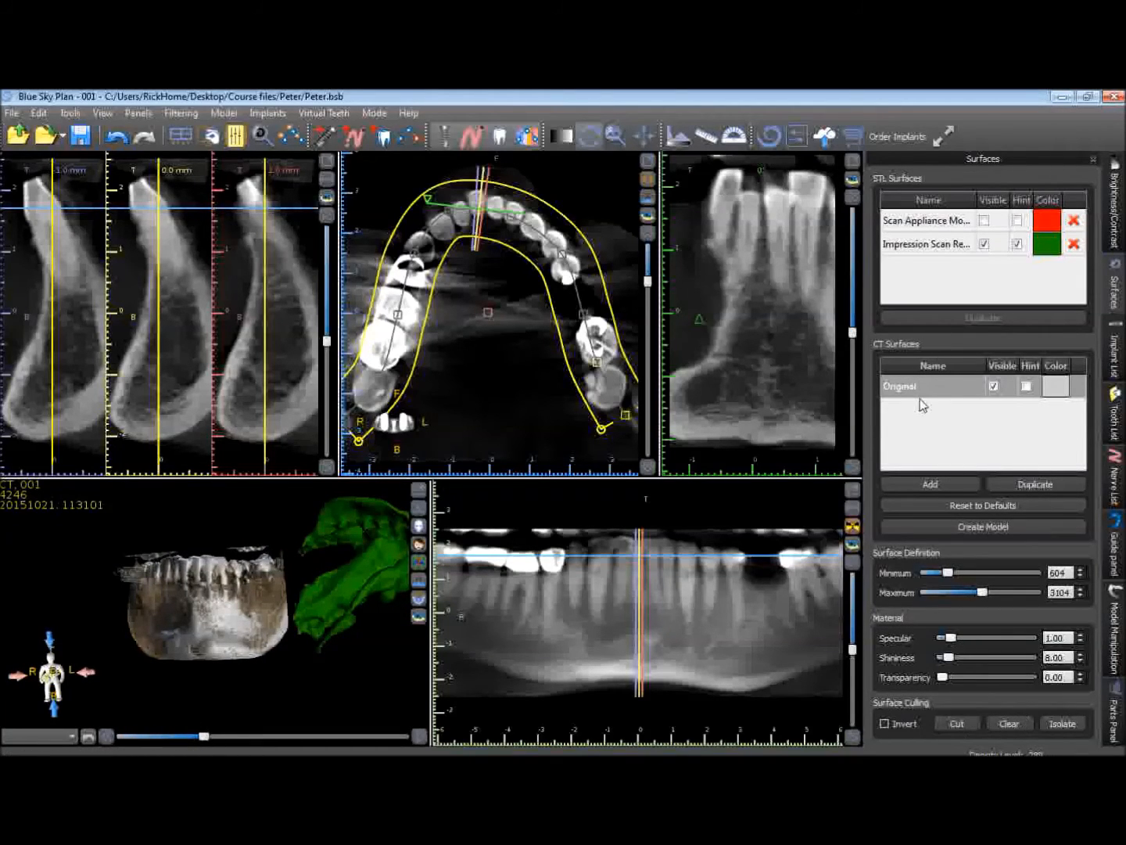
click(1062, 723)
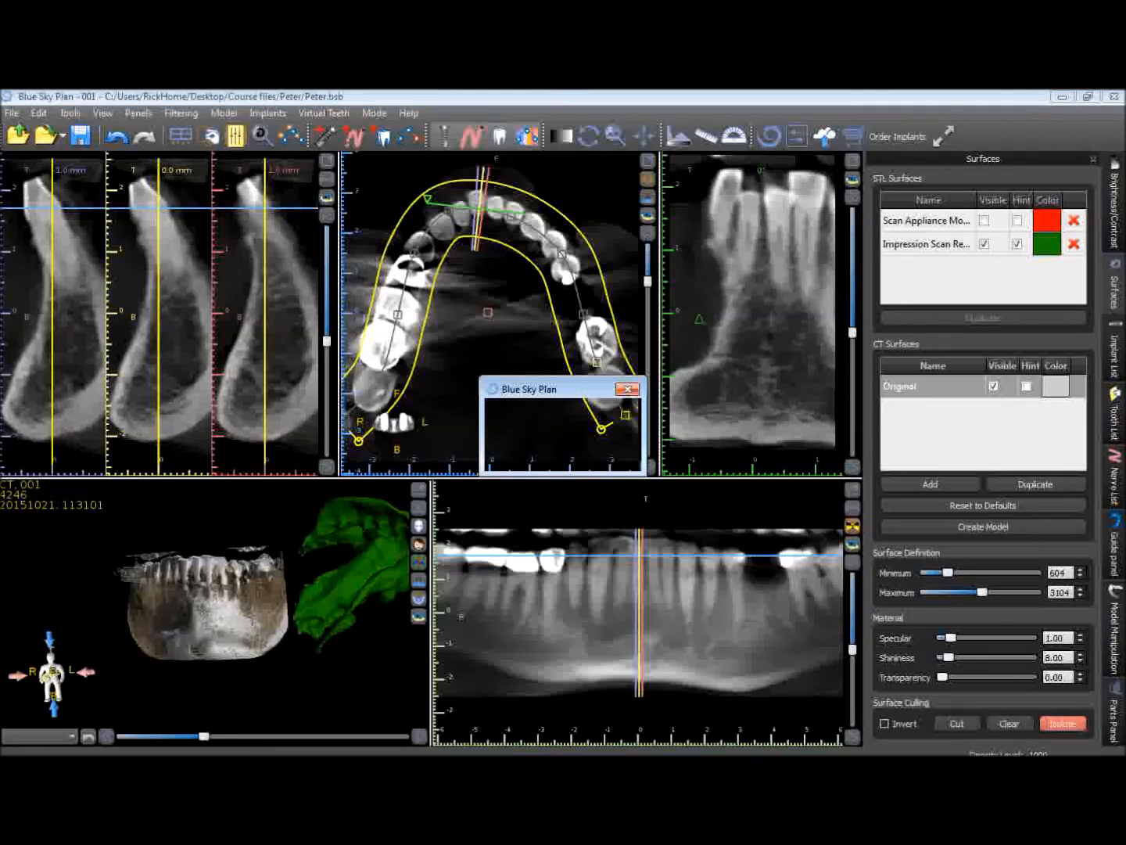
click(1060, 722)
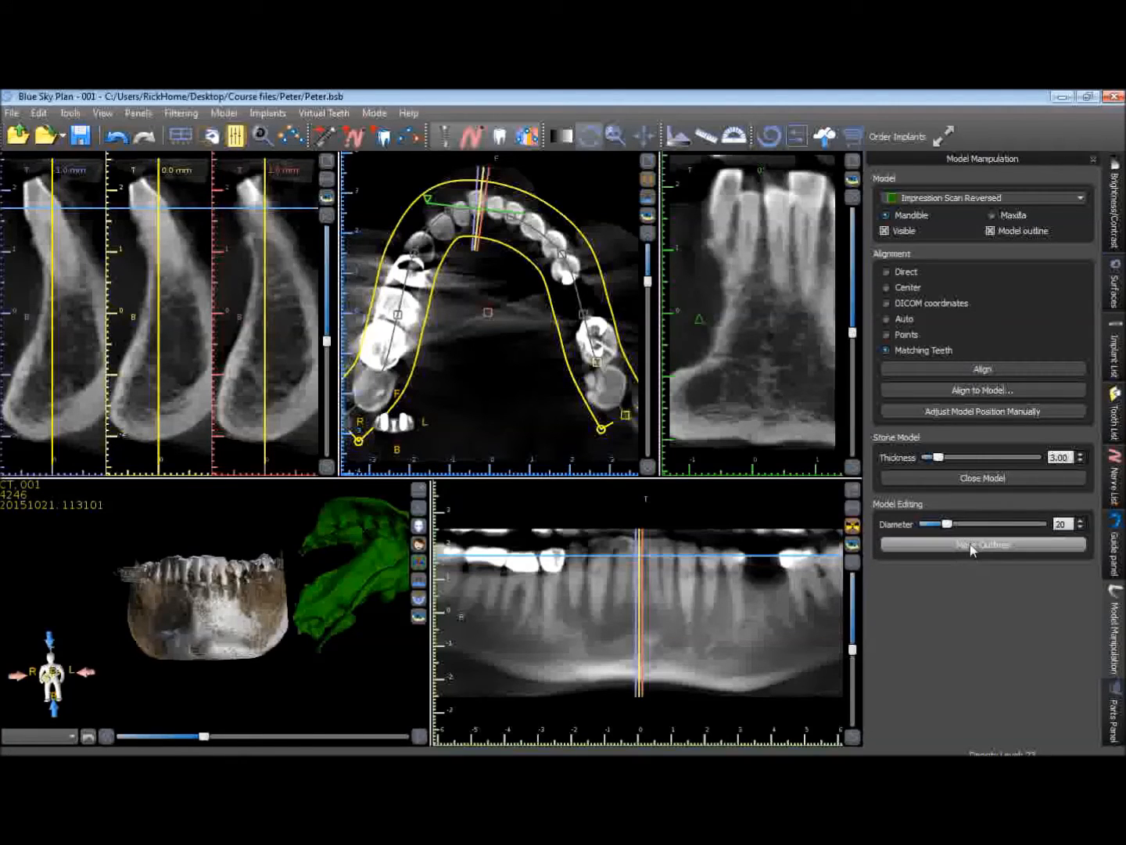
mouse_move(891, 334)
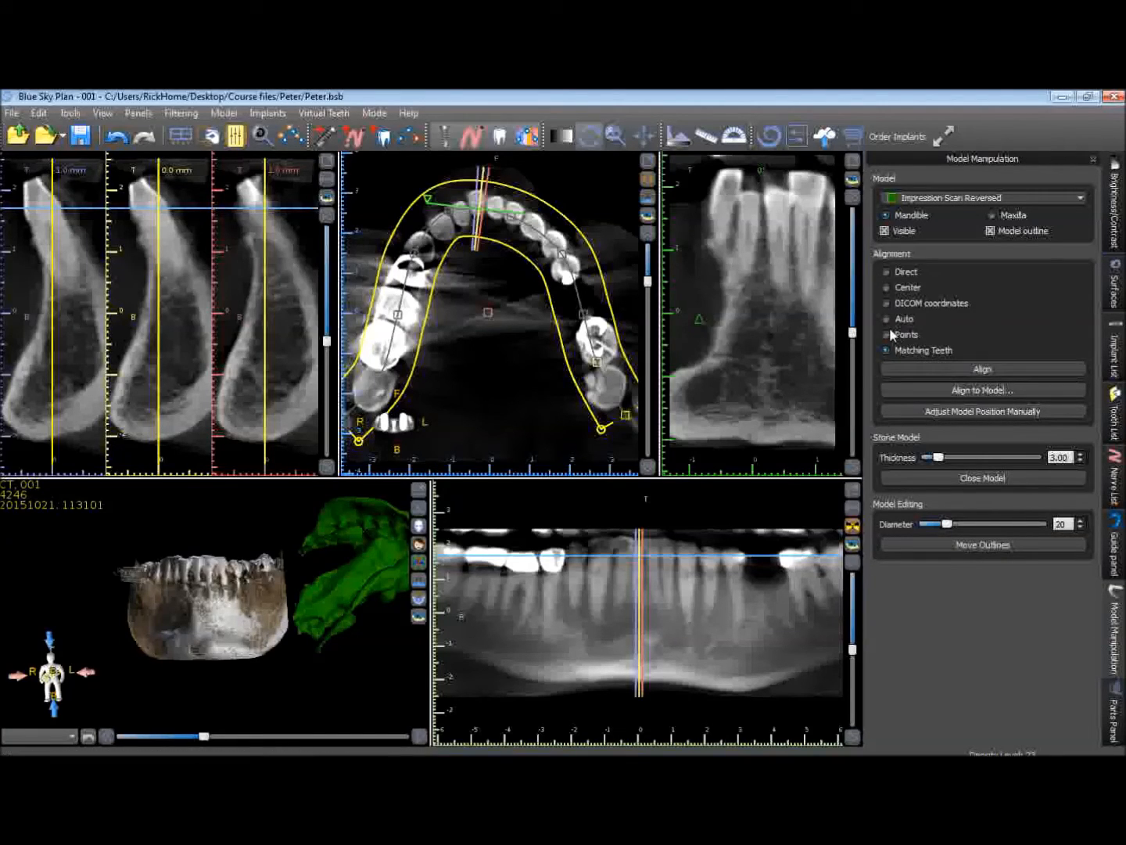
mouse_move(983, 369)
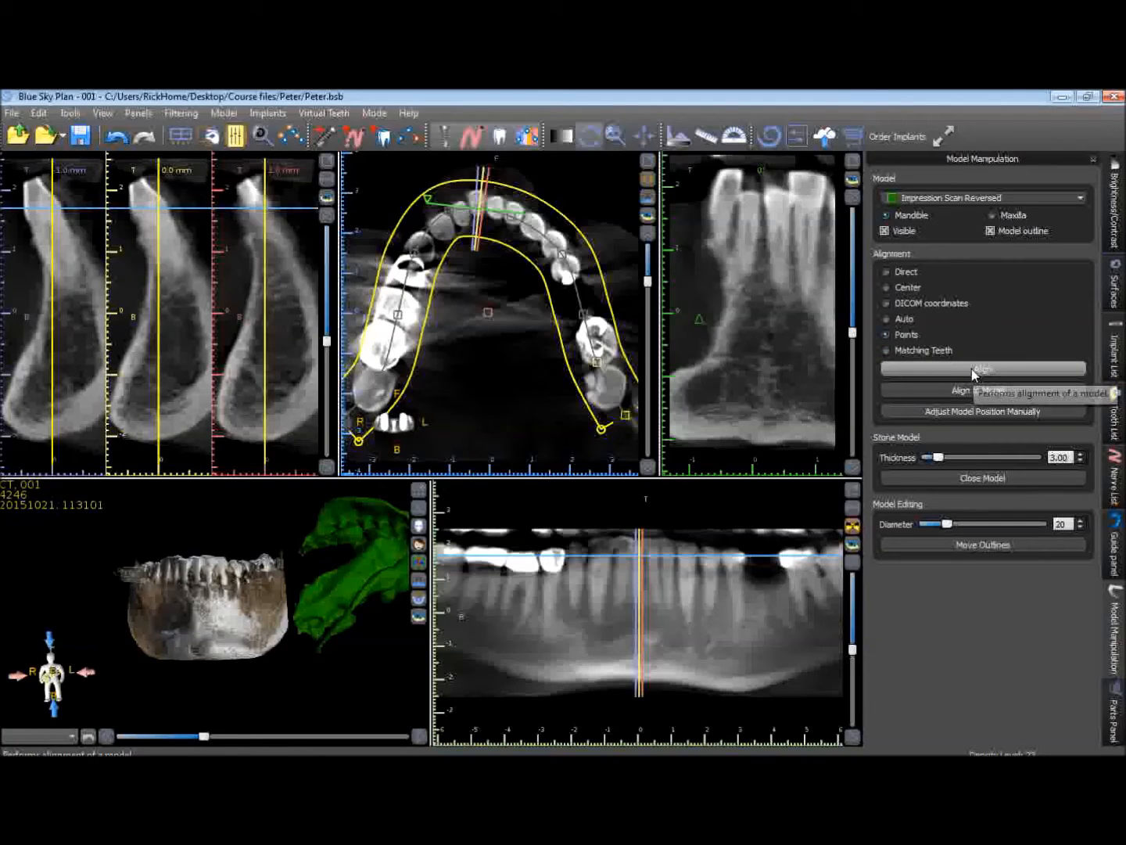
Choose Points alignment and launch the Imported Model Align window for Impression Scan Reversed.
click(982, 369)
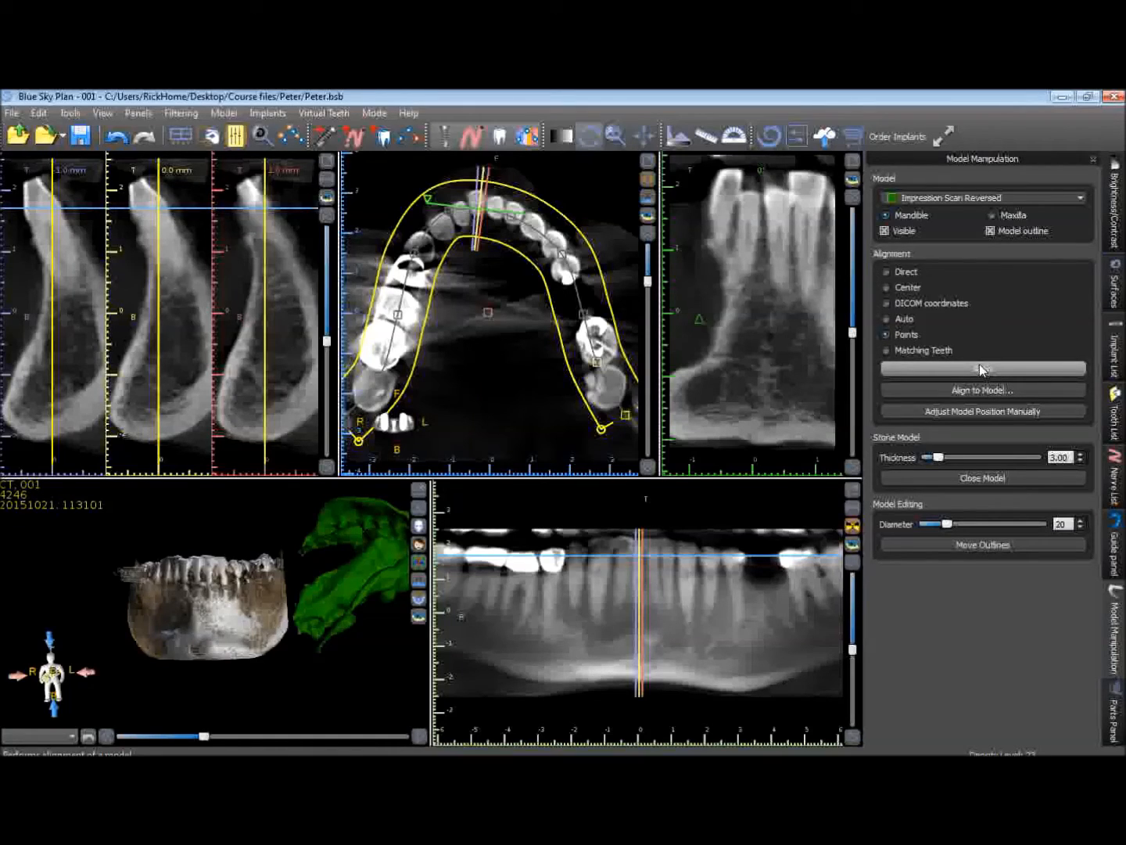
click(983, 369)
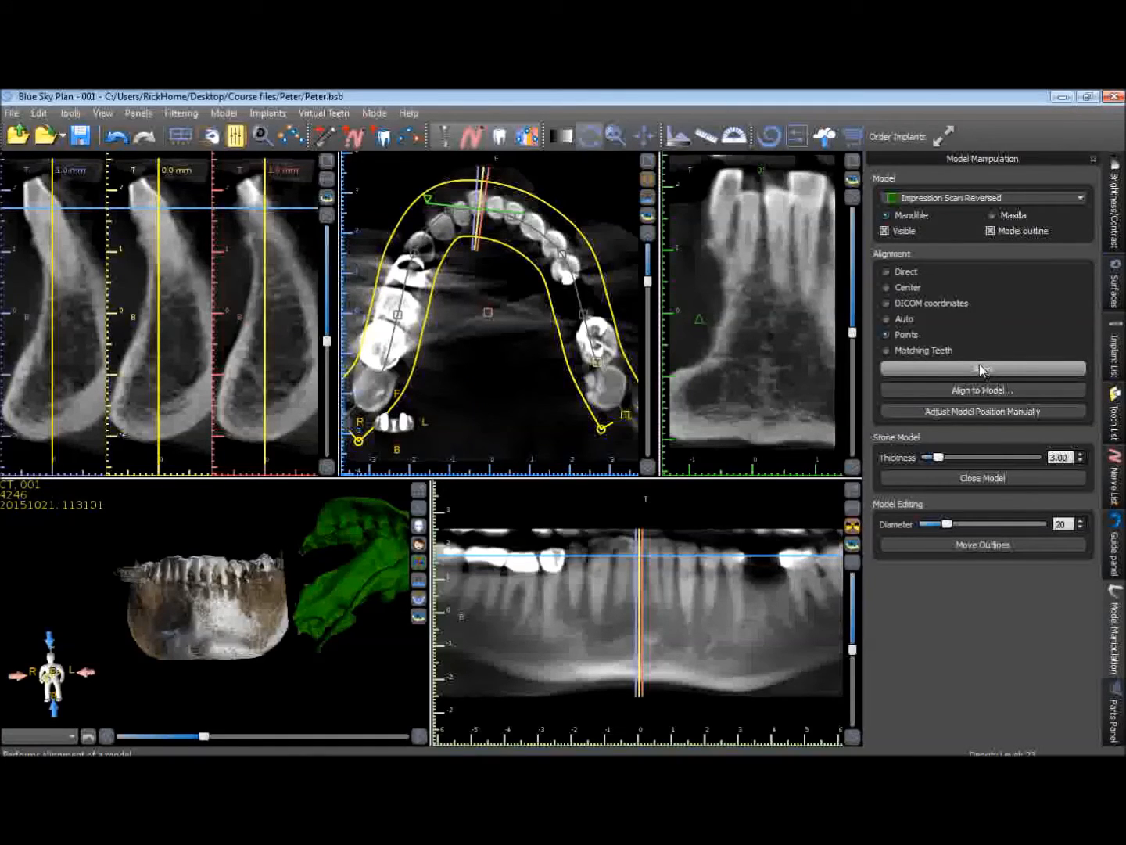
click(982, 369)
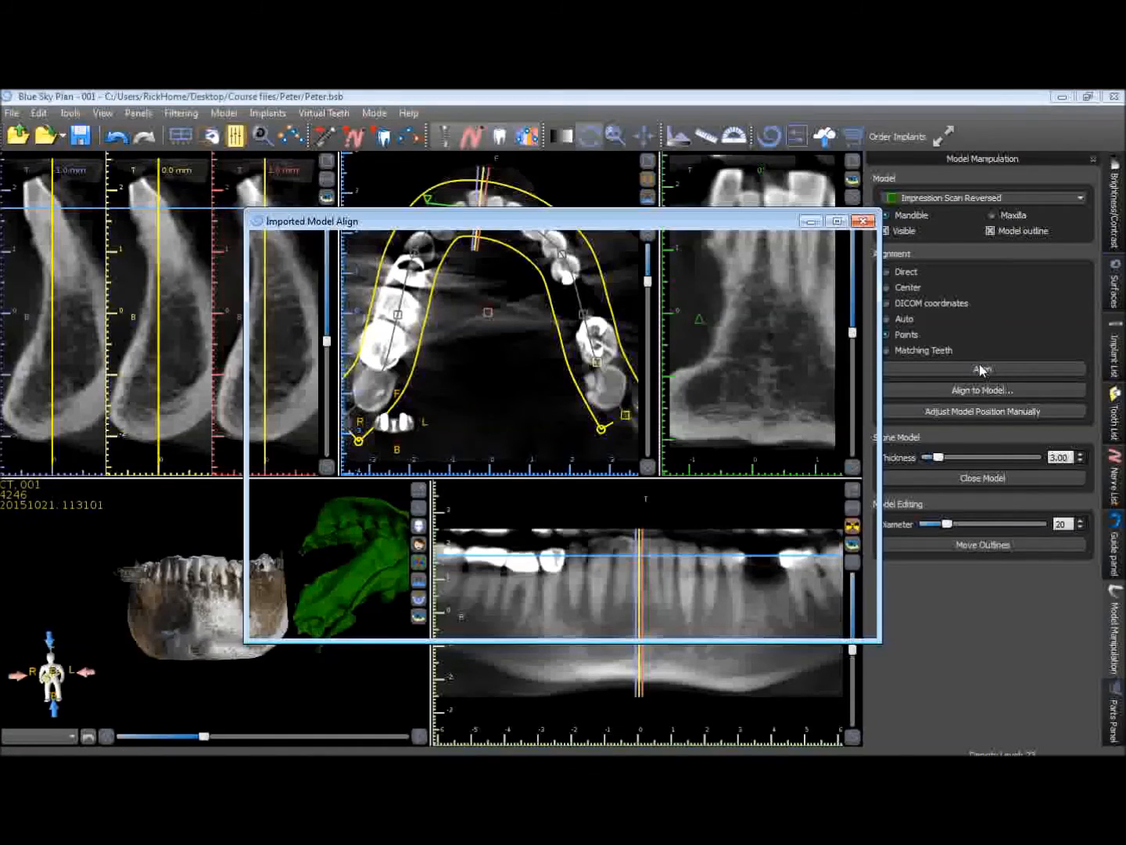
Maximize the Imported Model Align window showing both models' biting surfaces.
click(837, 220)
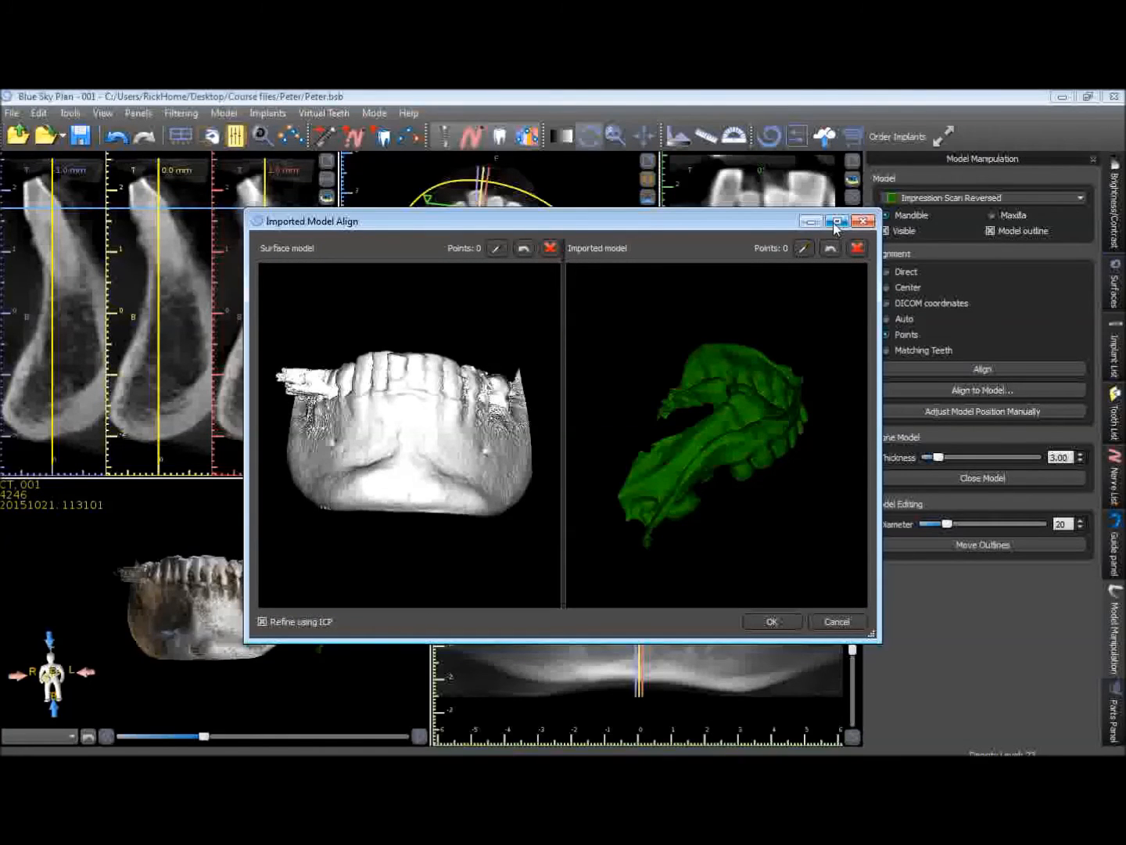
click(836, 220)
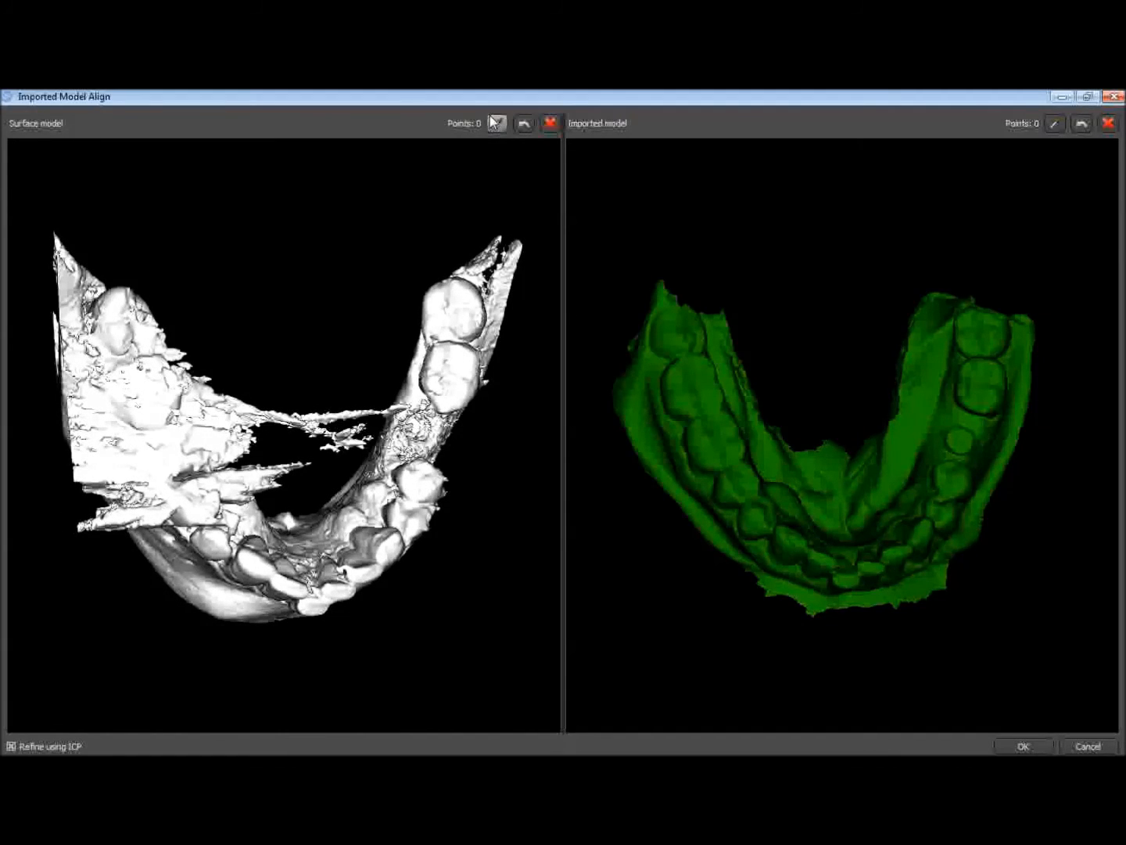
mouse_move(497, 124)
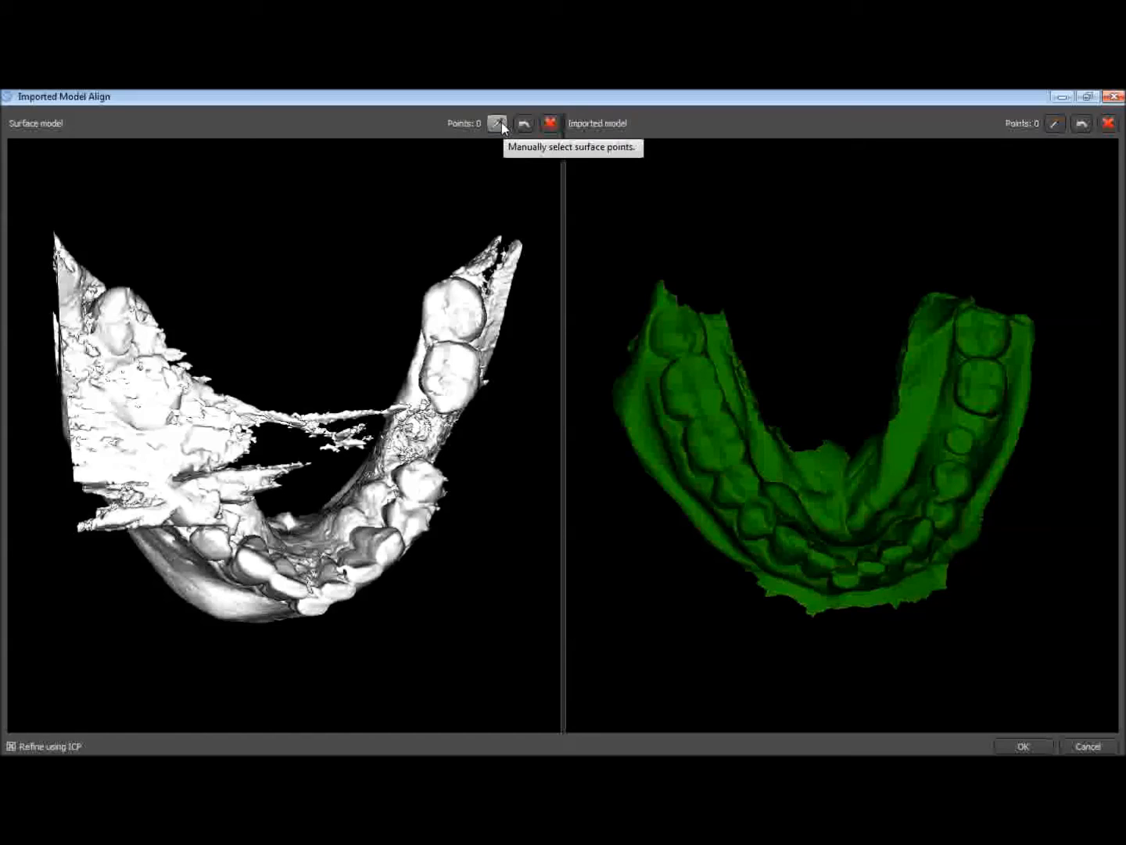
Mark matching point pairs on the back molar, next molar and premolar of both models.
click(497, 124)
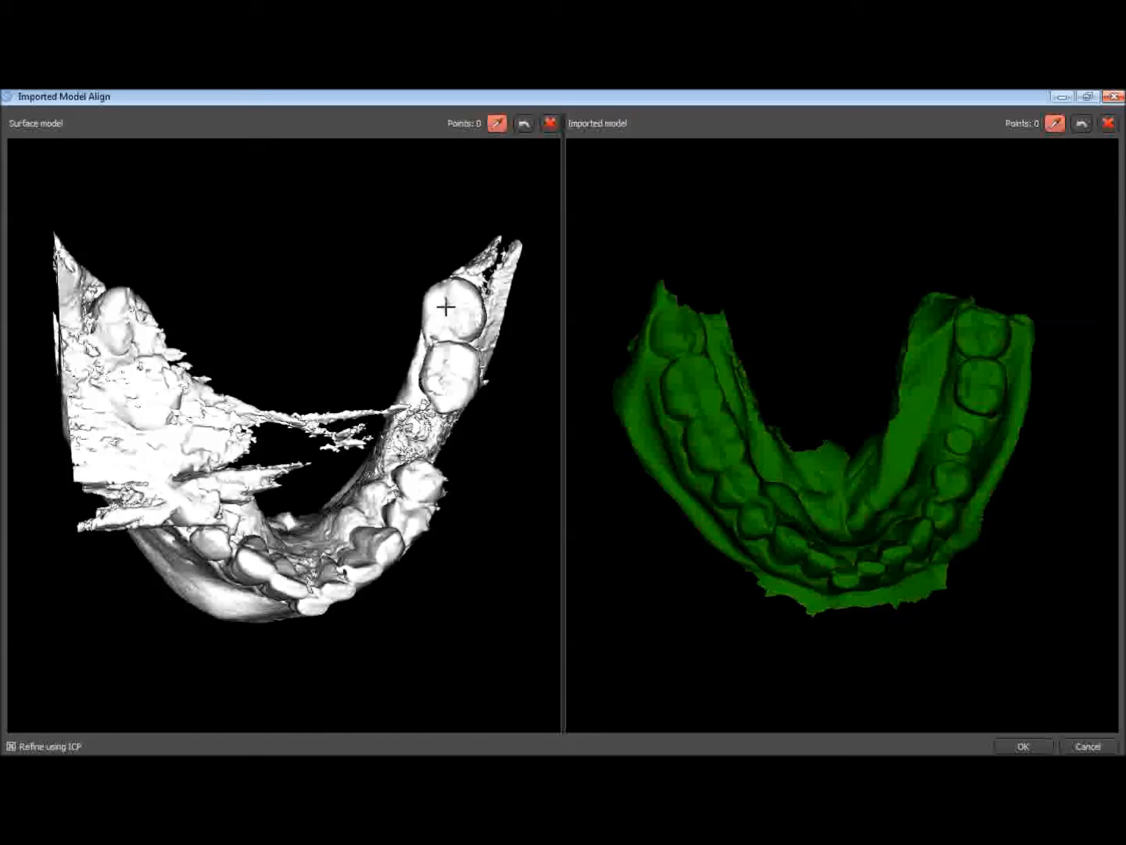
click(447, 307)
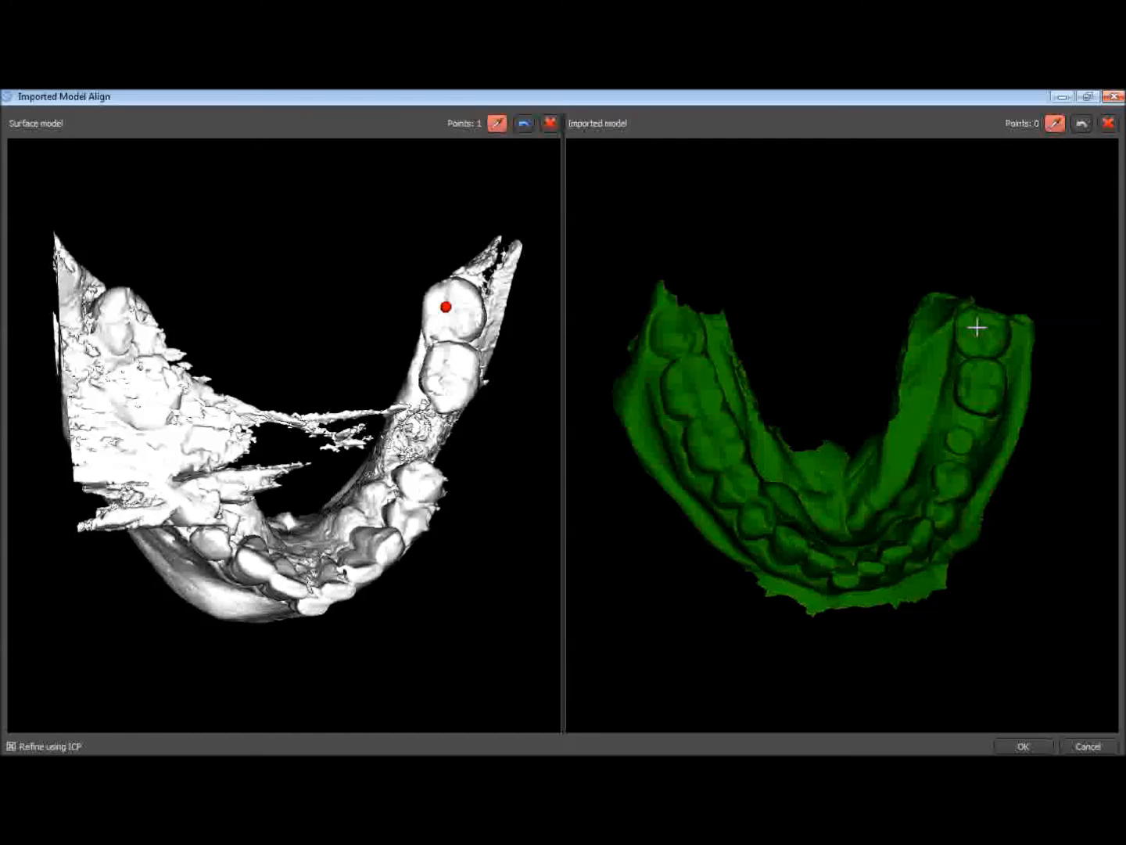
click(976, 327)
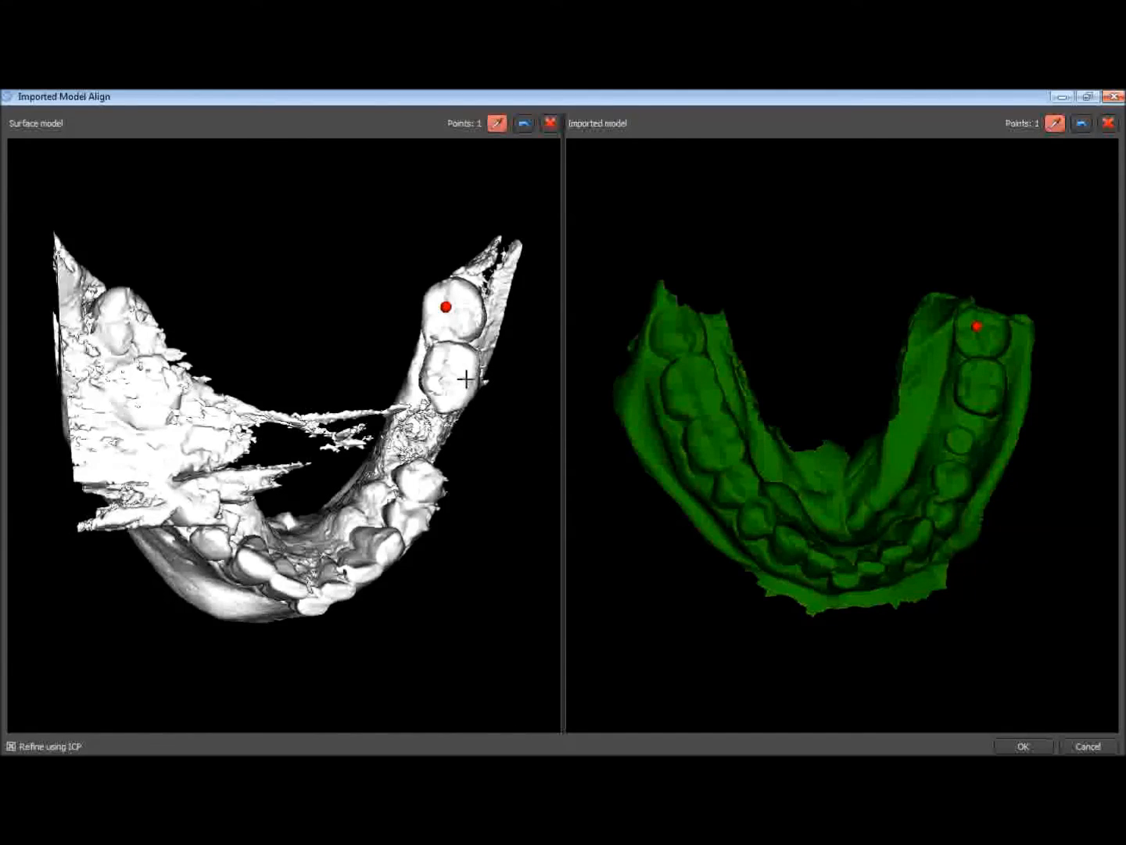
click(460, 379)
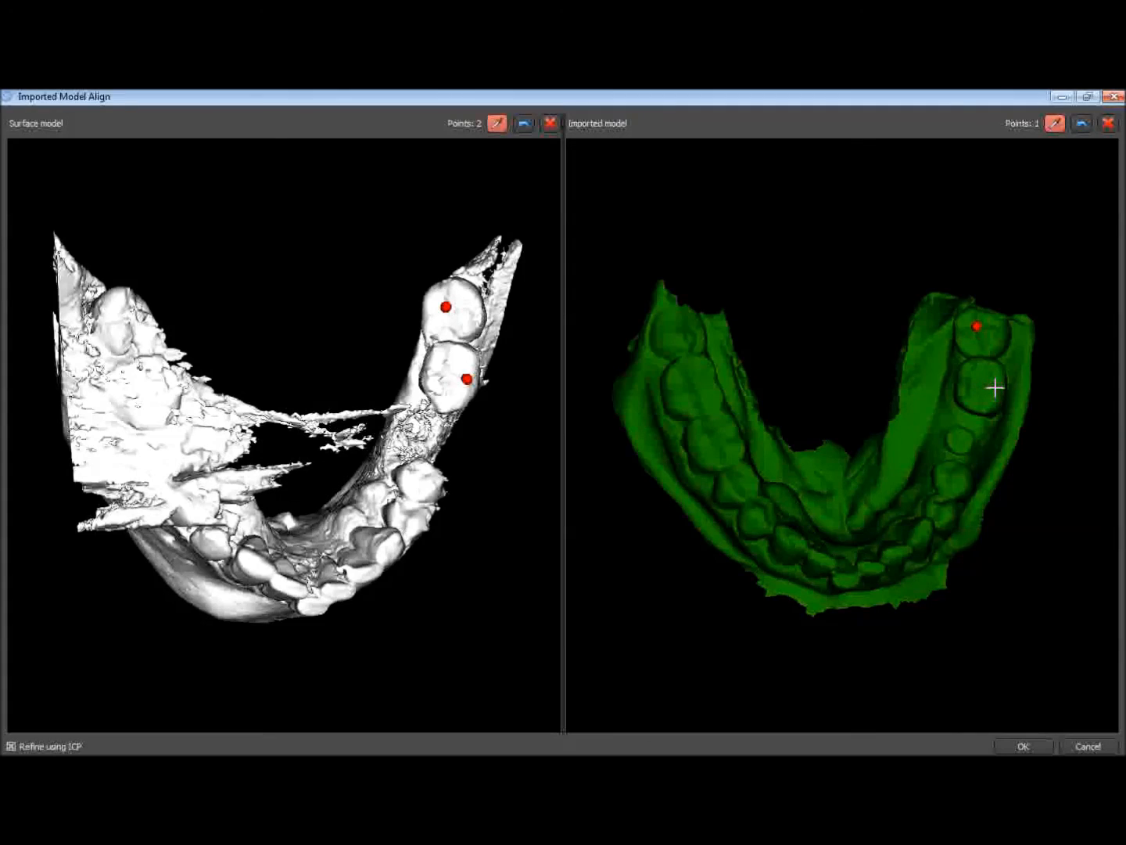
click(997, 388)
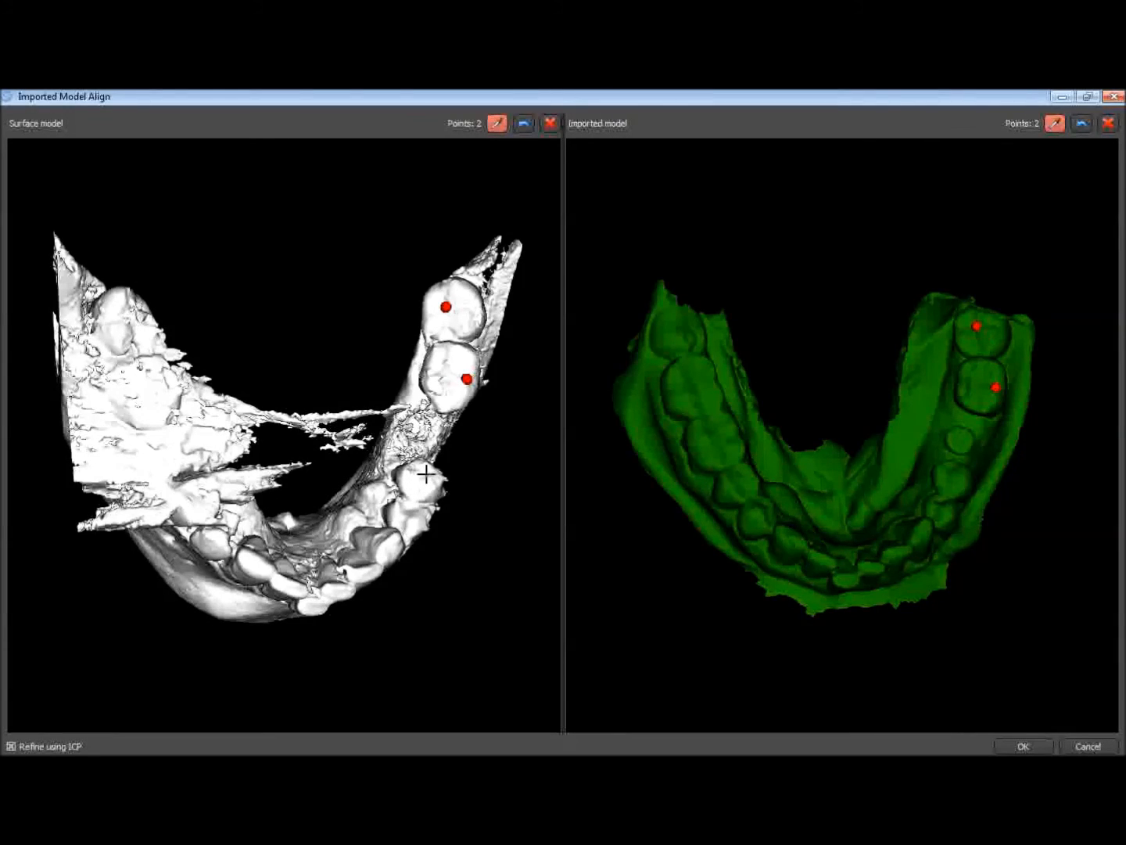
click(422, 476)
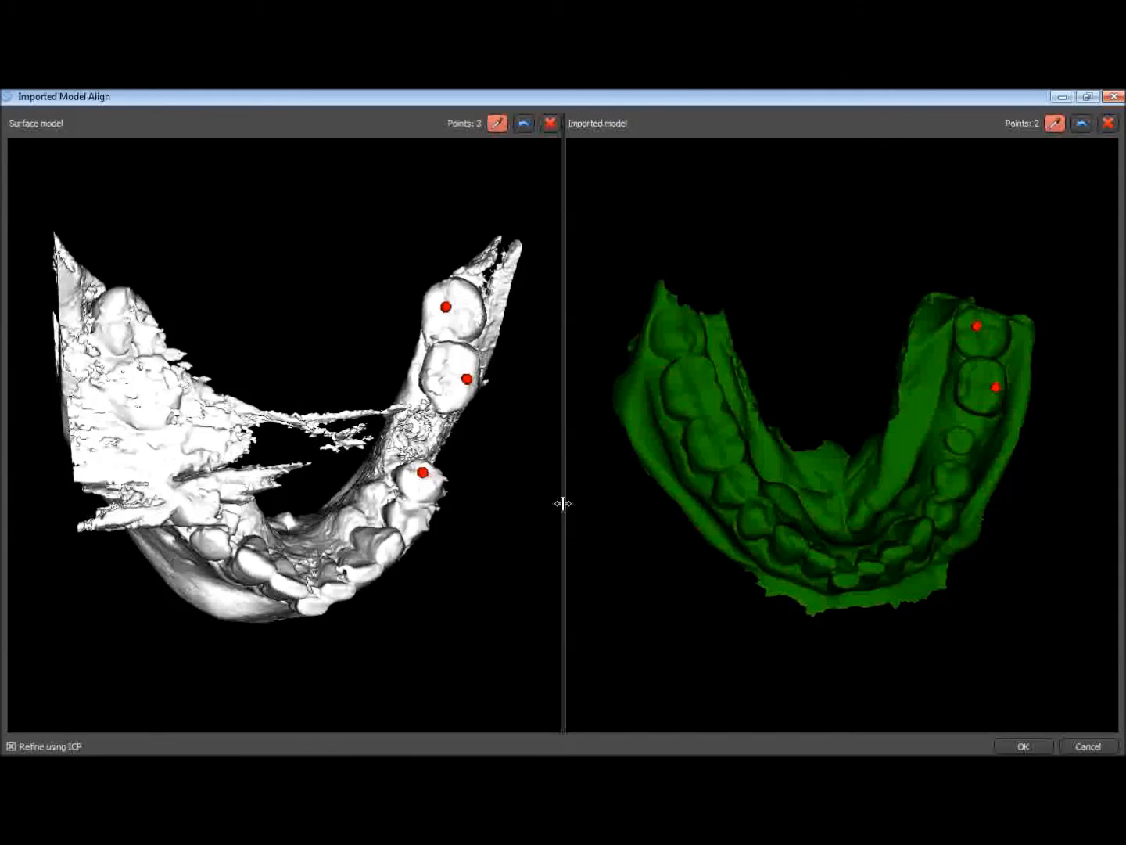
click(953, 471)
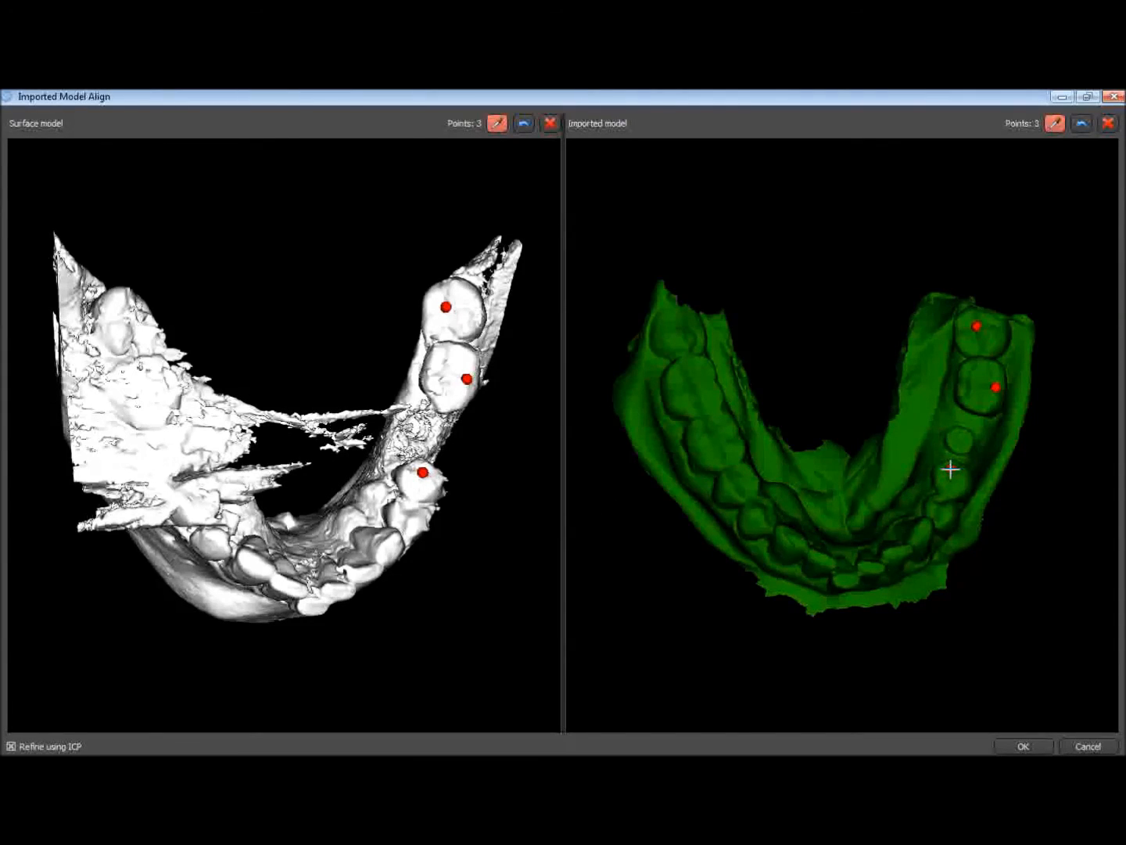
click(951, 470)
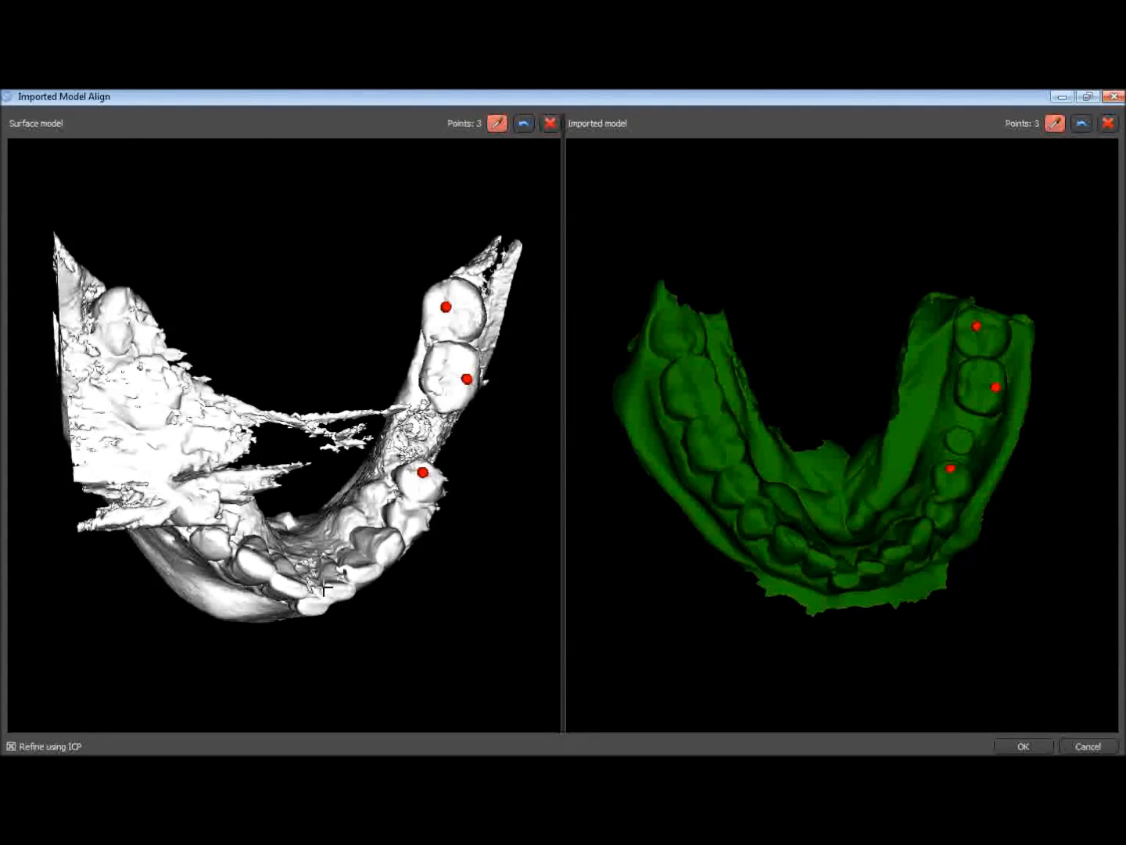
Mark matching point pairs on a front tooth and the far molar of both models.
click(324, 588)
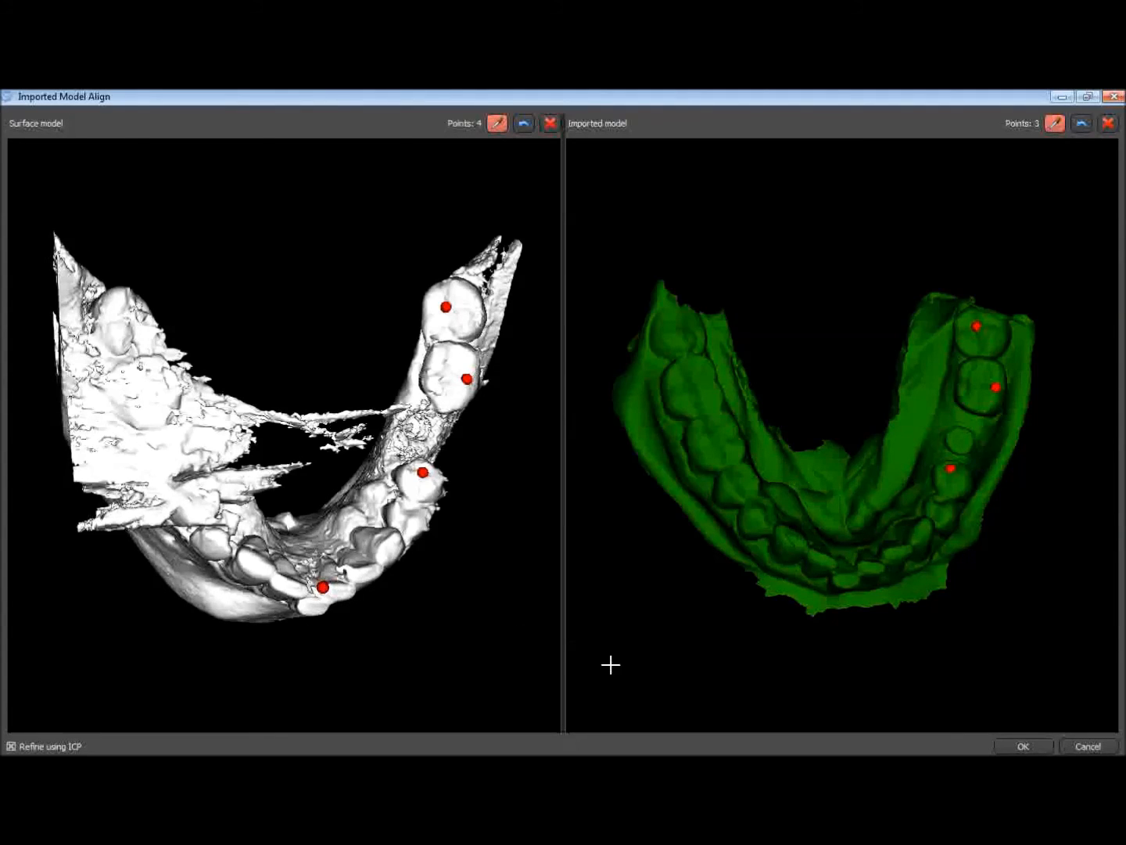
mouse_move(859, 566)
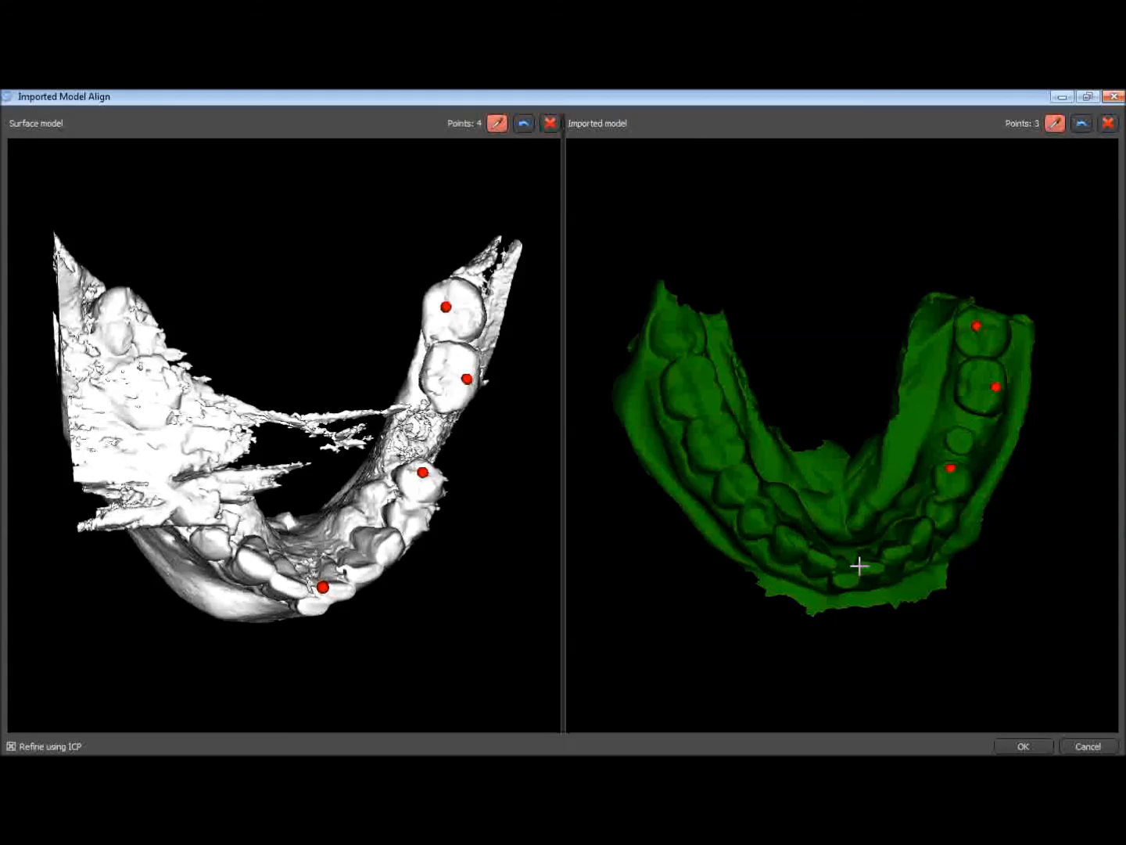
click(857, 563)
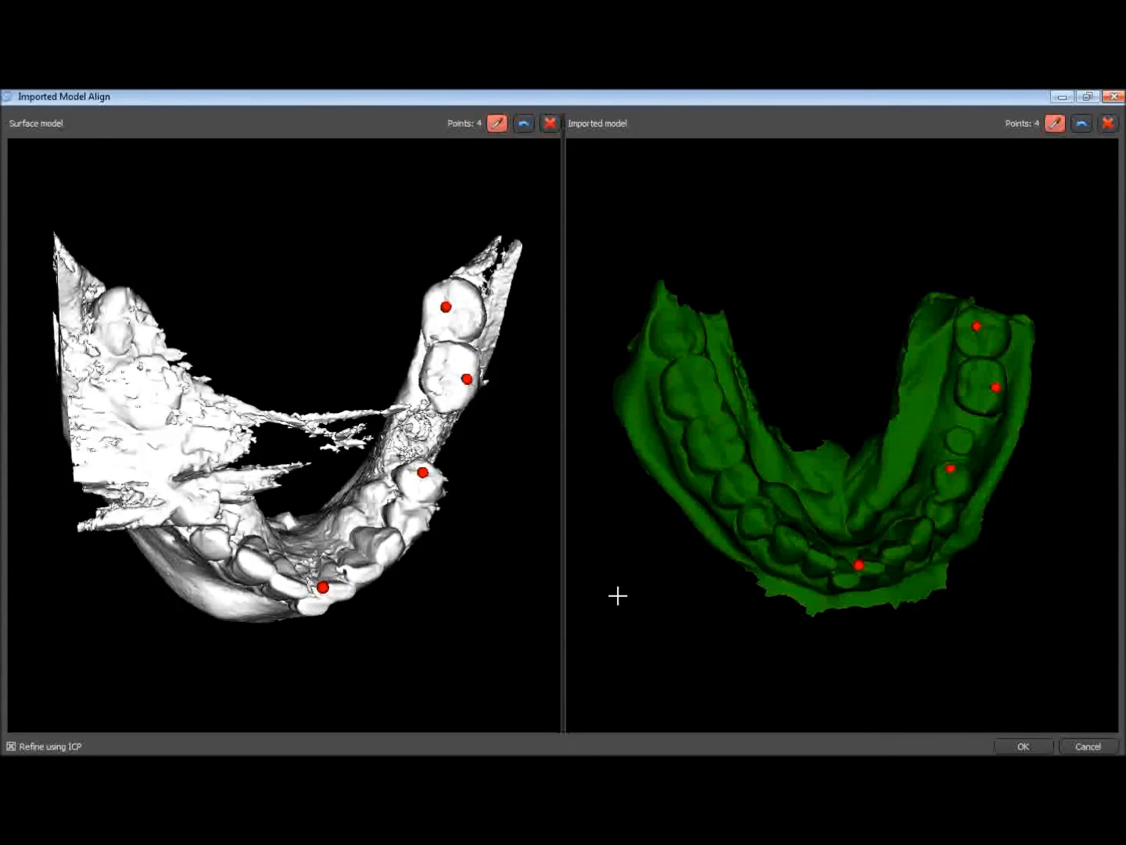
mouse_move(672, 329)
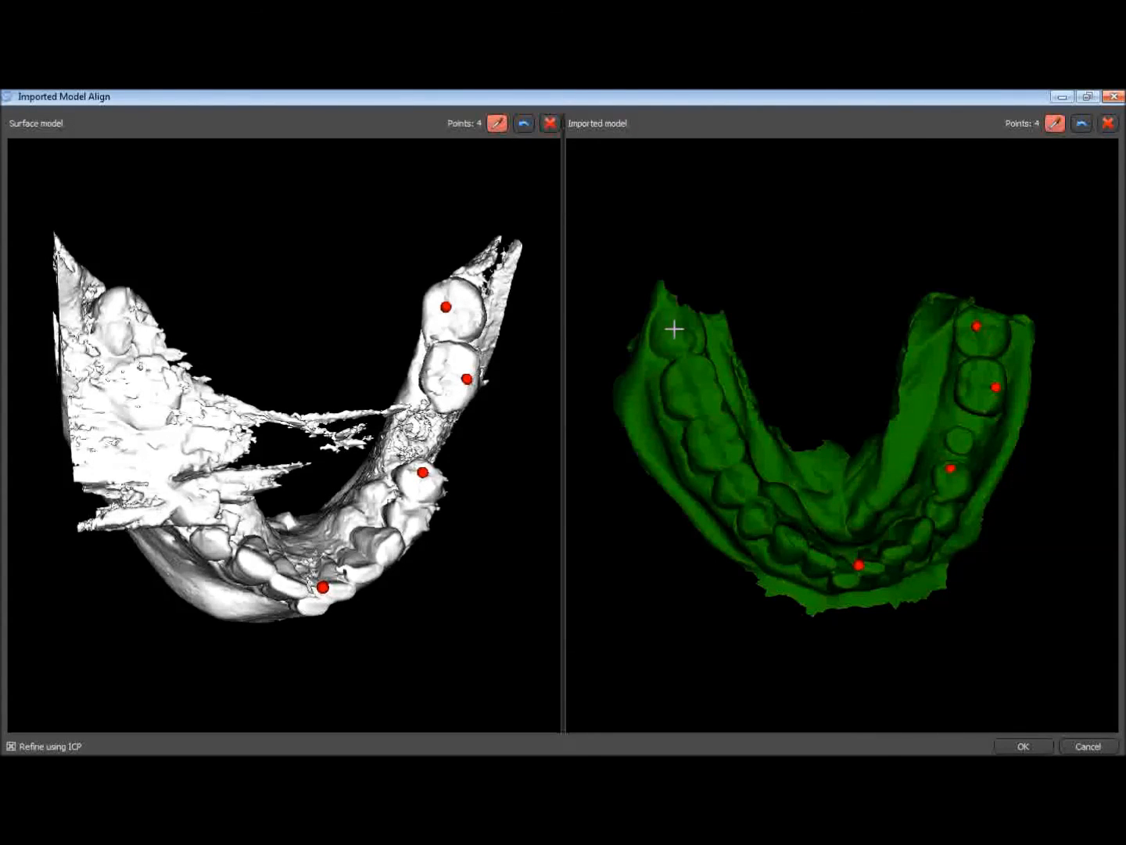
click(678, 325)
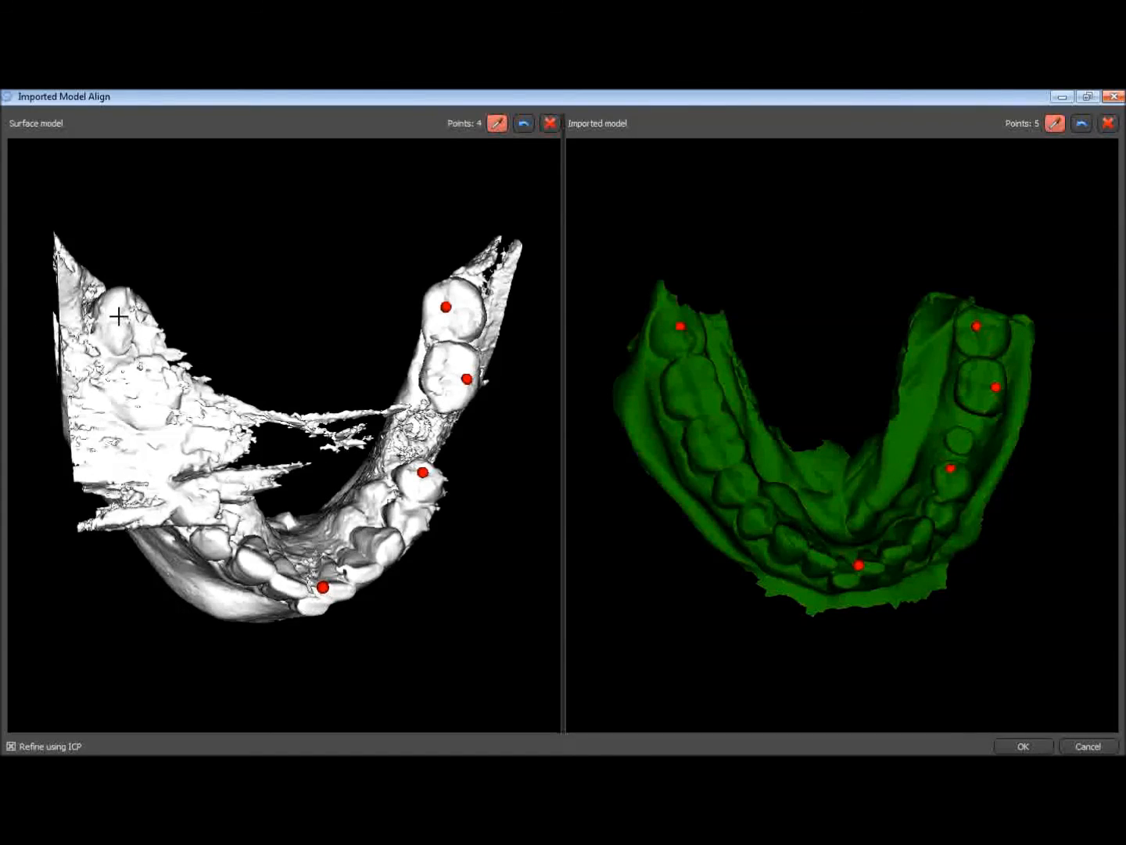
click(119, 315)
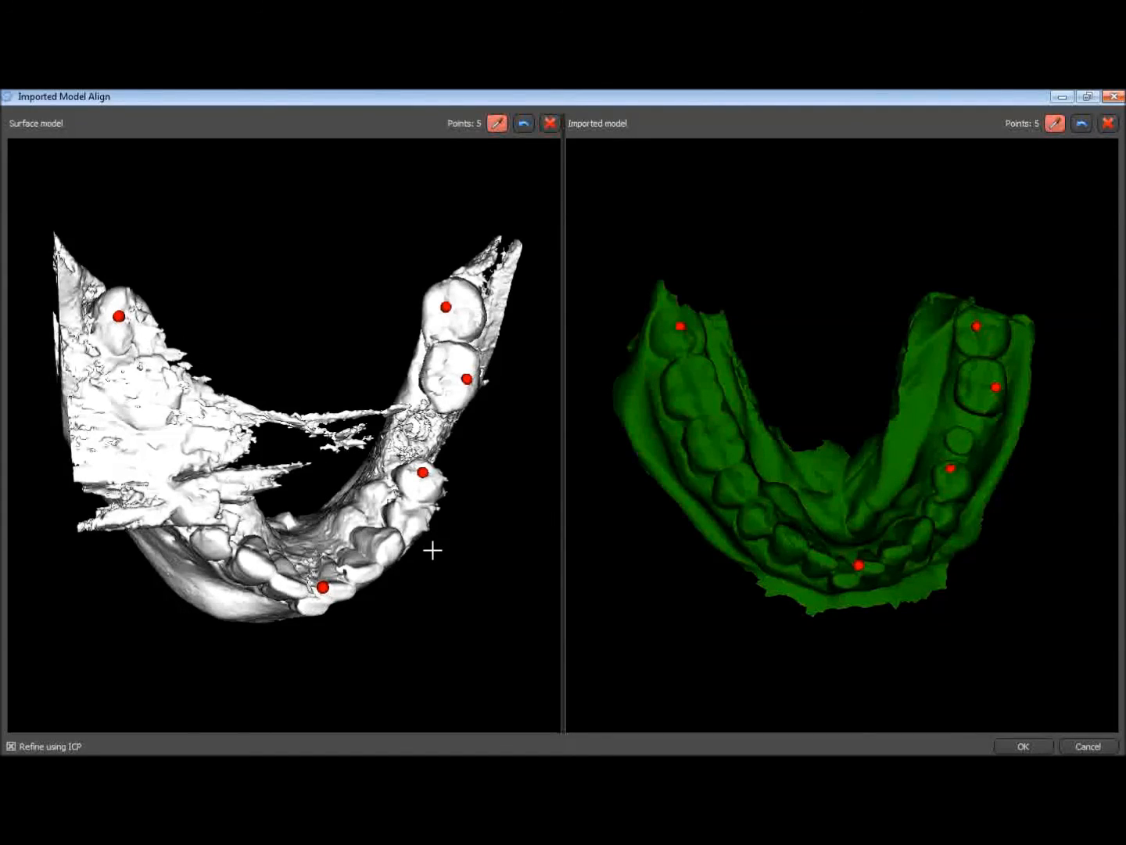
mouse_move(658, 270)
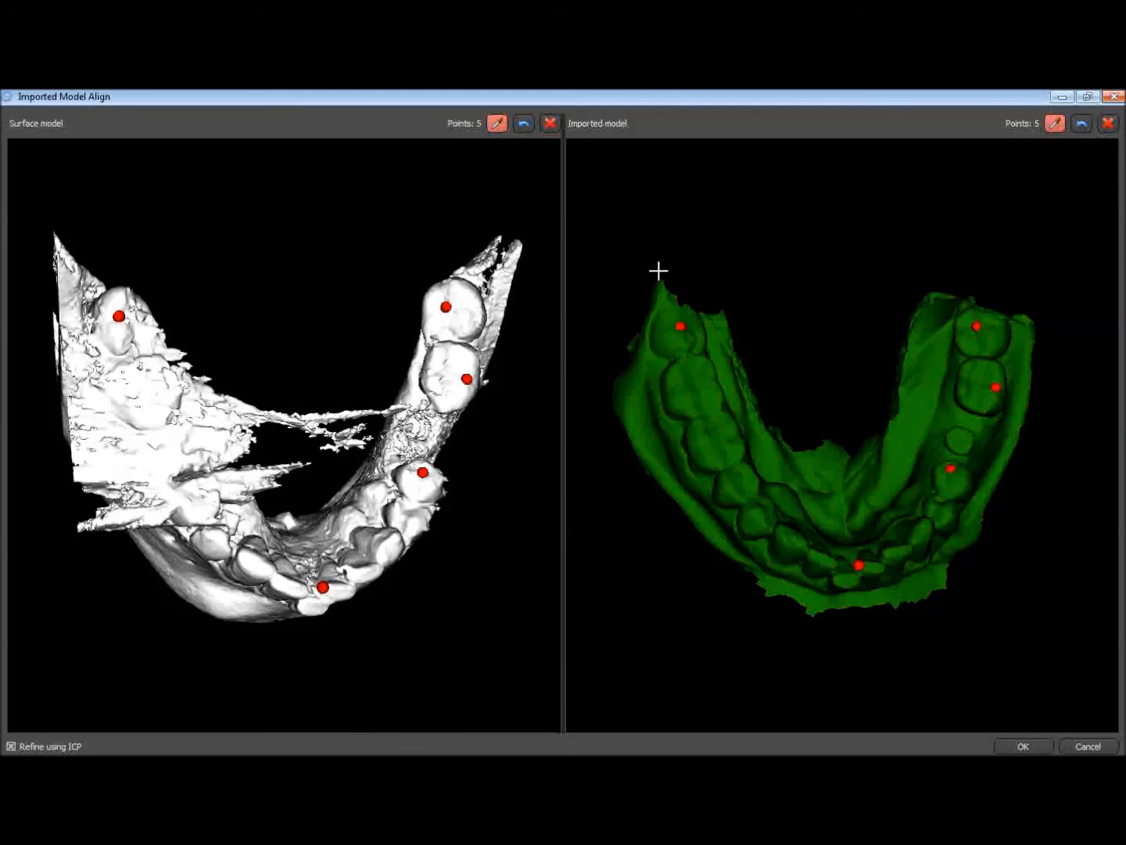
mouse_move(521, 383)
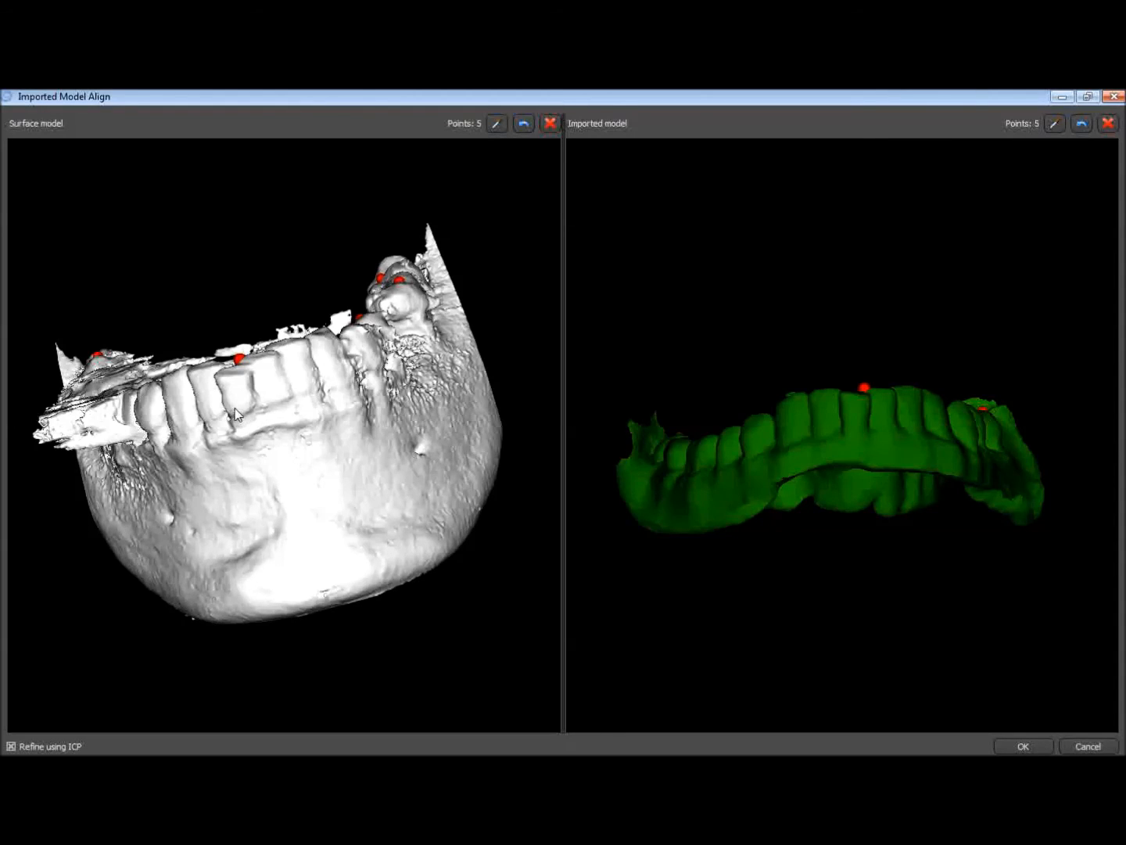
Add a sixth matched point pair on an incisor and confirm OK to align the scan.
click(498, 122)
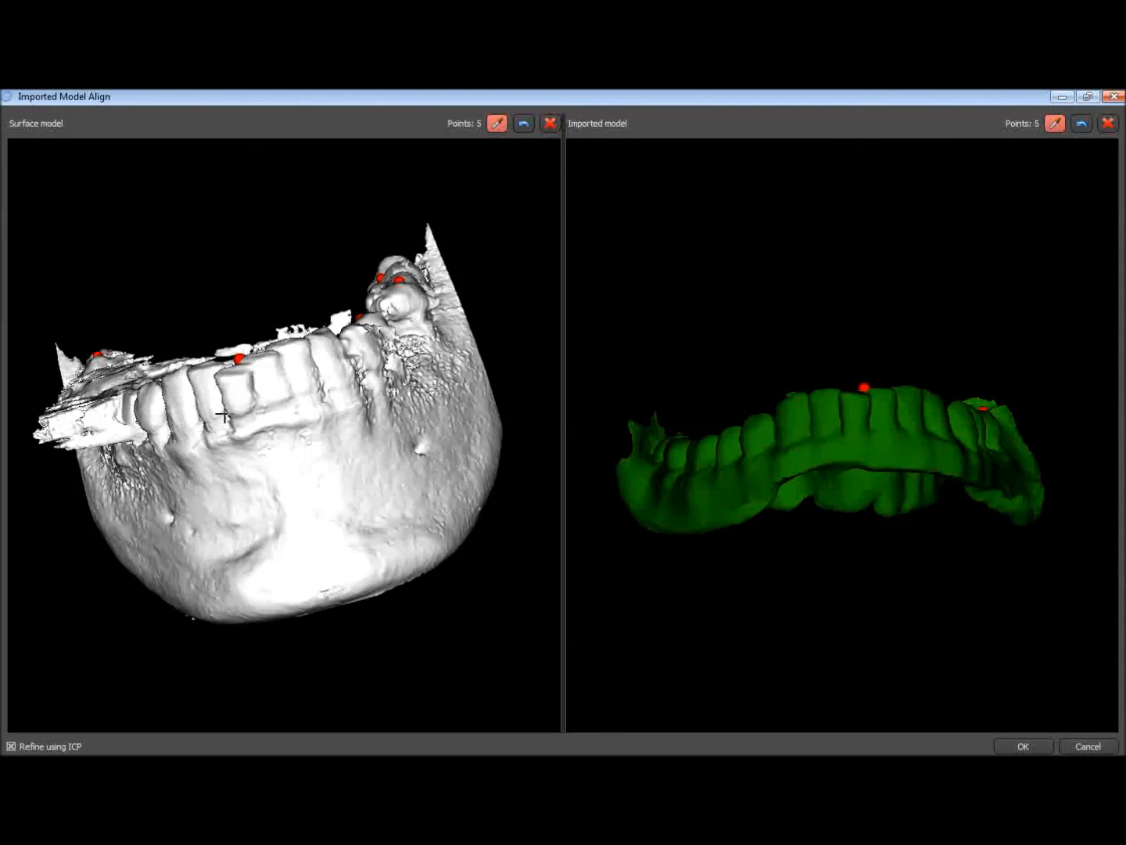
click(241, 415)
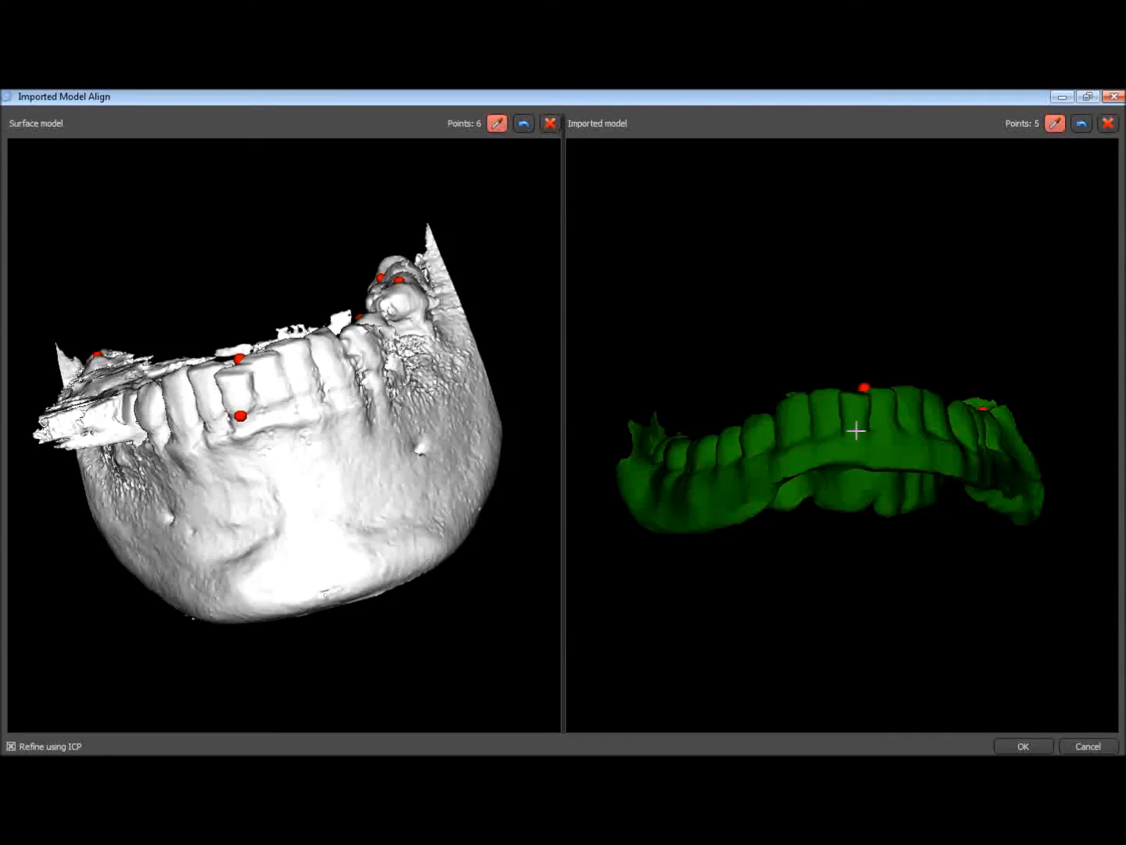
click(857, 432)
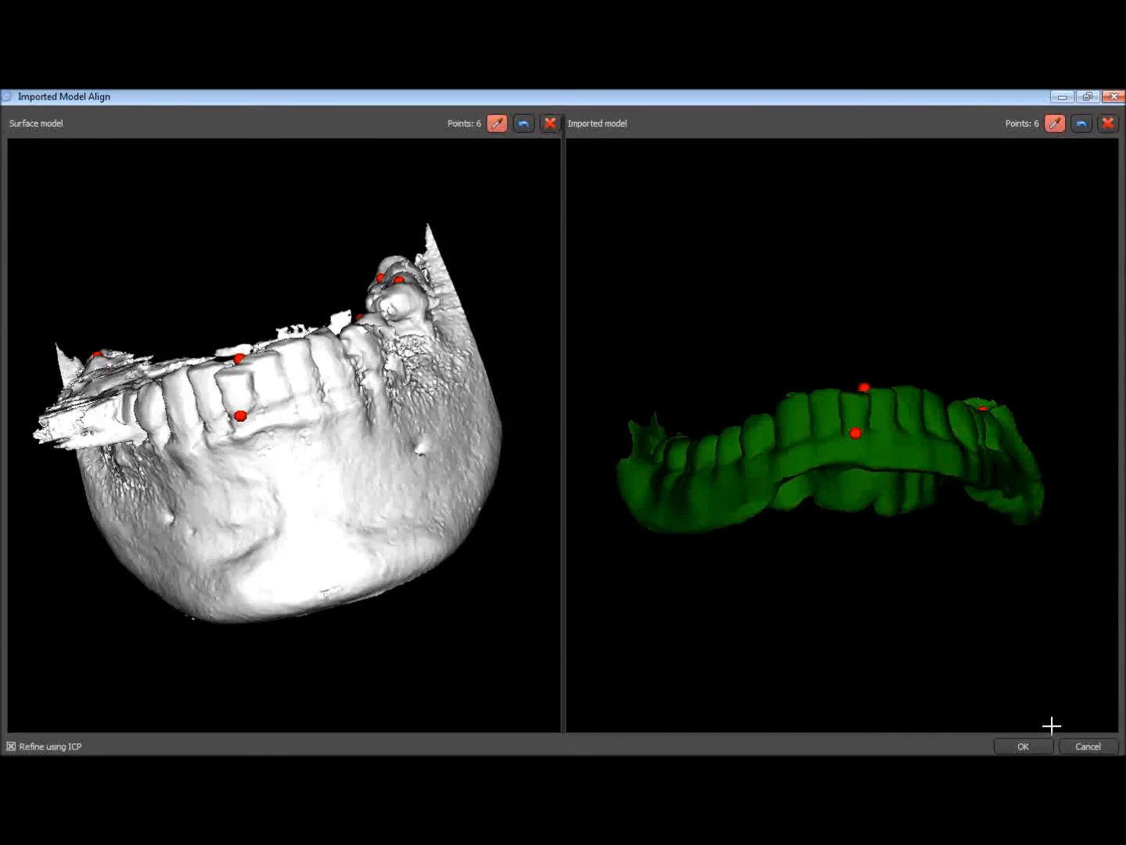
click(1023, 744)
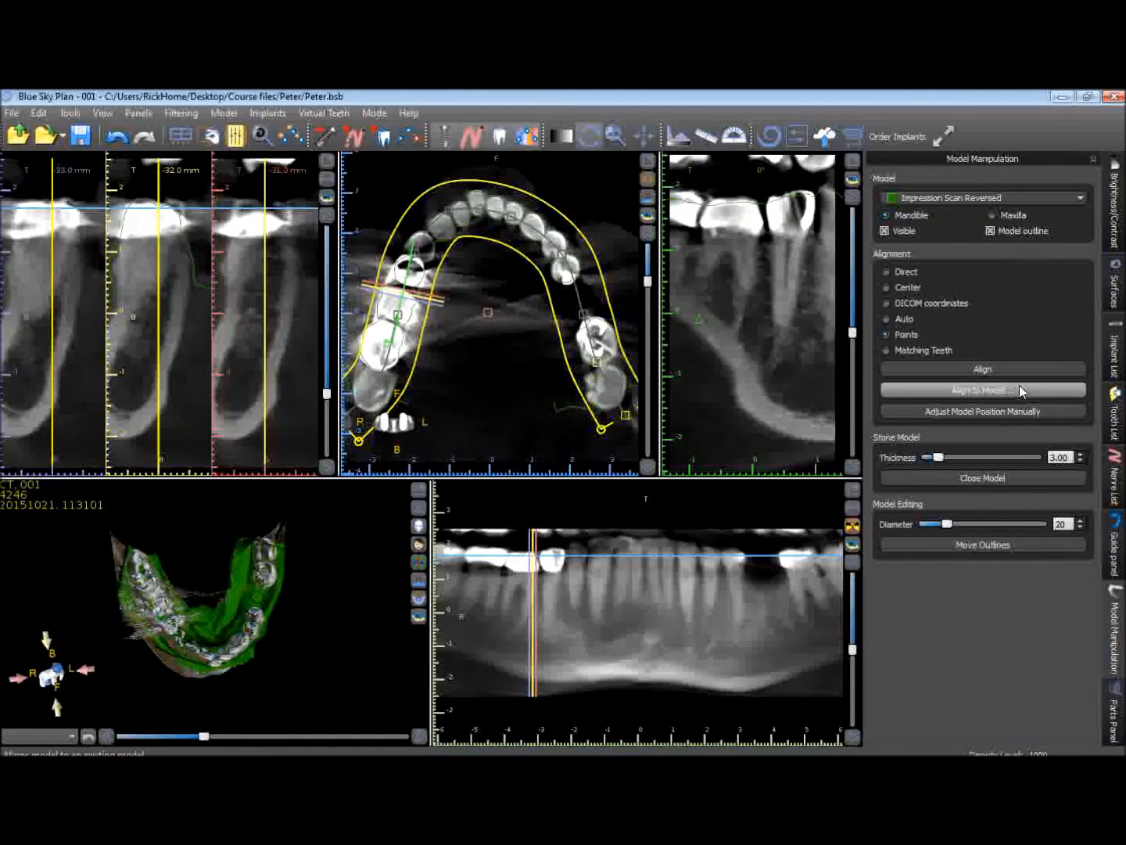
Uncheck Visible for the Original CT surface, leaving only the green impression model.
click(1116, 291)
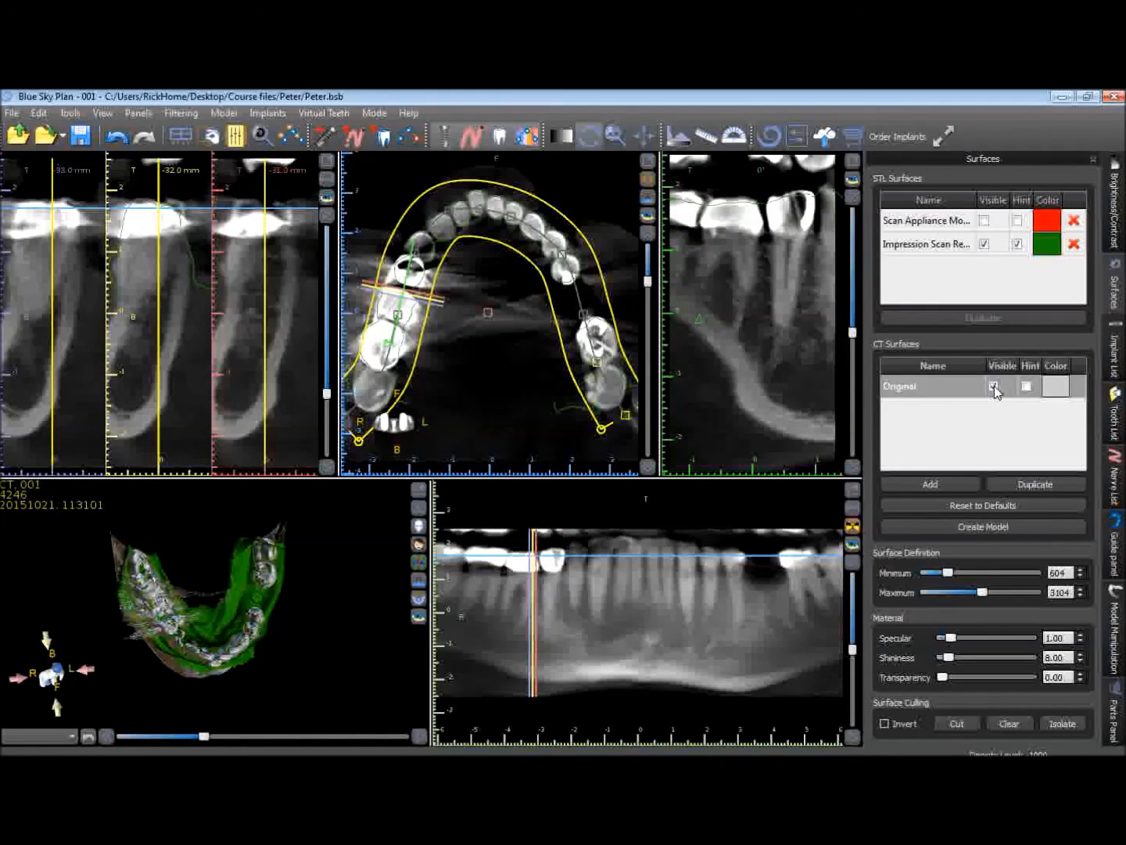
click(994, 385)
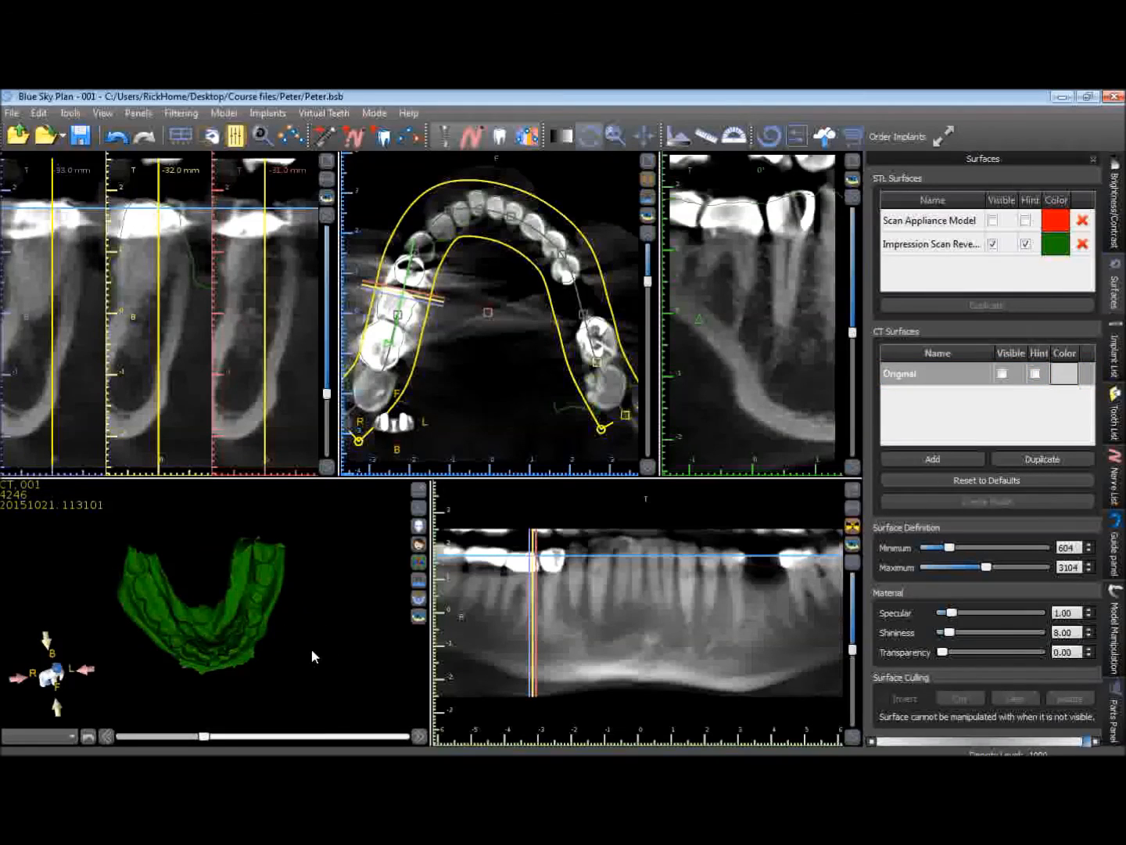